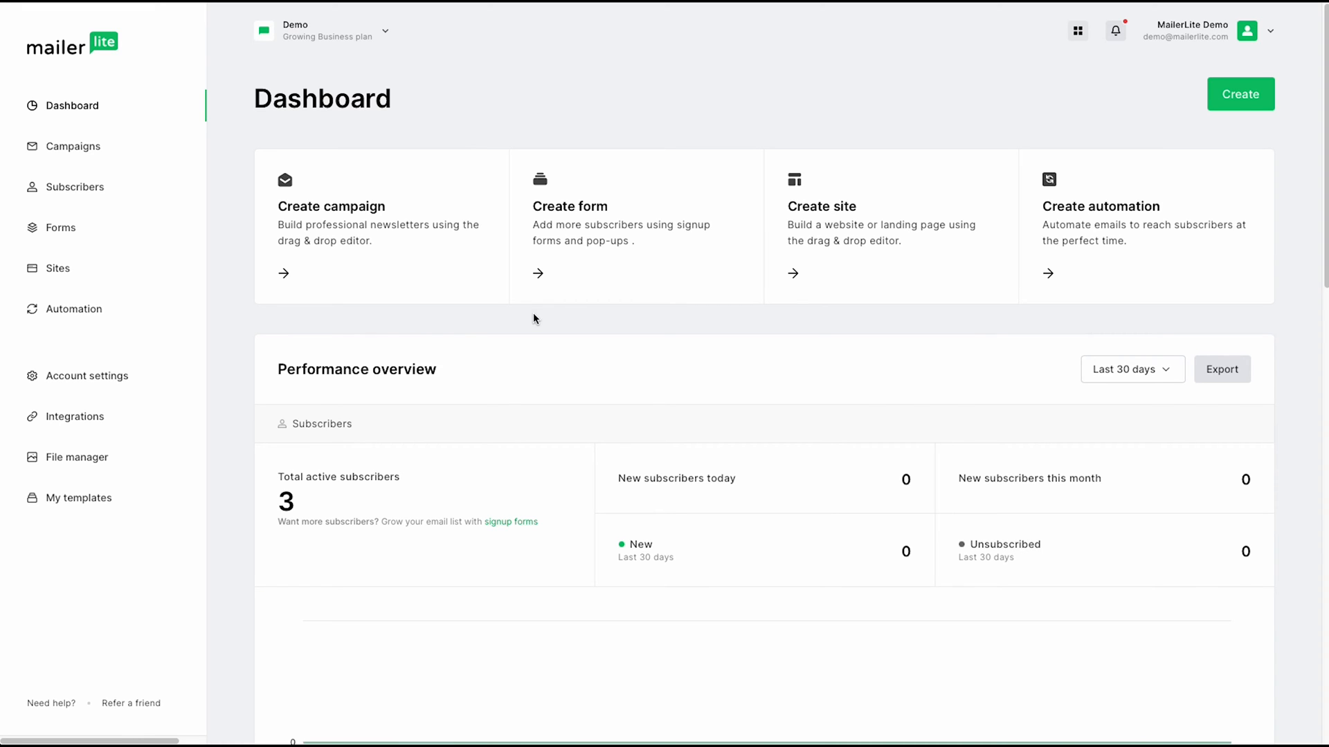
mouse_move(175, 137)
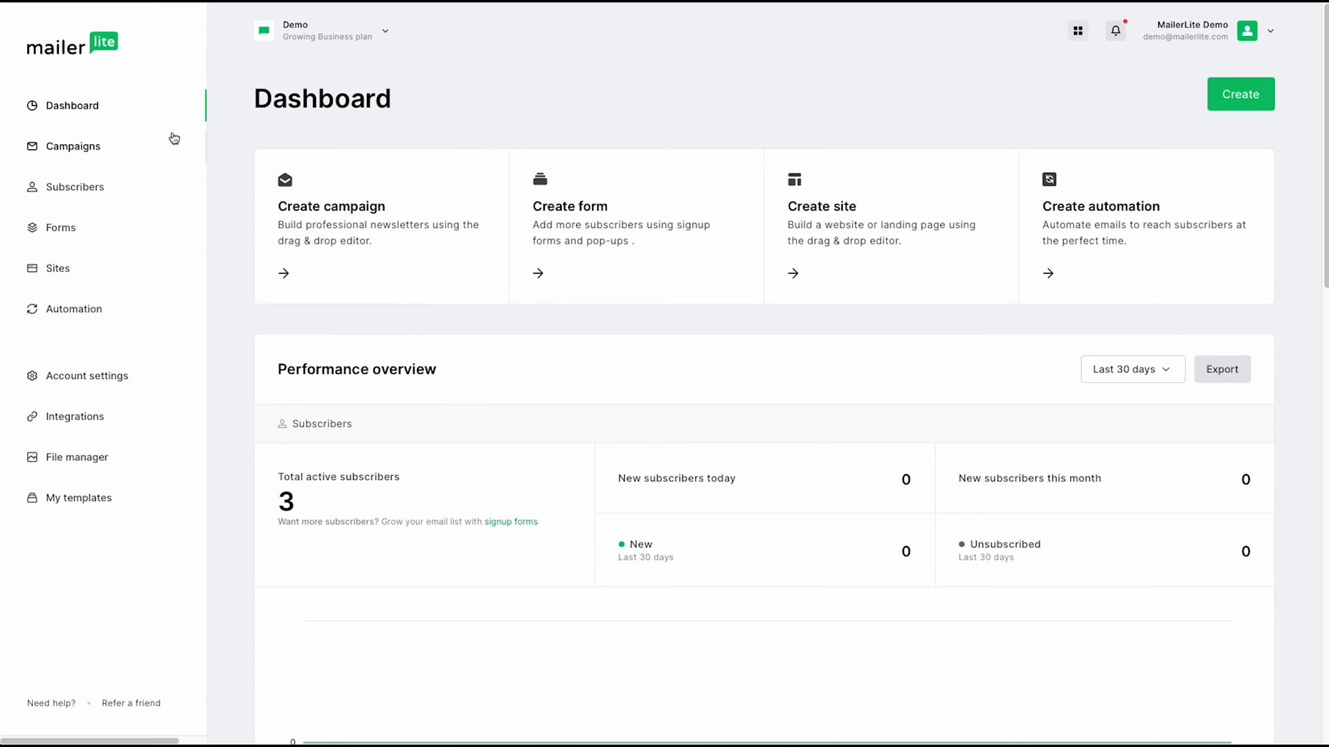
mouse_move(1036, 273)
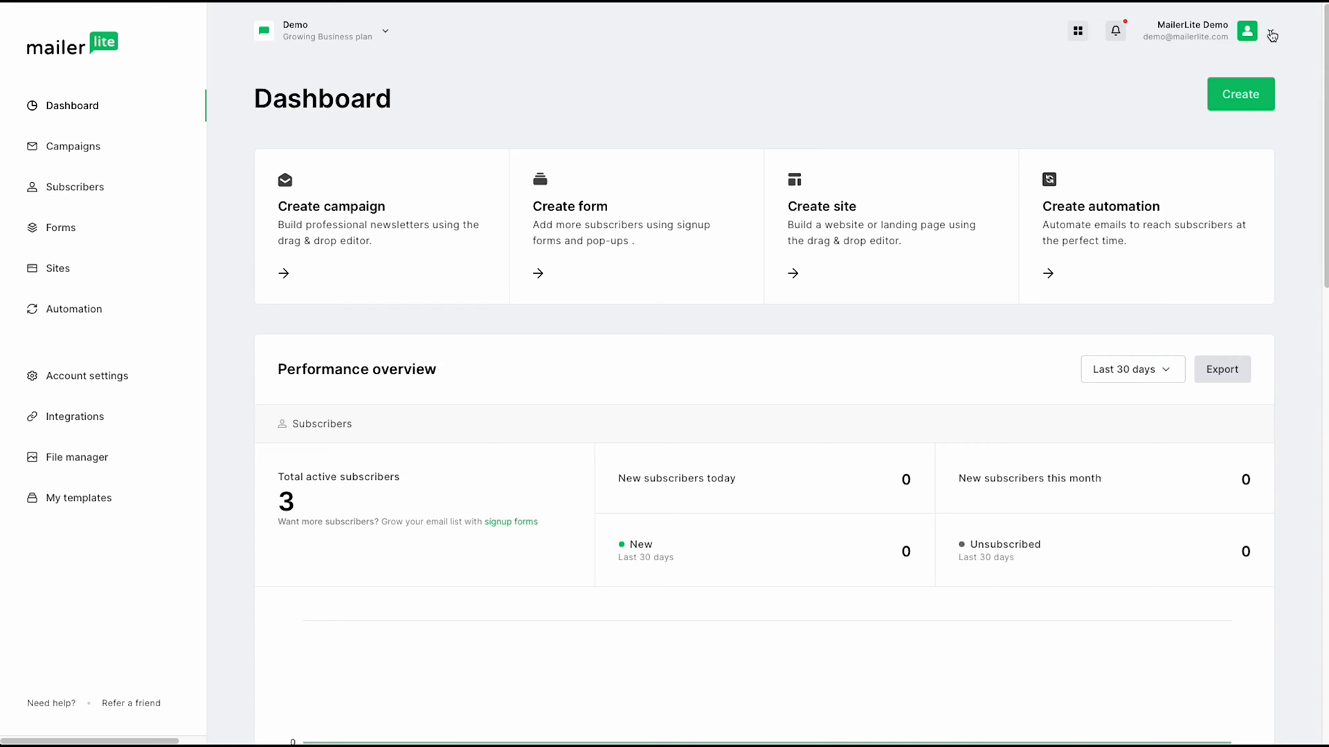
- Show the signed-in account's menu with My profile and Log out options
left_click(1248, 30)
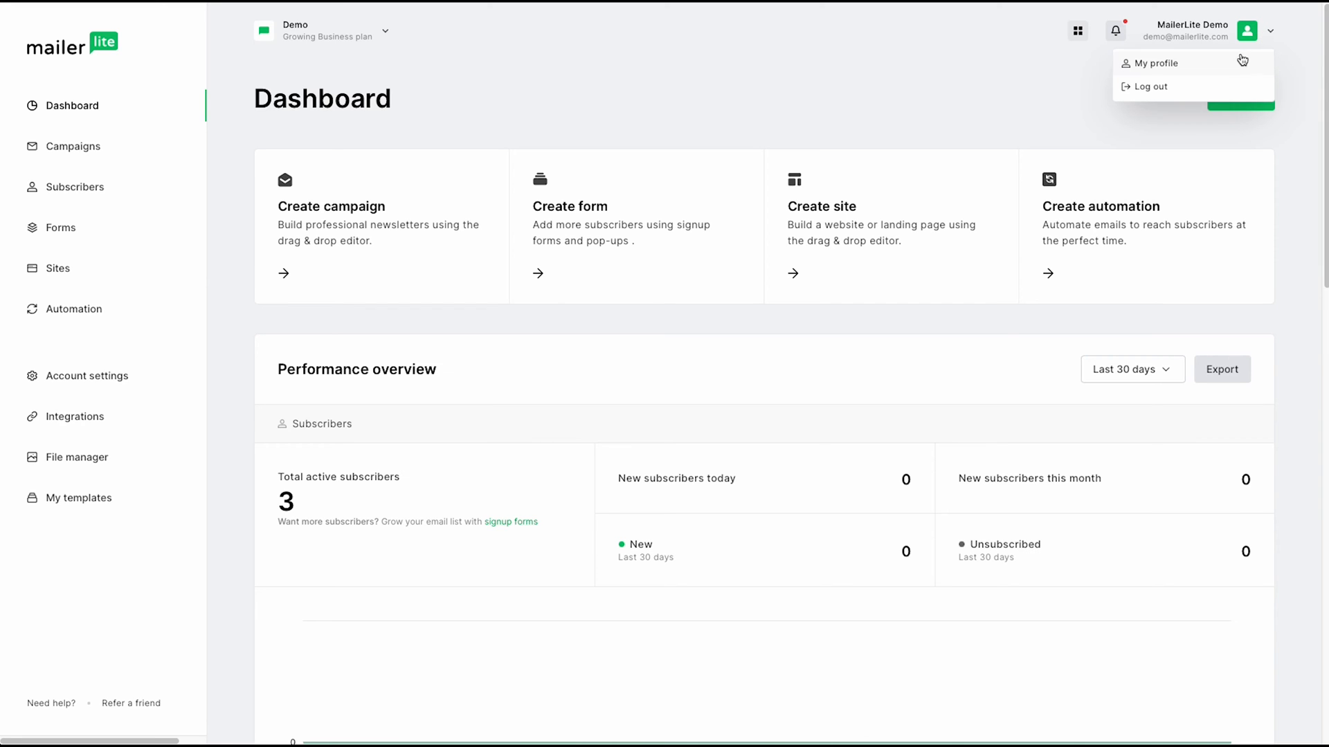
mouse_move(1212, 69)
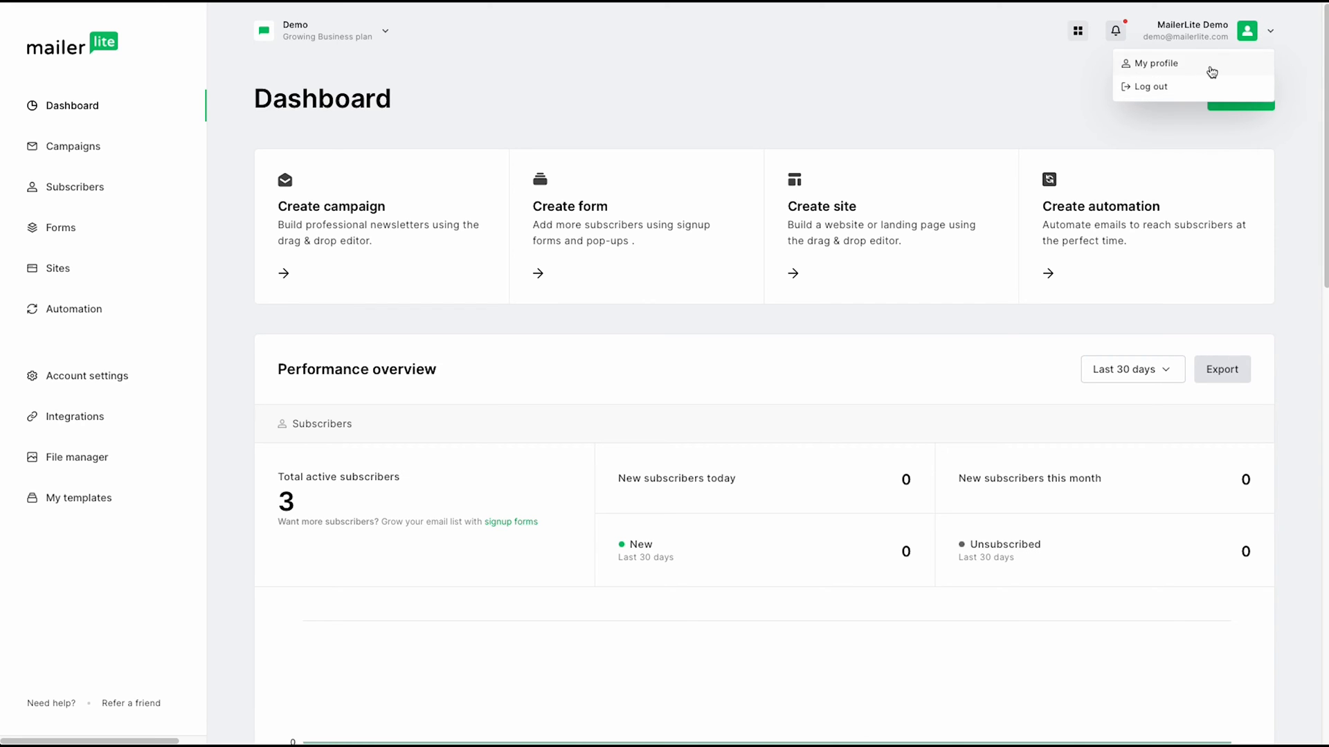
- View My profile: name, login, two-factor, language, newsletter and theme settings
left_click(1154, 64)
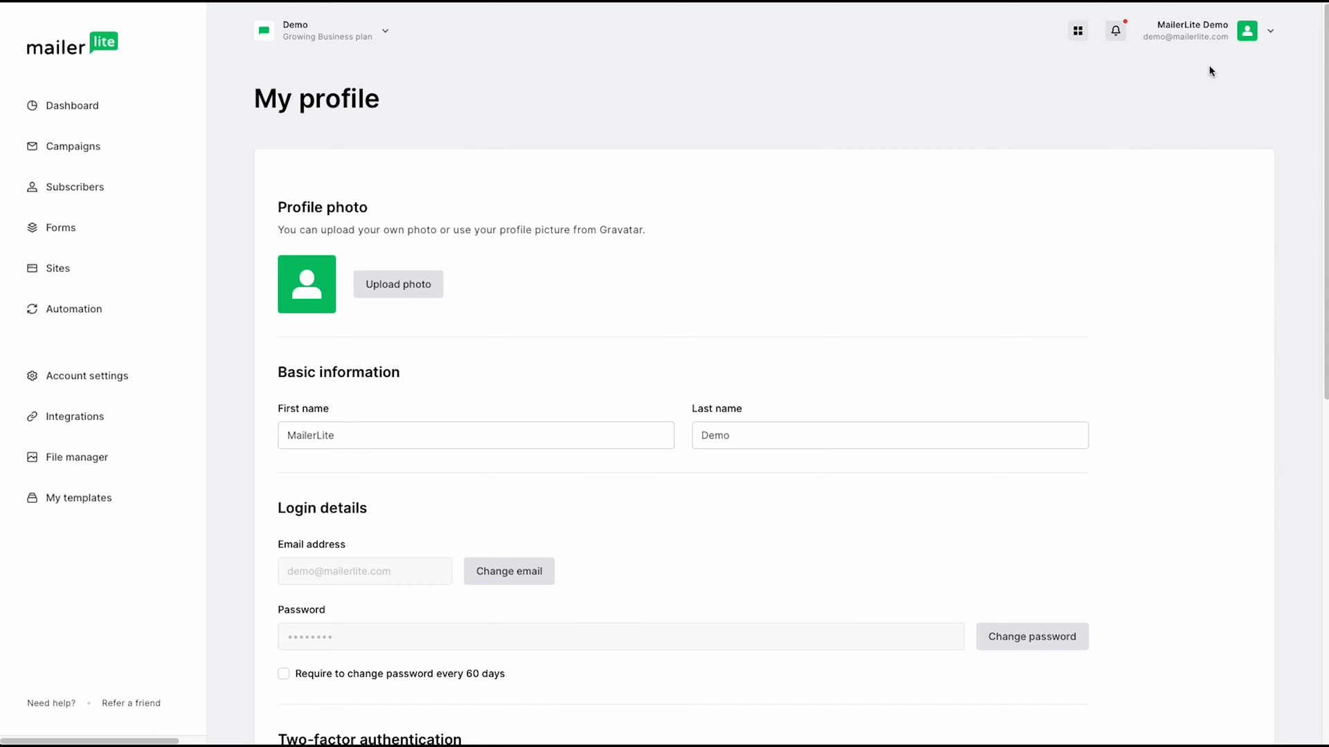
mouse_move(1310, 89)
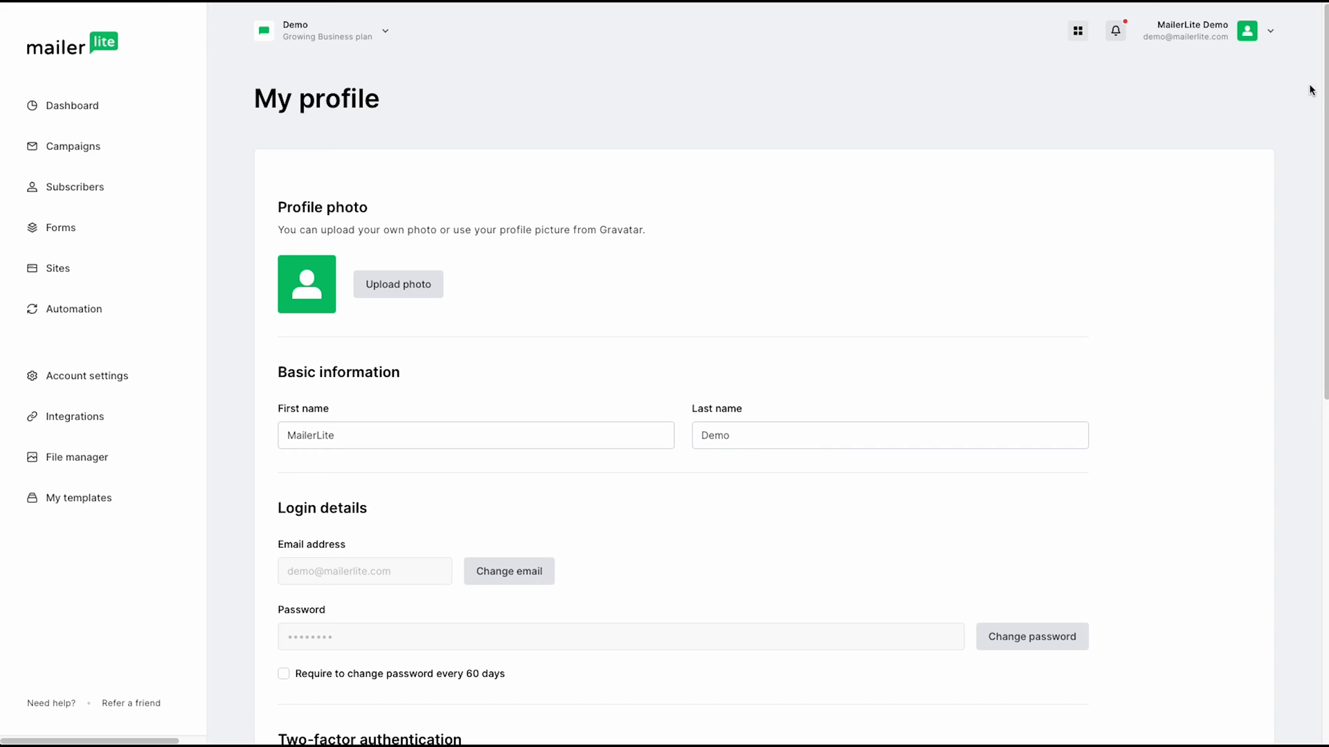
scroll("down", 3)
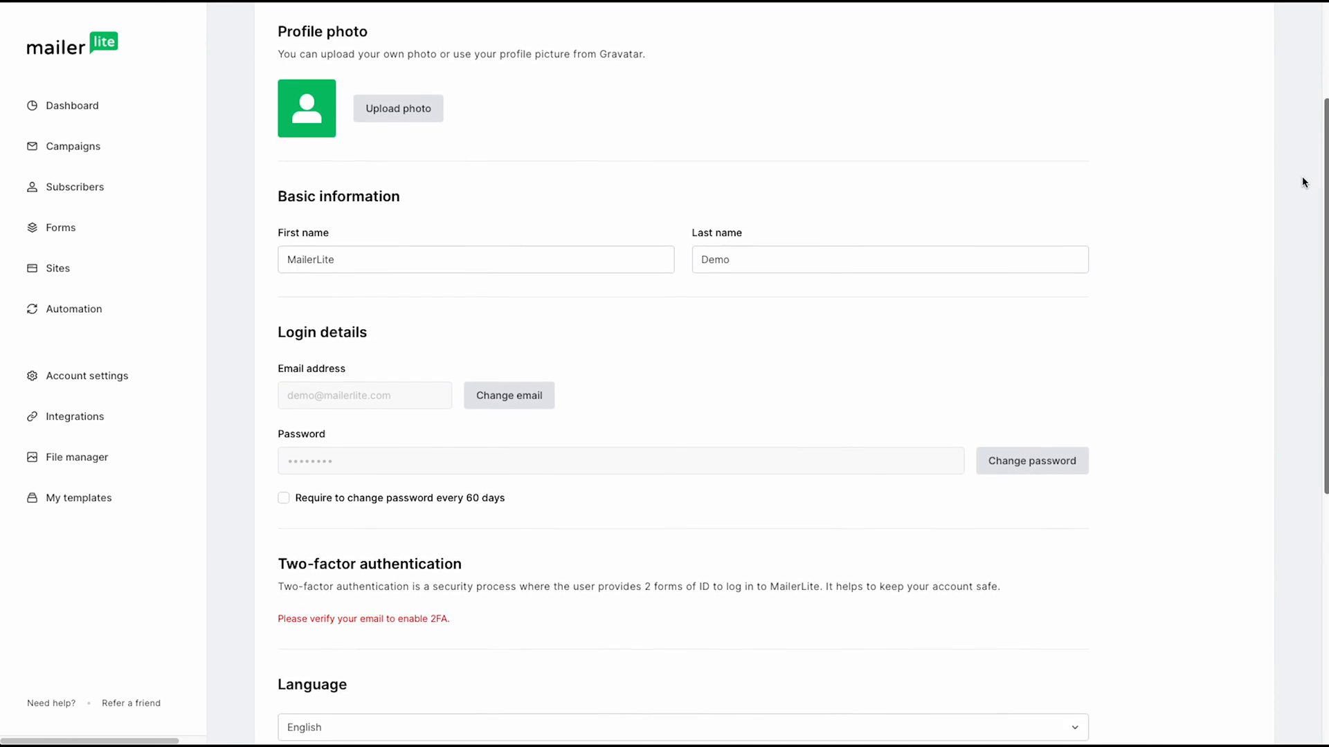
scroll("down", 3)
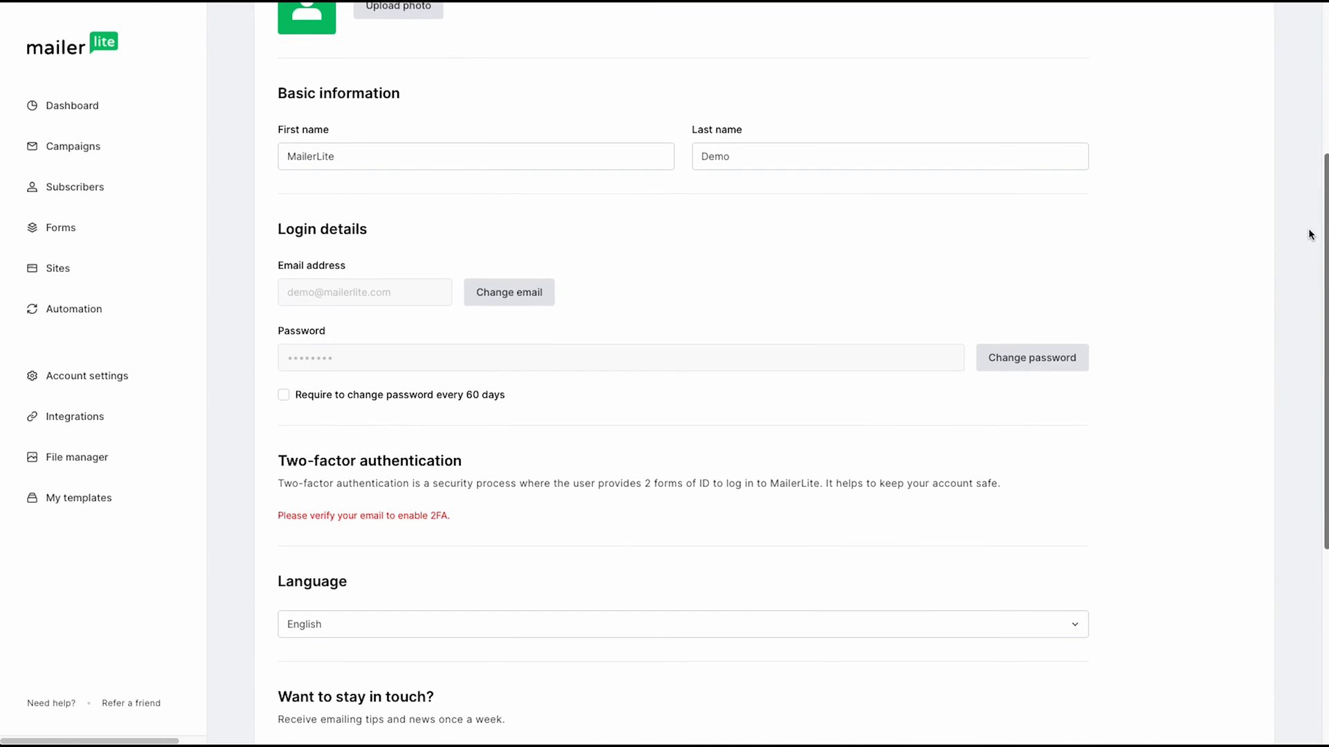
scroll("down", 3)
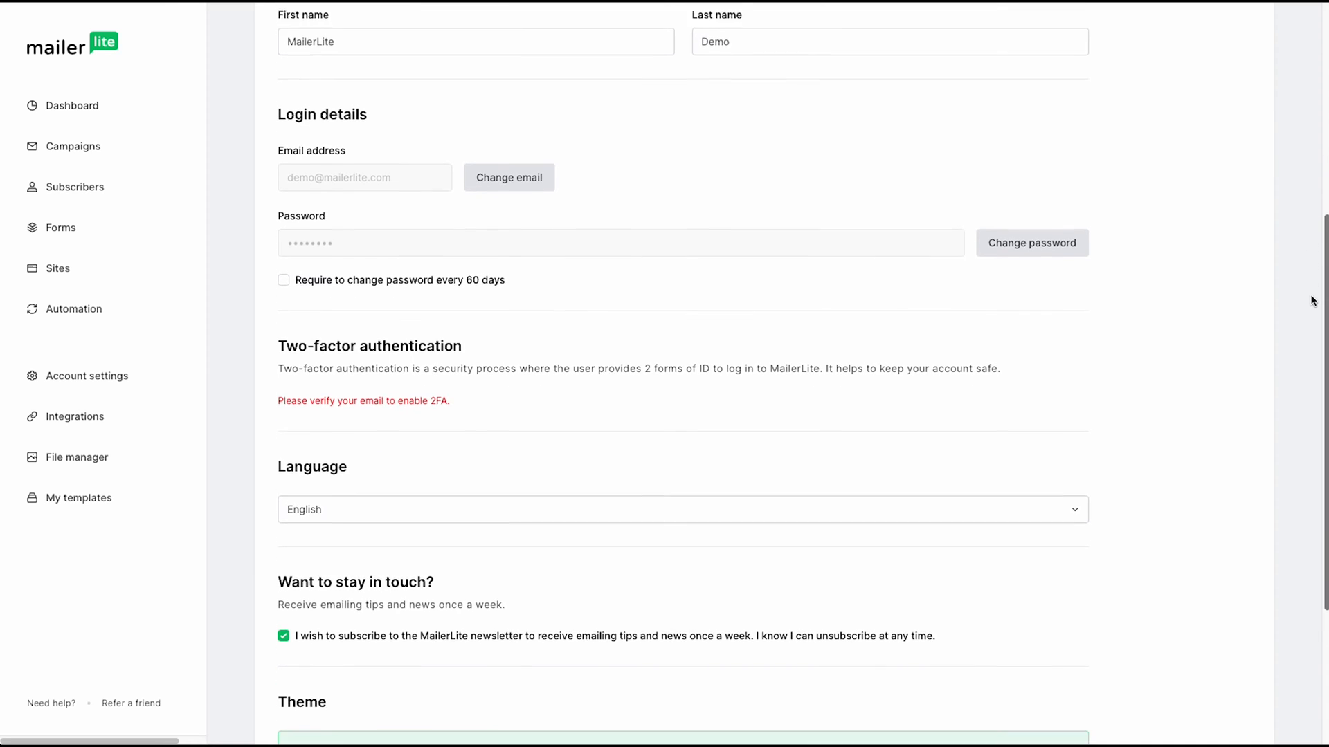
scroll("down", 3)
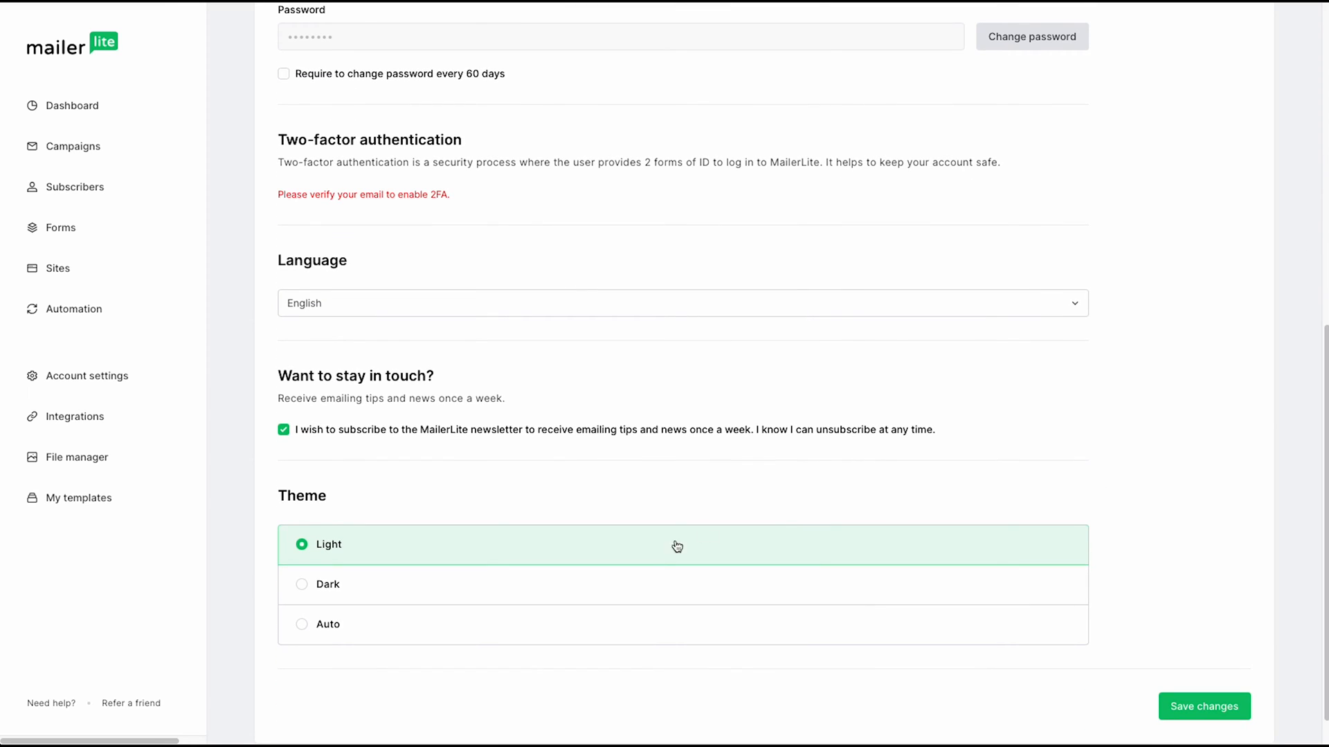
mouse_move(1110, 631)
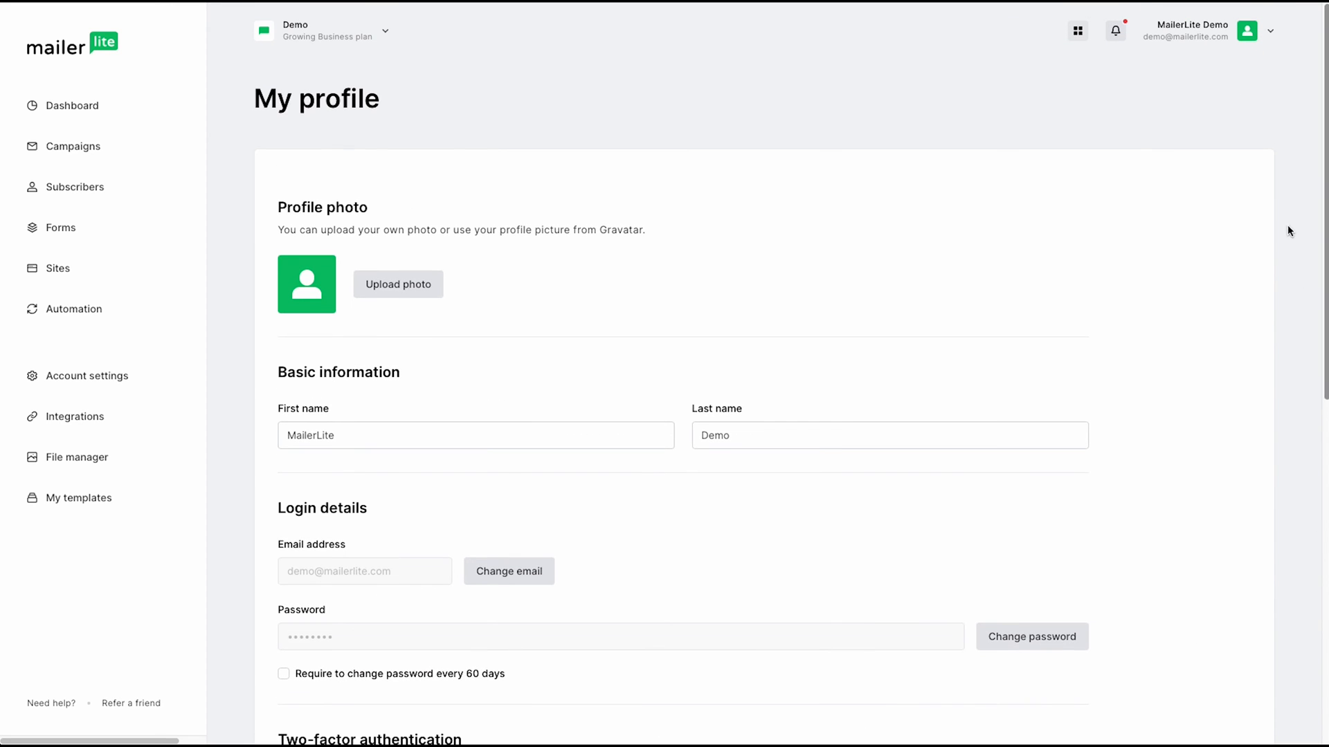
- Return to the Dashboard overview with creation shortcuts and subscriber performance figures
left_click(70, 105)
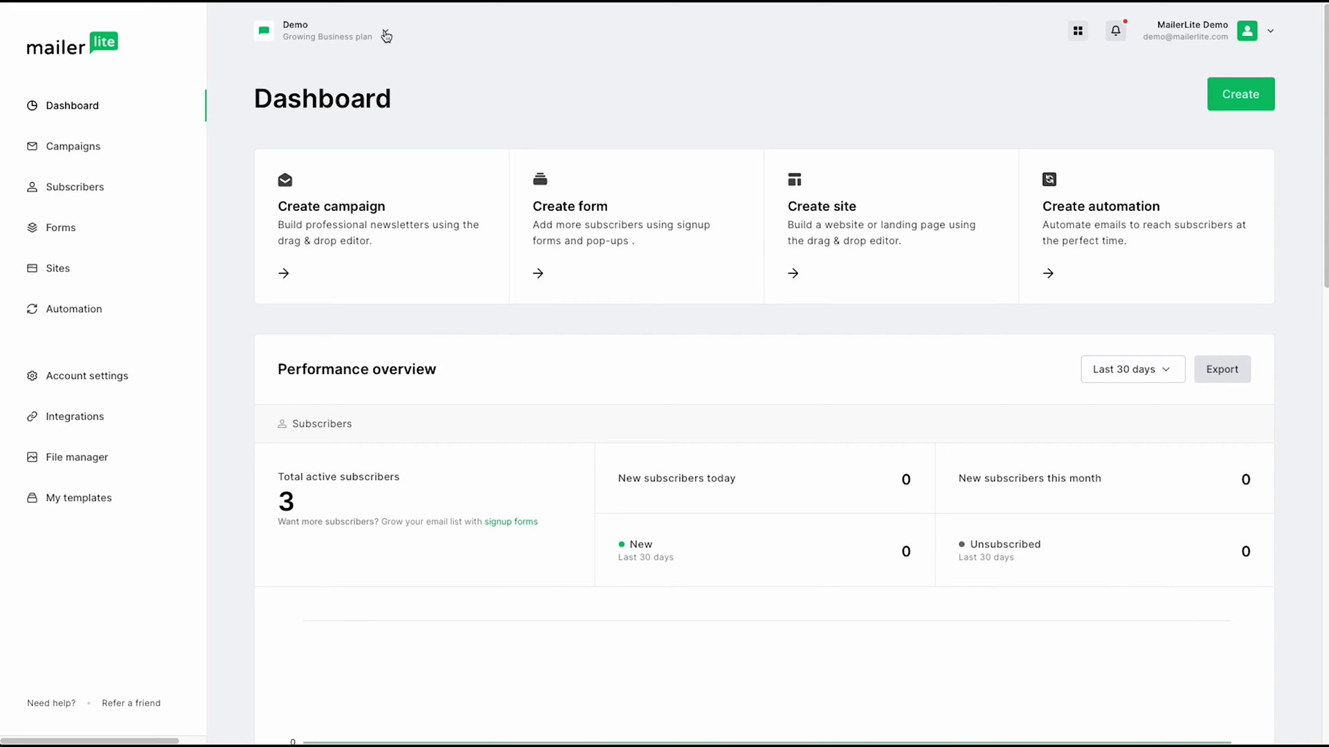
left_click(330, 31)
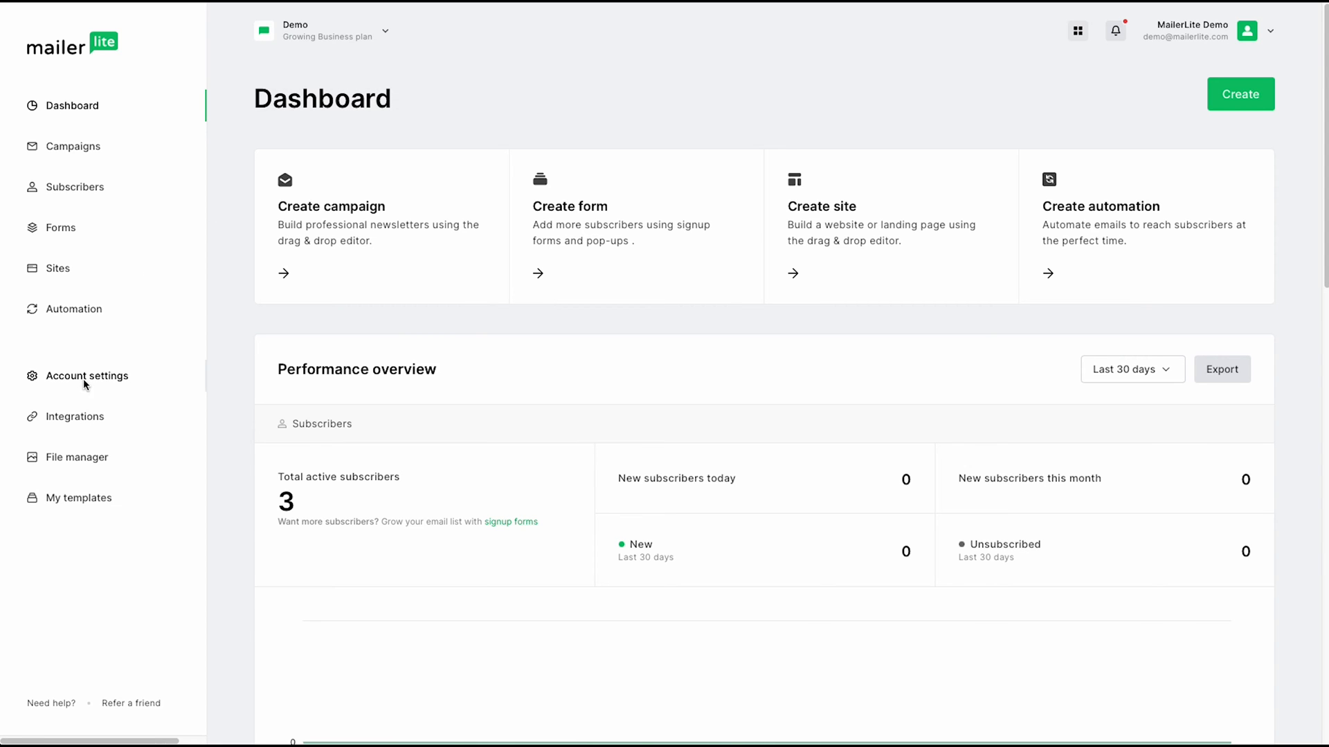
- View Account settings' Default settings tab with default sender, logo and brand options
left_click(86, 377)
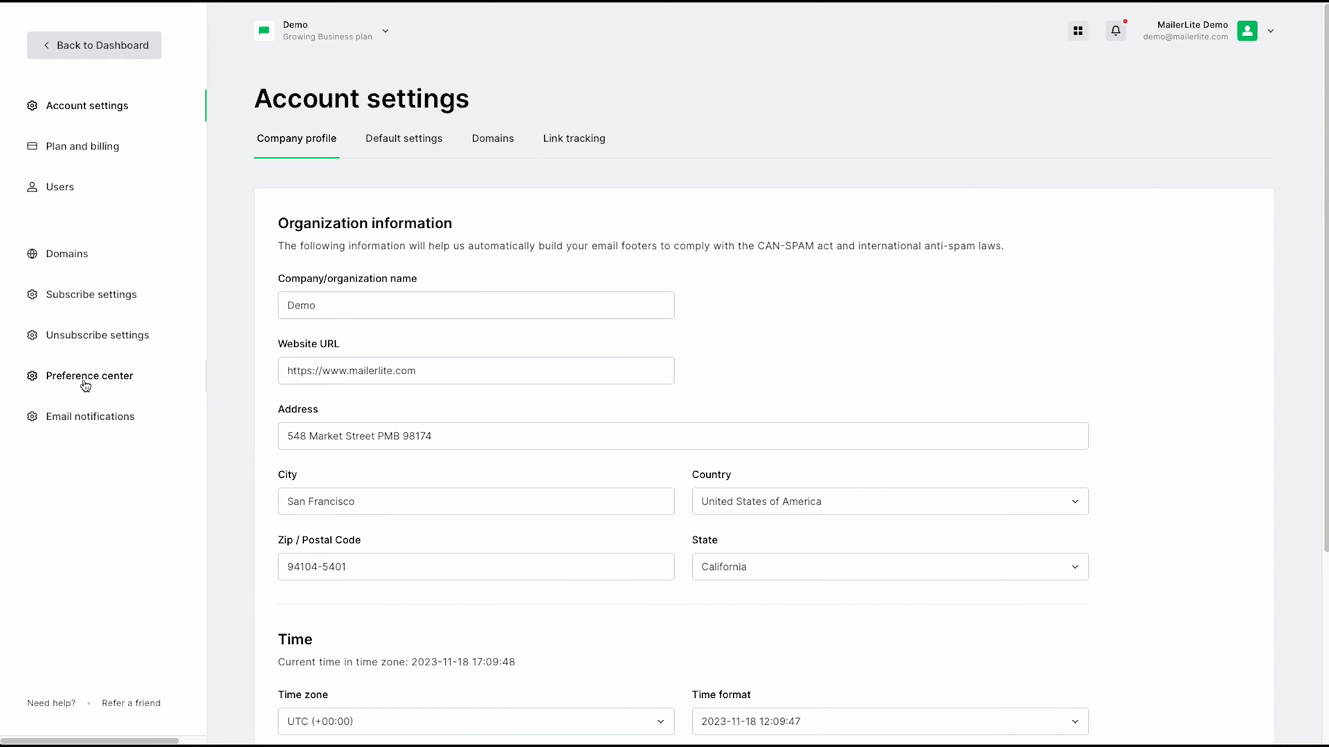
mouse_move(221, 335)
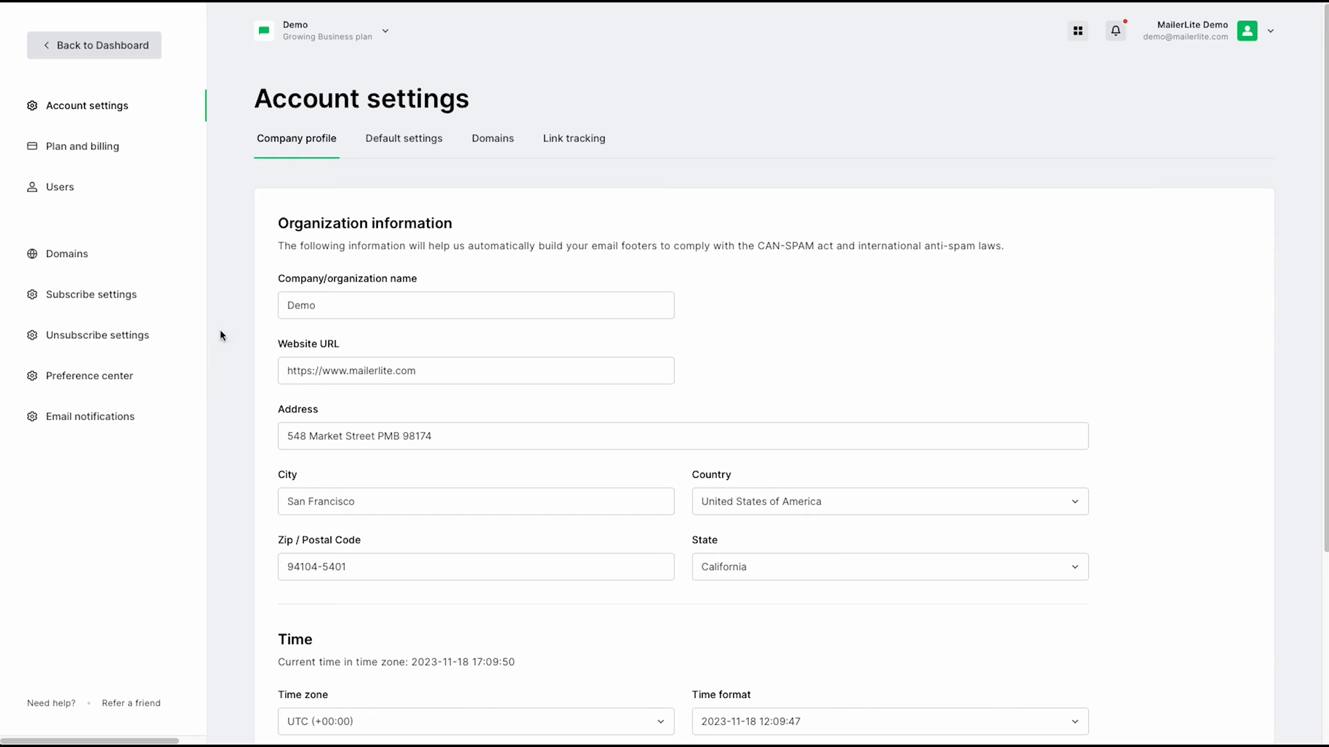
mouse_move(252, 357)
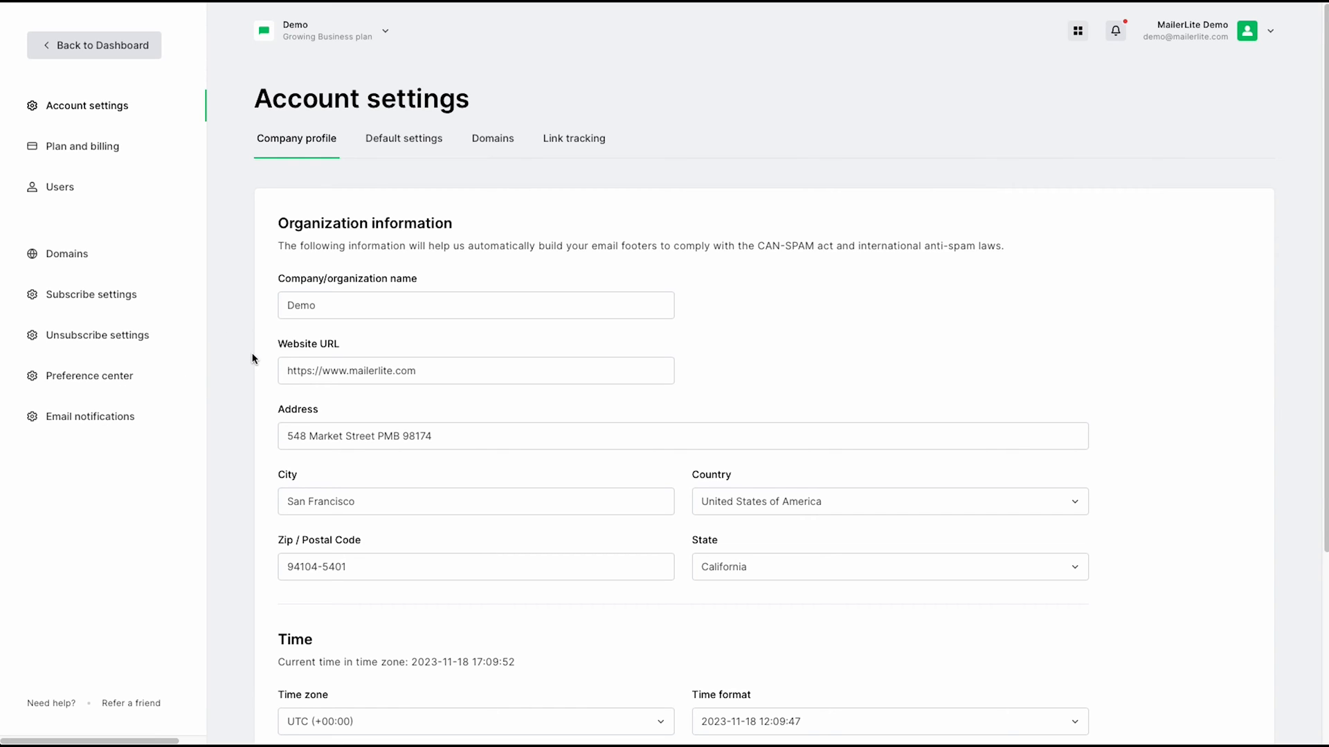
mouse_move(253, 696)
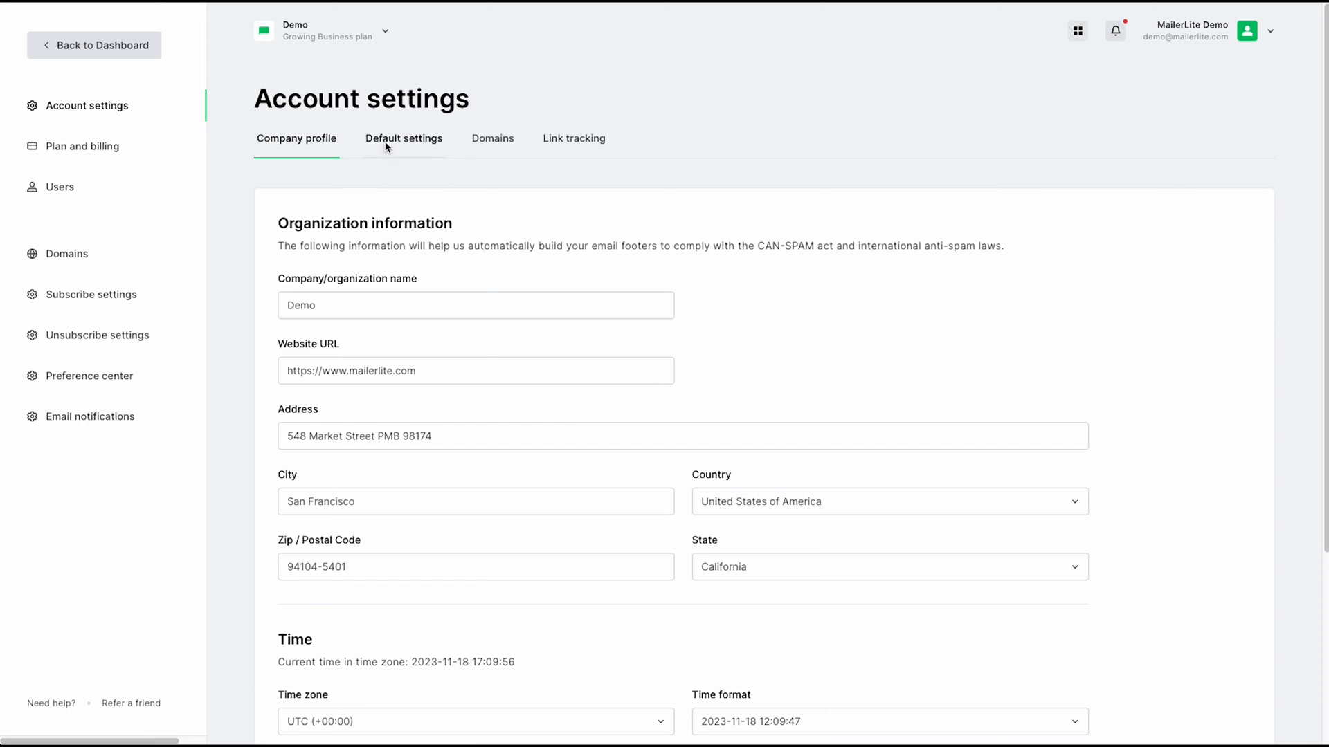
left_click(405, 139)
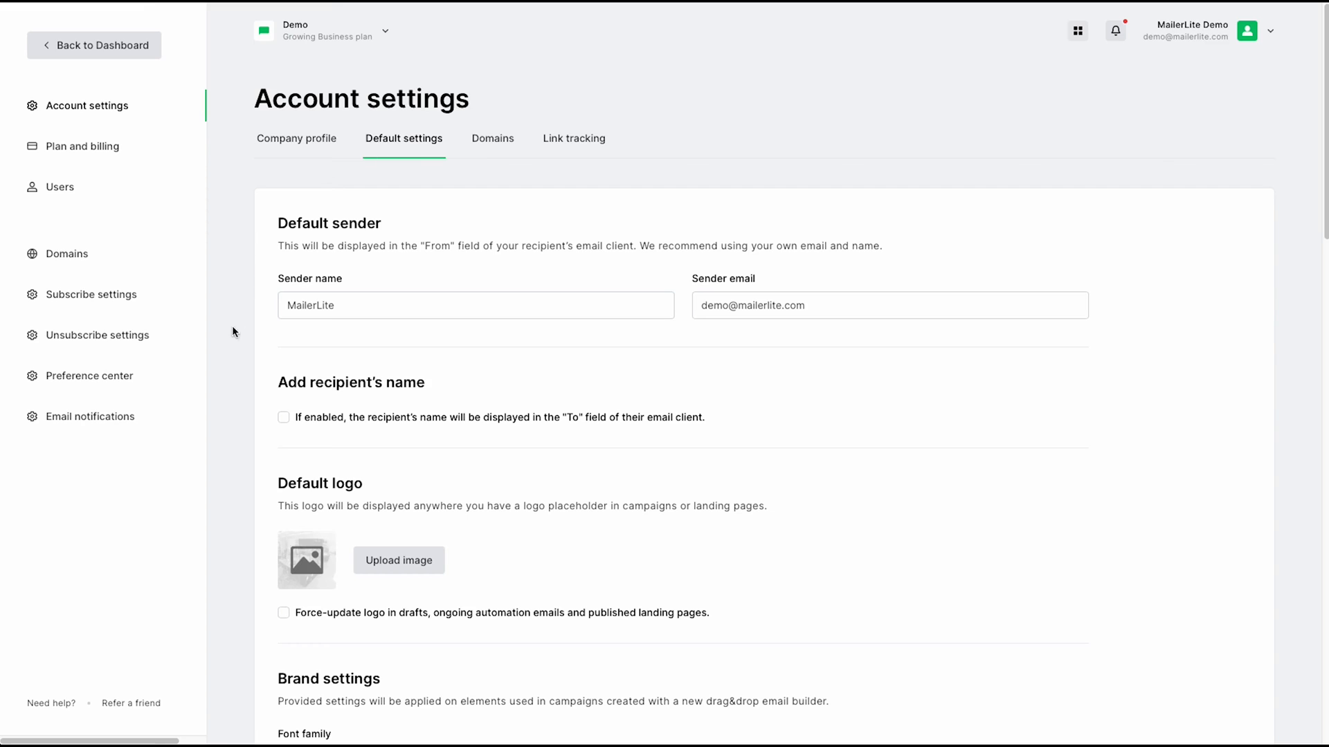
mouse_move(285, 544)
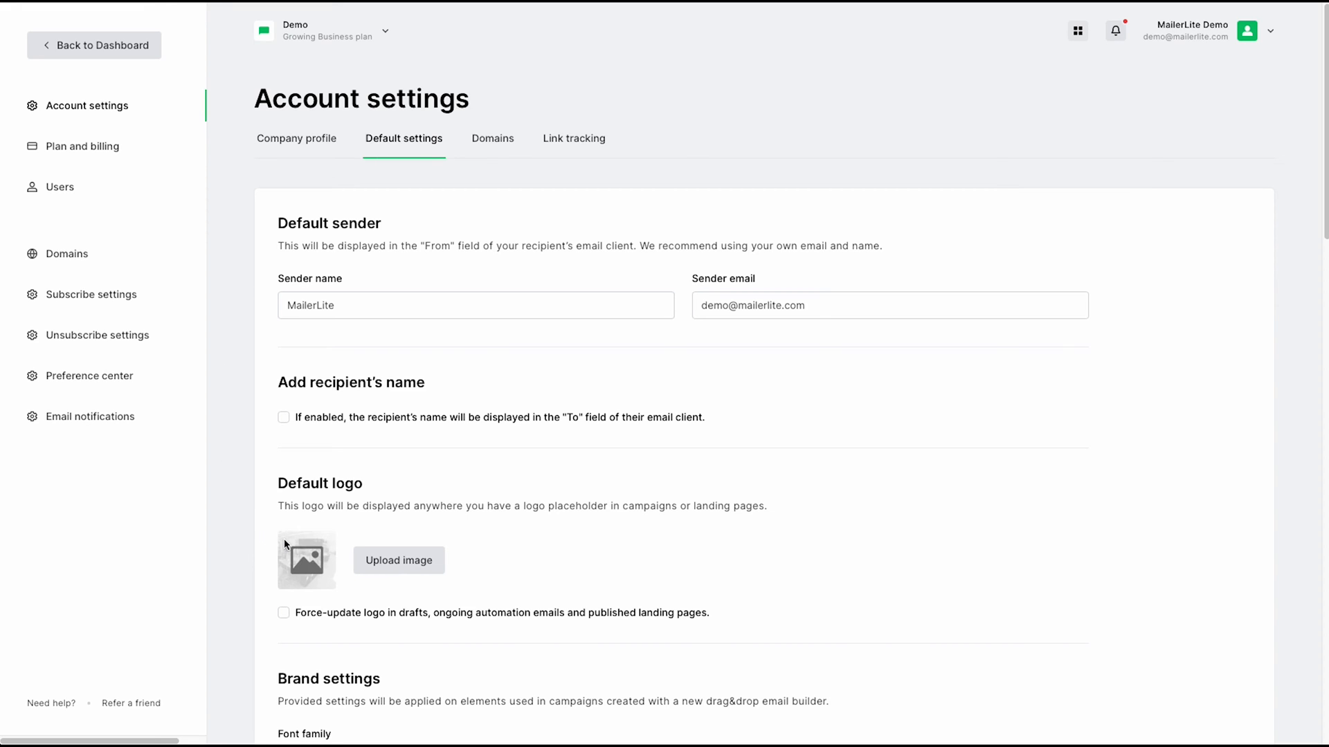
mouse_move(505, 523)
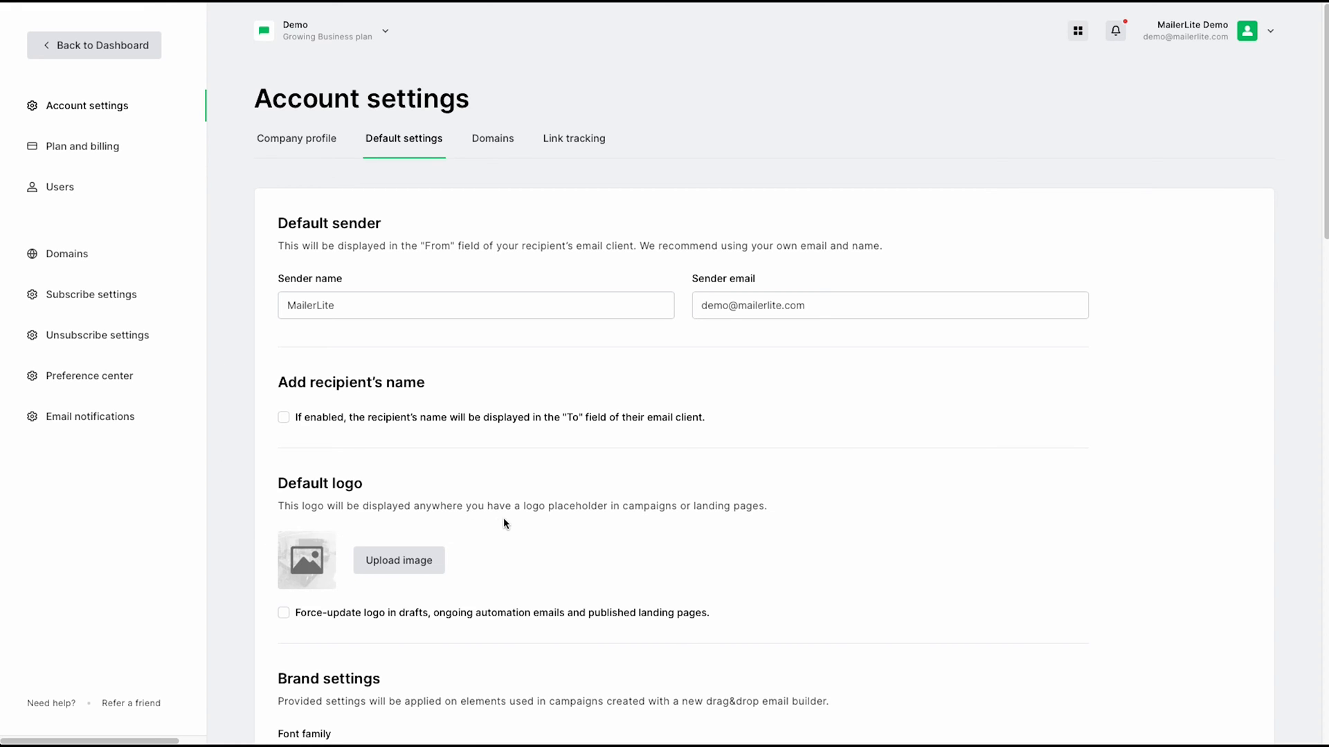
mouse_move(706, 520)
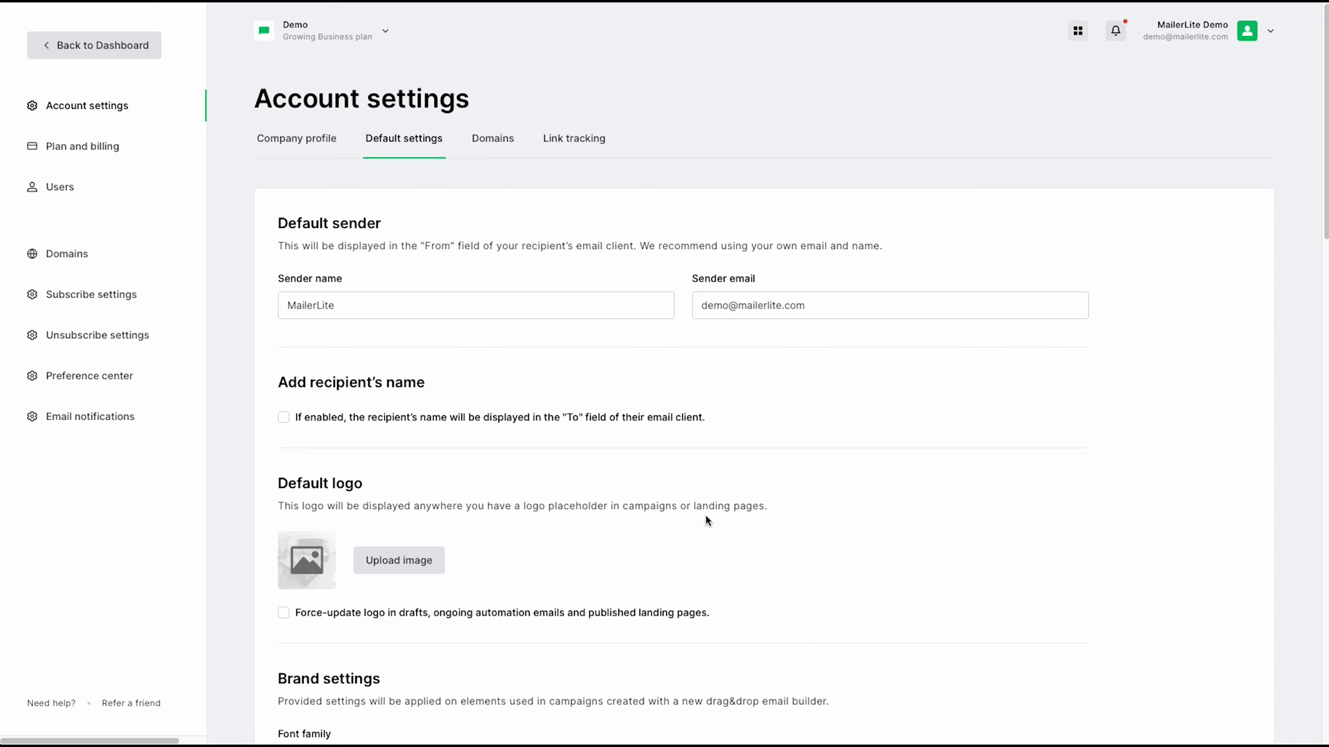
mouse_move(500, 142)
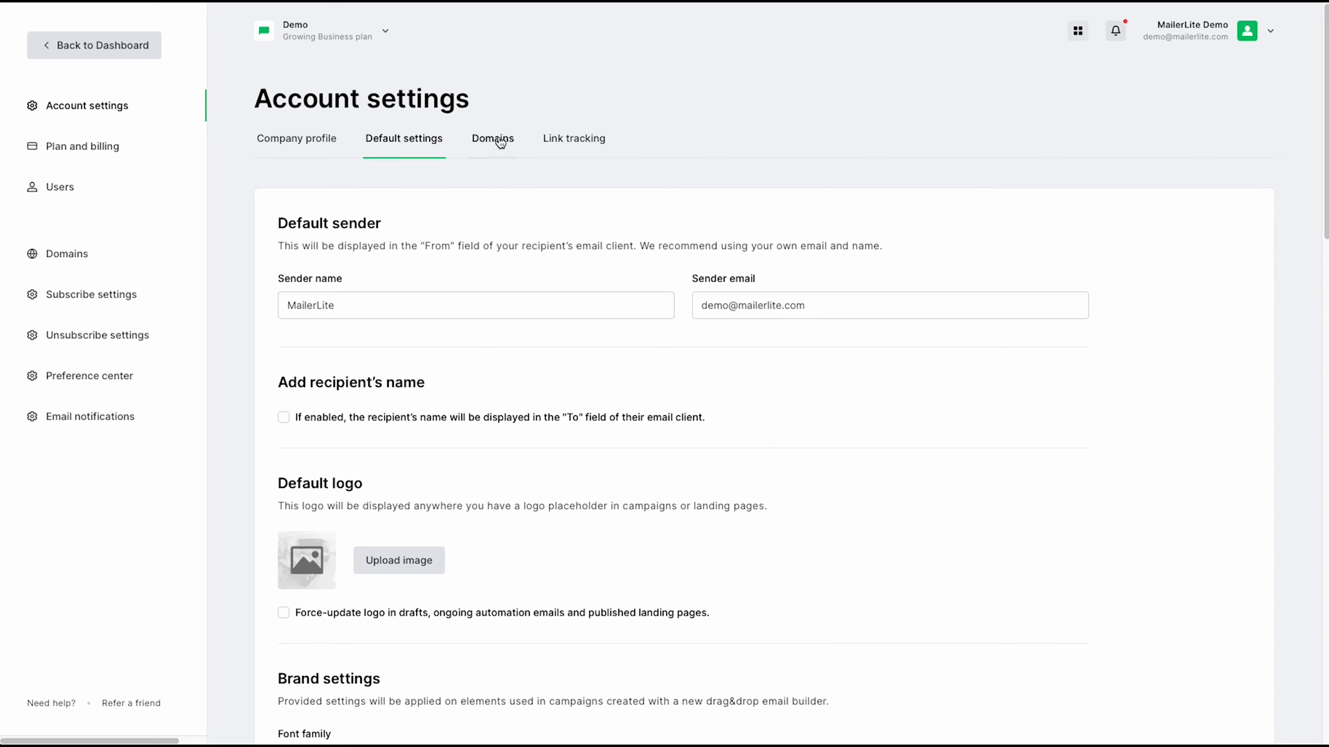
- Review the Domains tab, then Link tracking with UTM source, medium, name, term and content fields
left_click(493, 138)
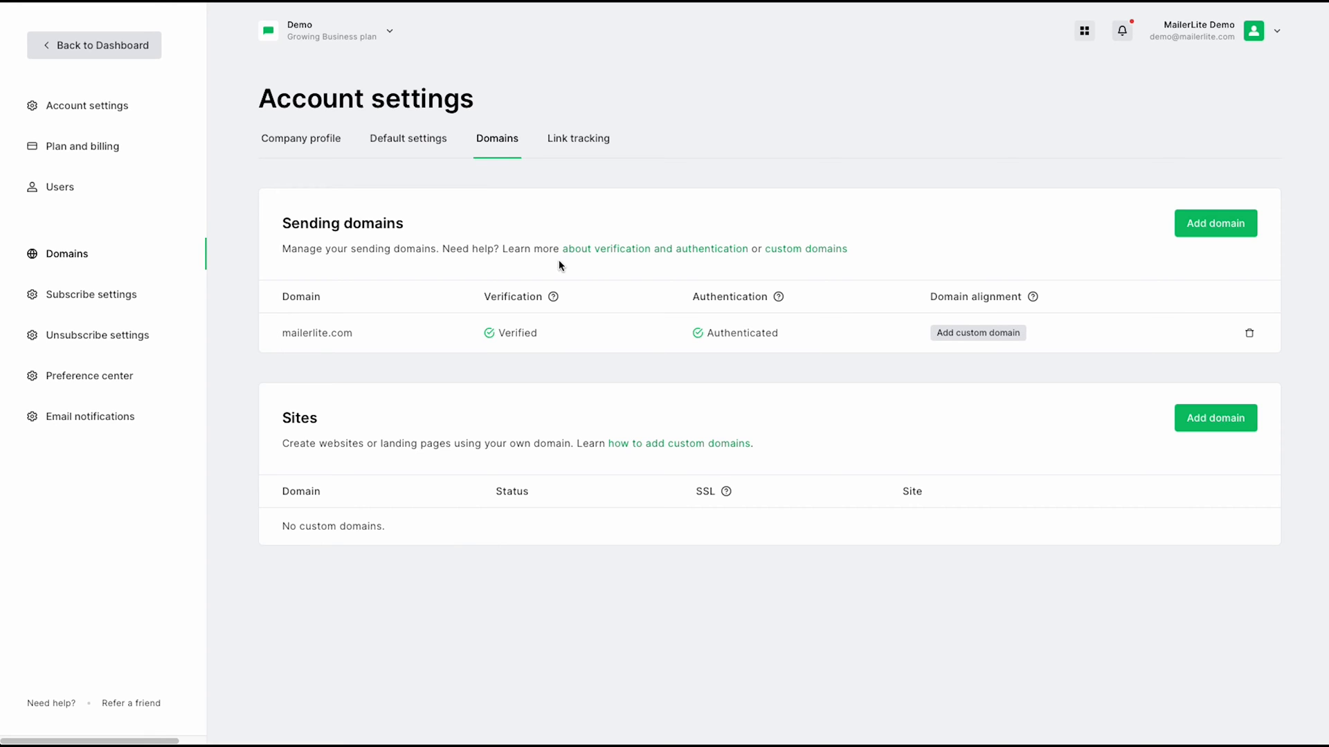
mouse_move(708, 256)
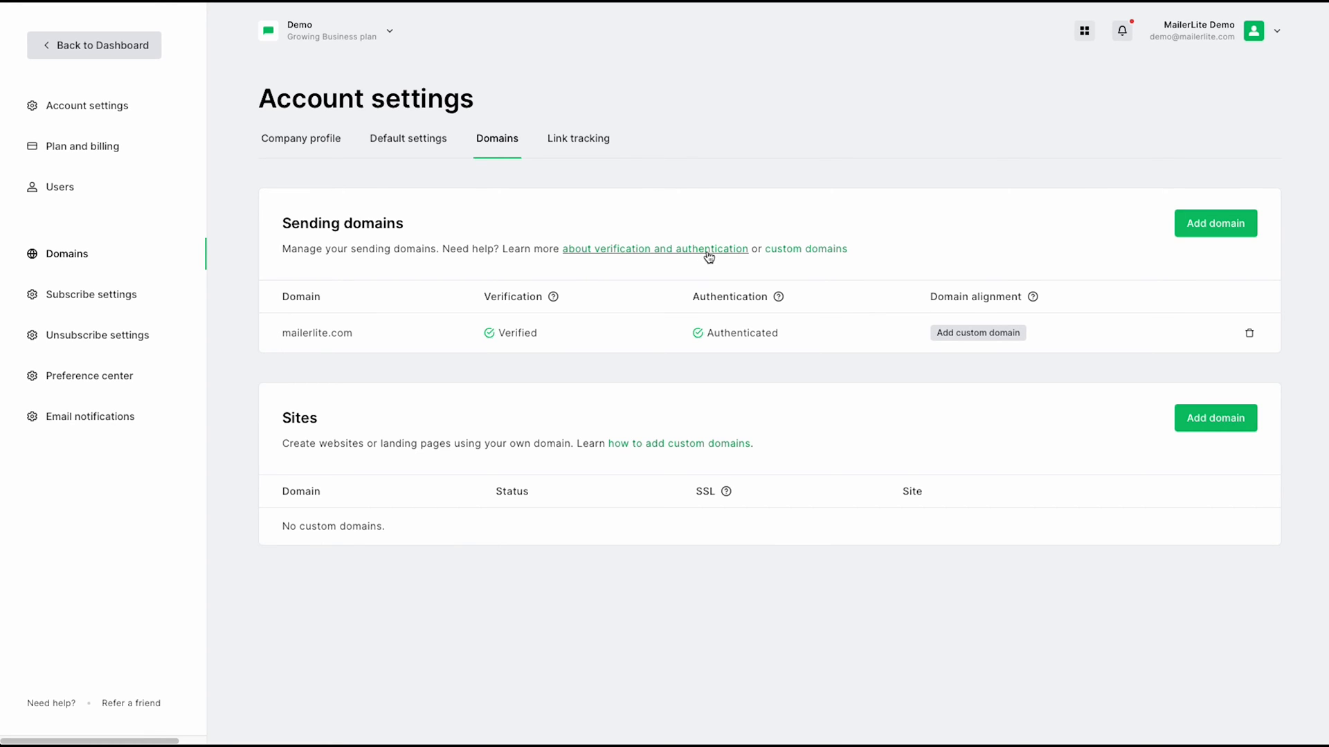
mouse_move(800, 256)
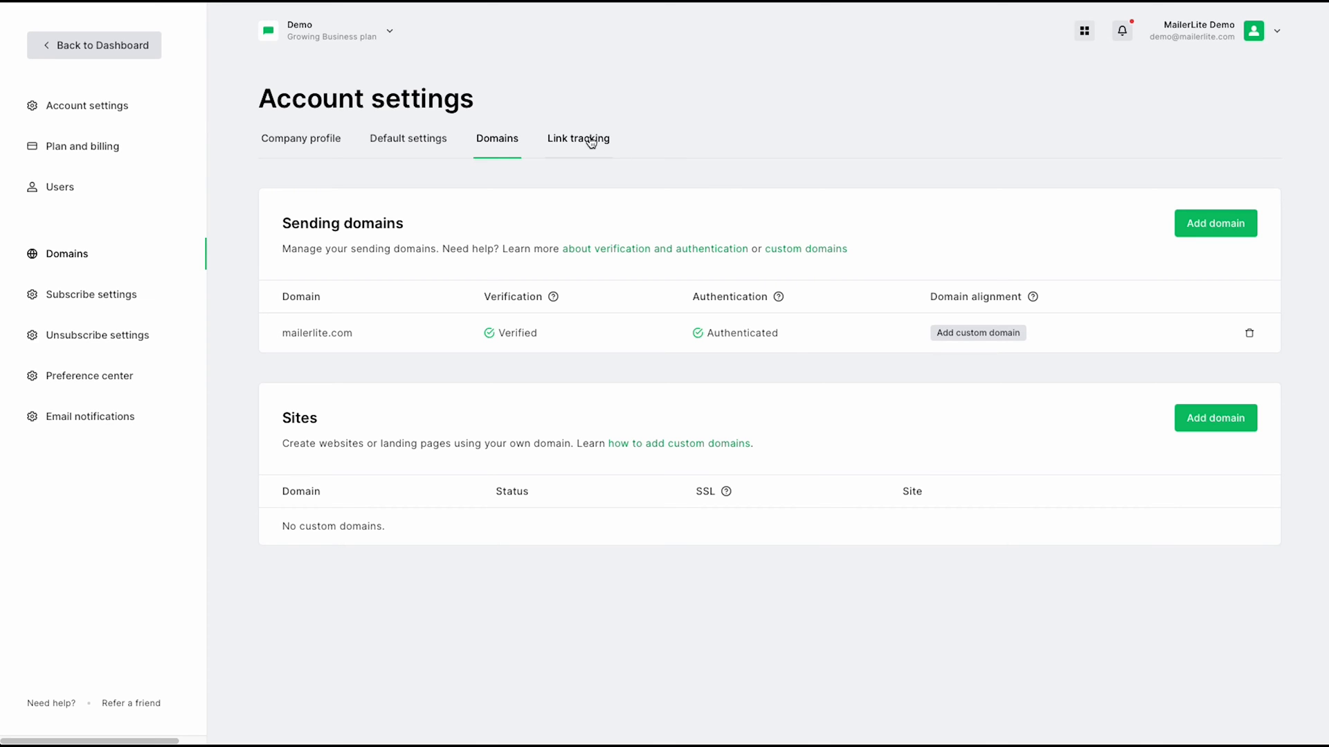
left_click(578, 139)
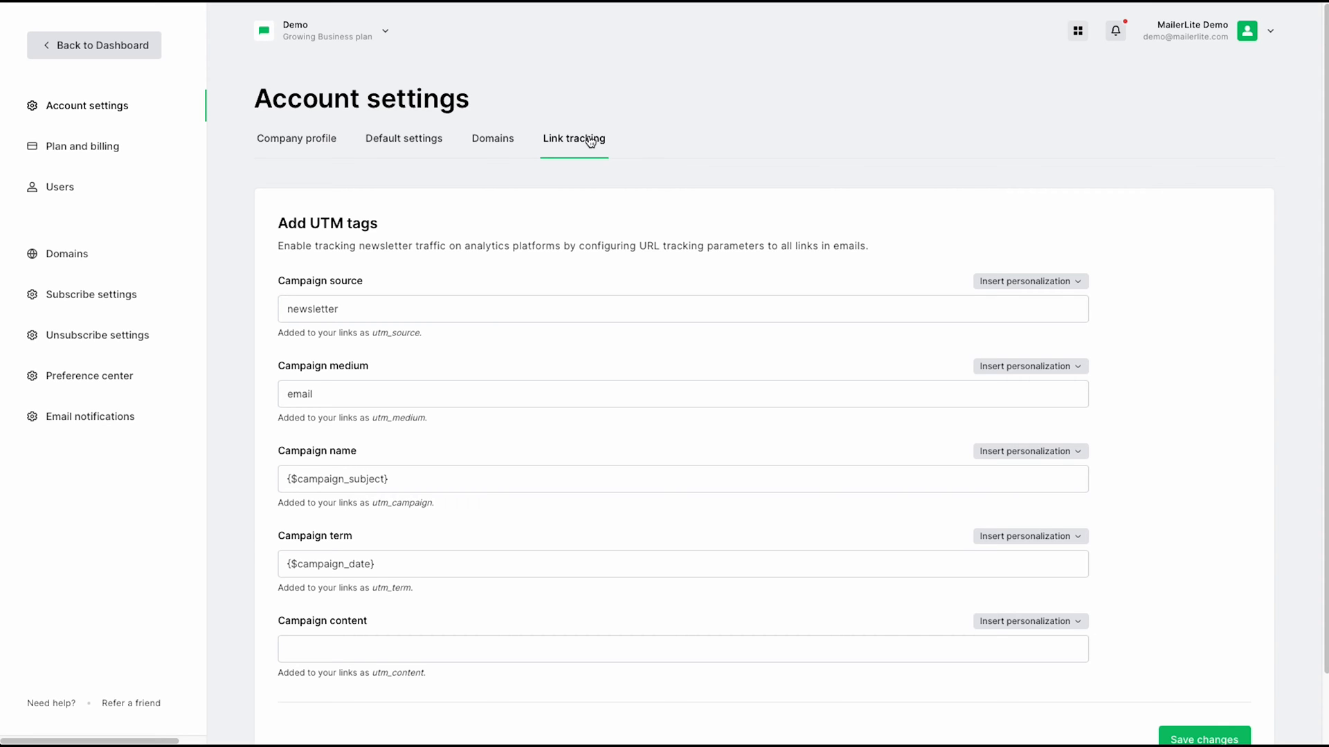
mouse_move(82, 146)
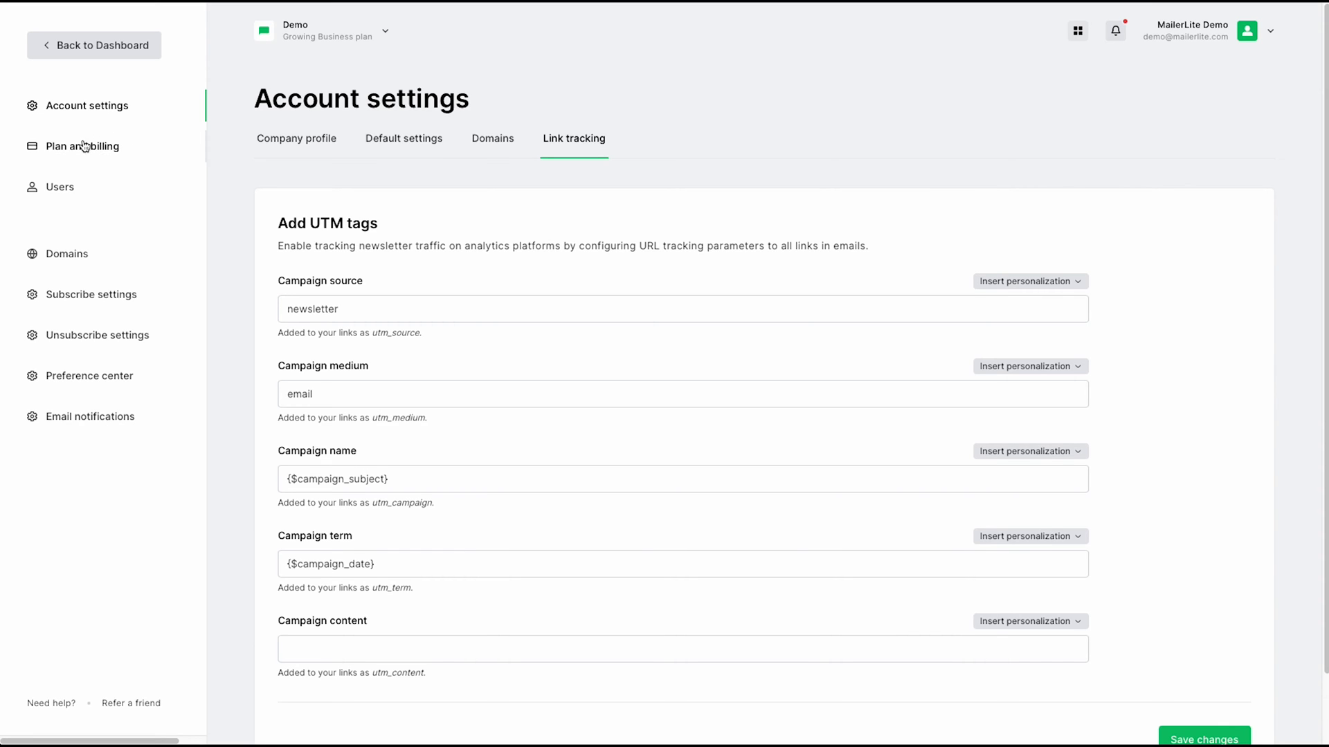
- View Plan and Billing, then the Users page listing the two active administrators
left_click(81, 147)
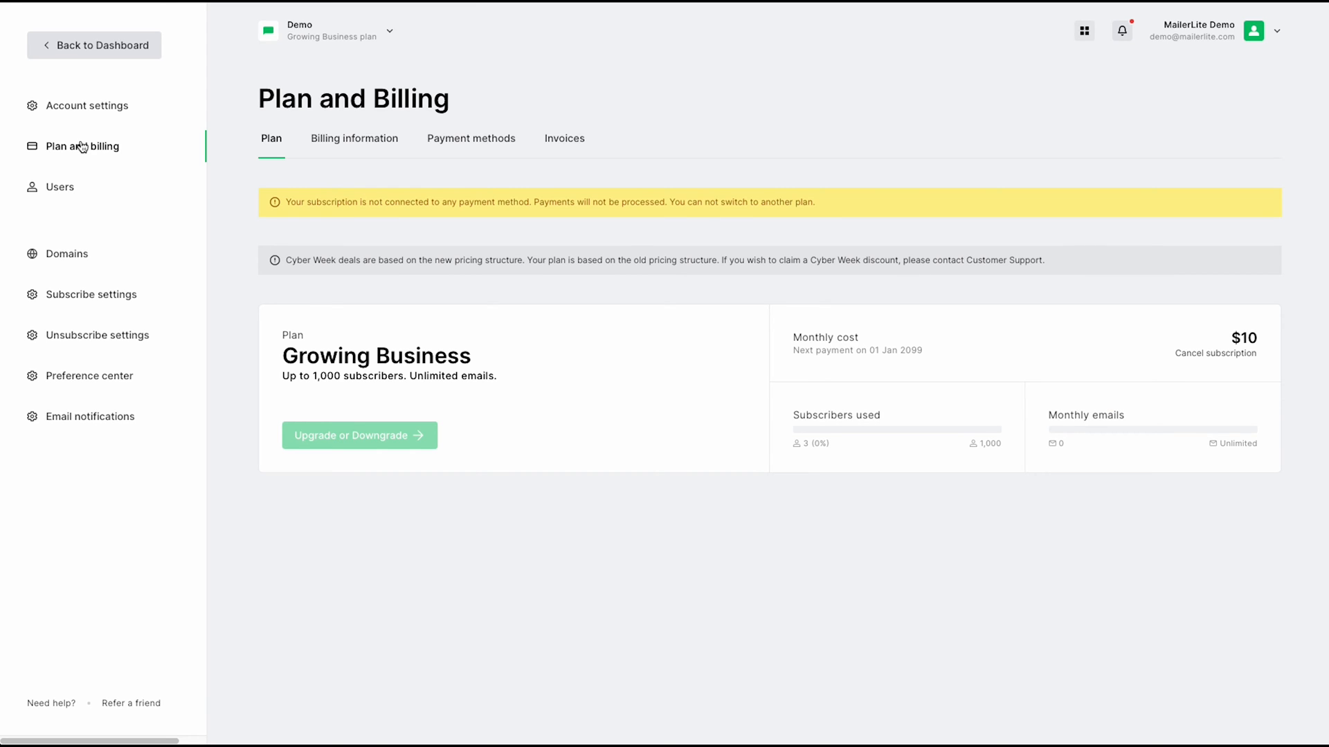
mouse_move(257, 160)
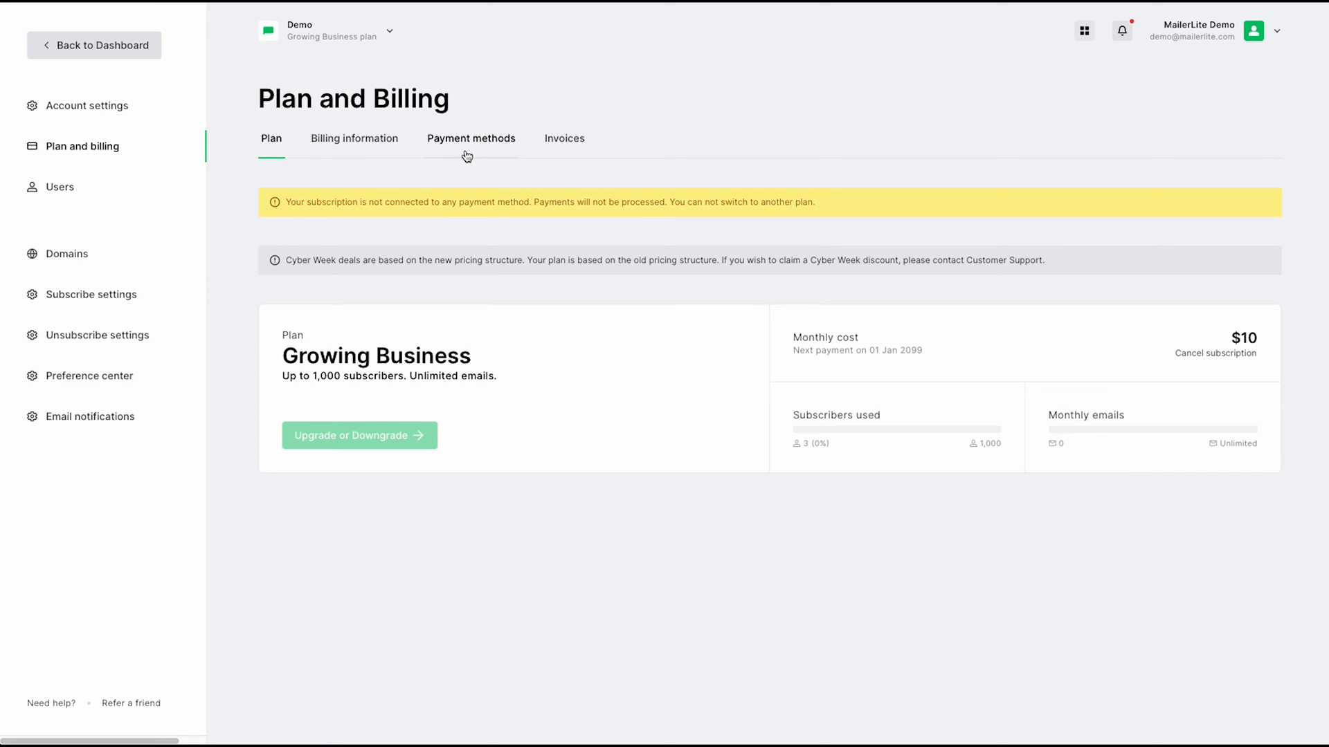
mouse_move(565, 160)
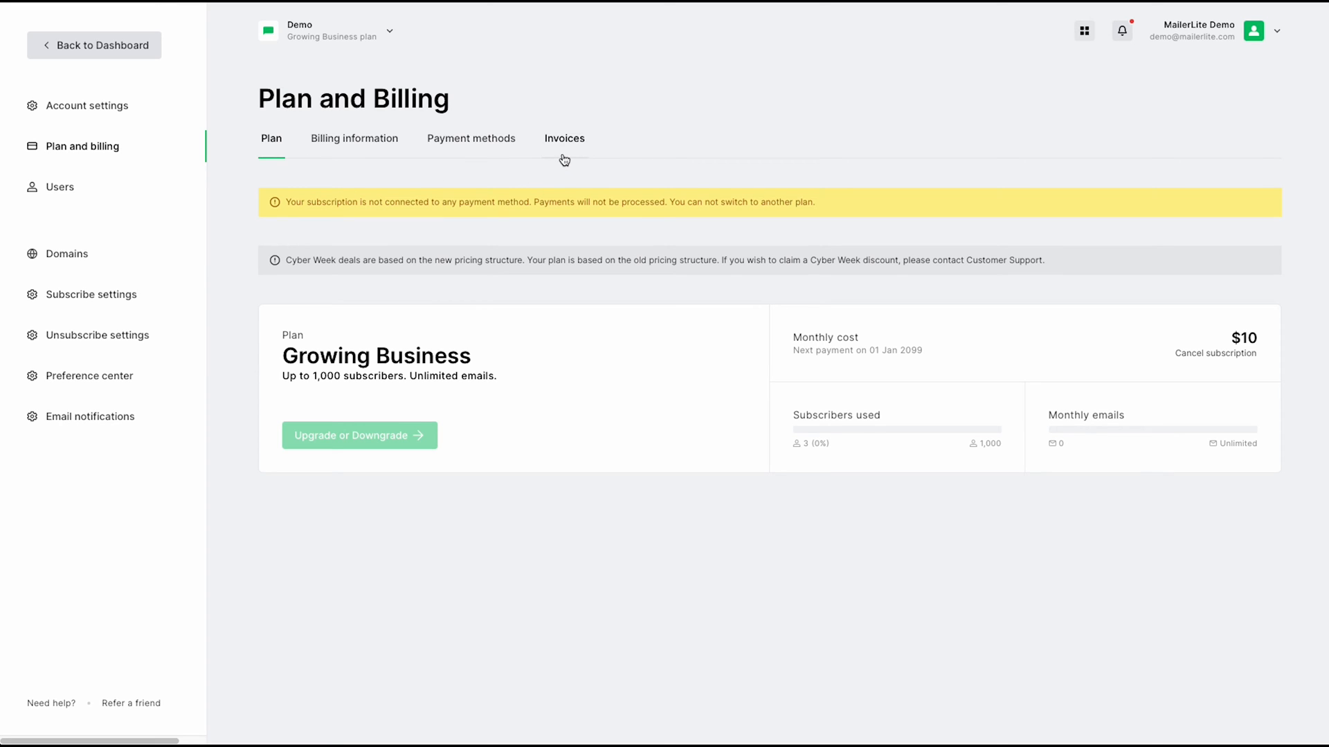
mouse_move(123, 195)
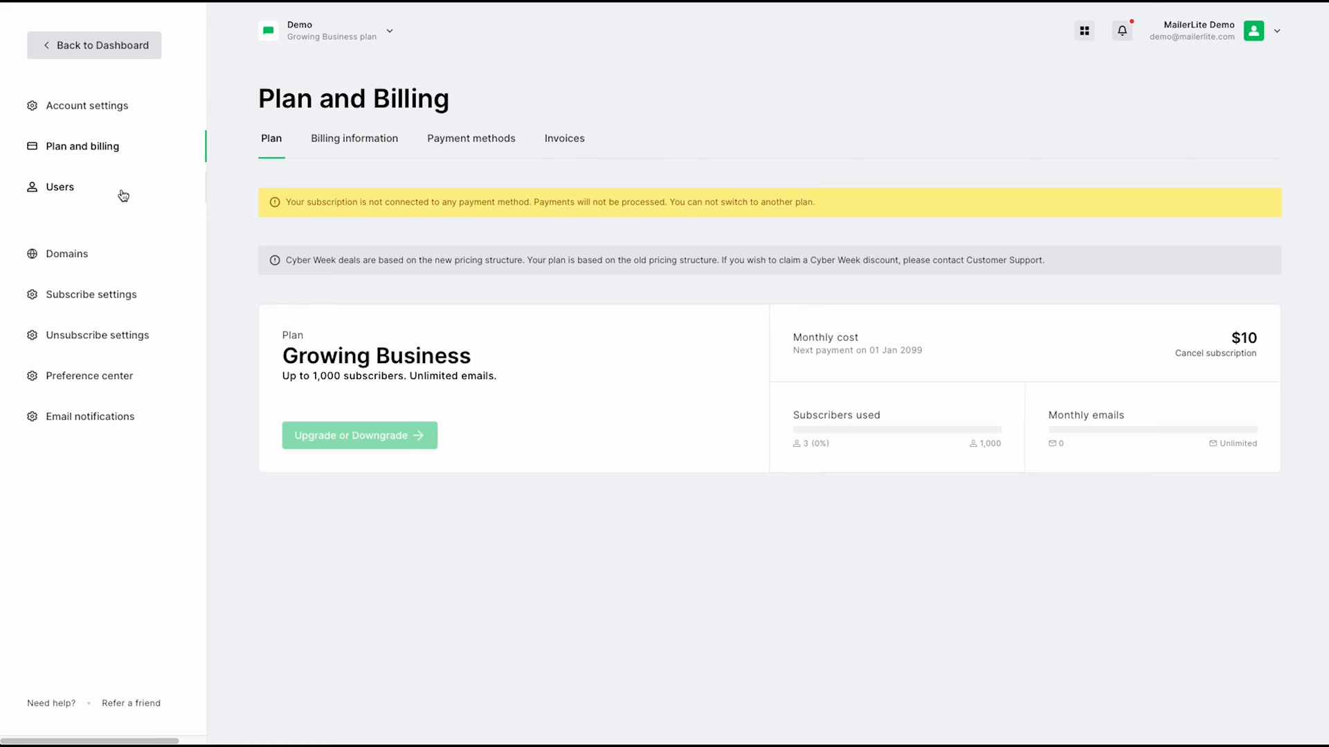
left_click(59, 187)
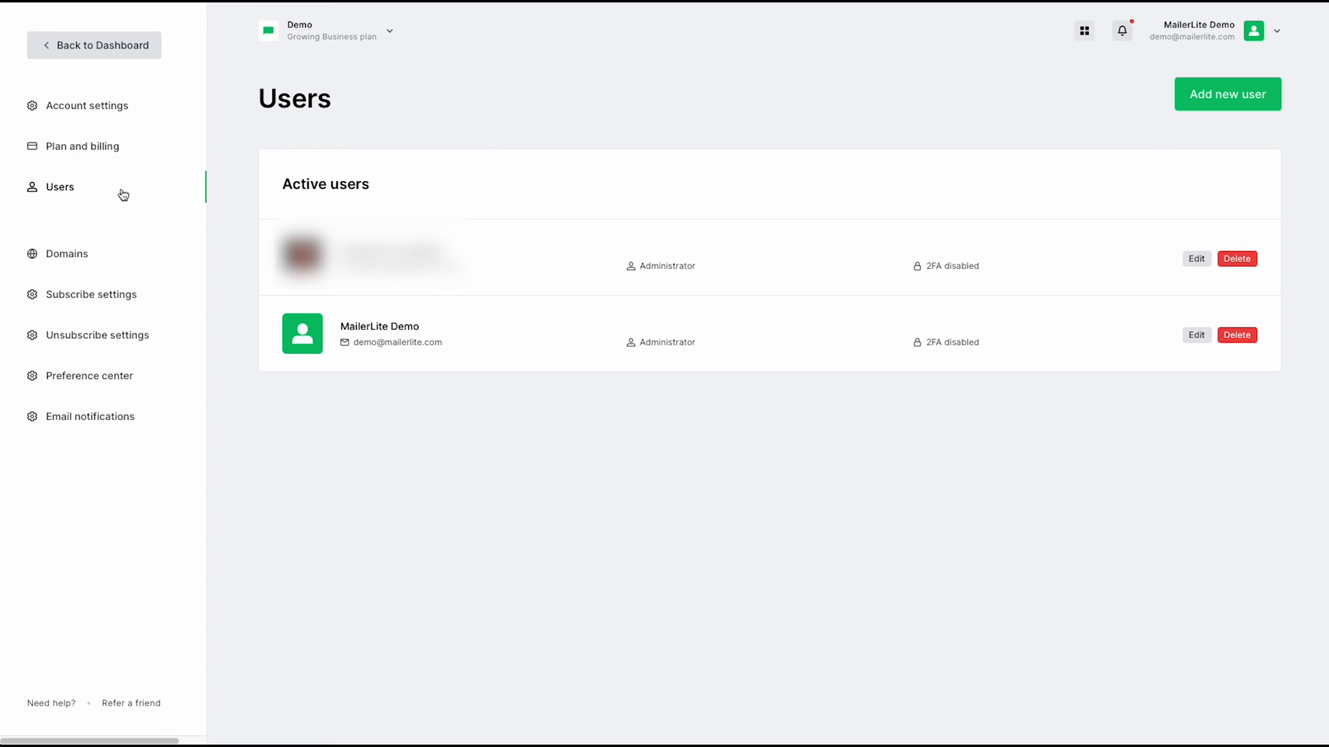
mouse_move(122, 203)
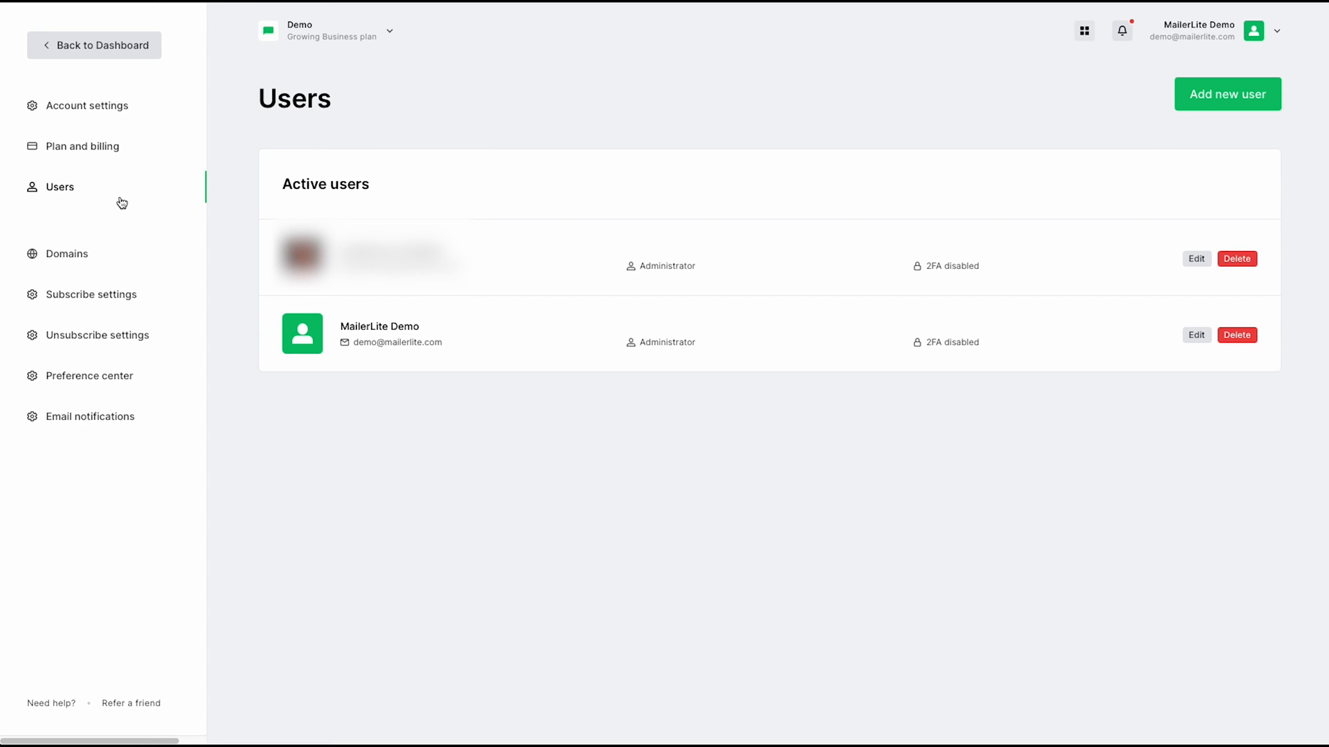
mouse_move(89, 257)
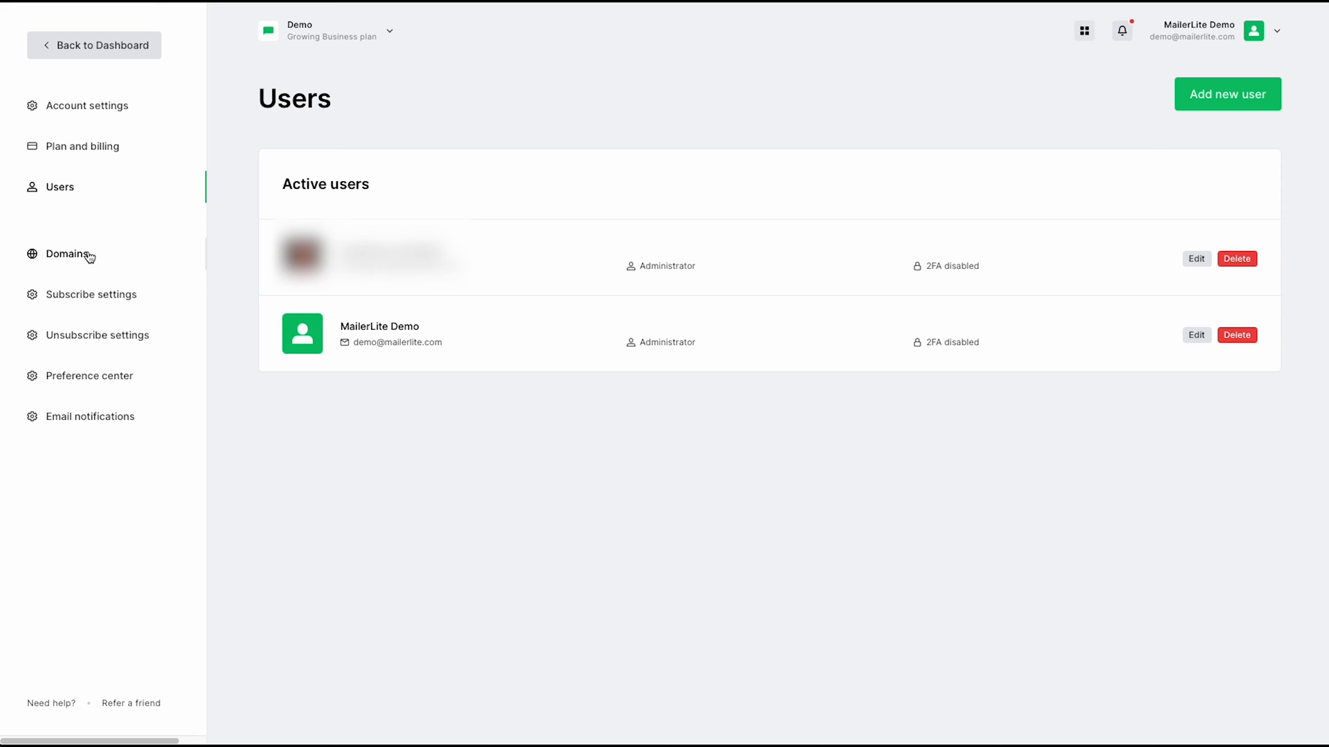
mouse_move(94, 302)
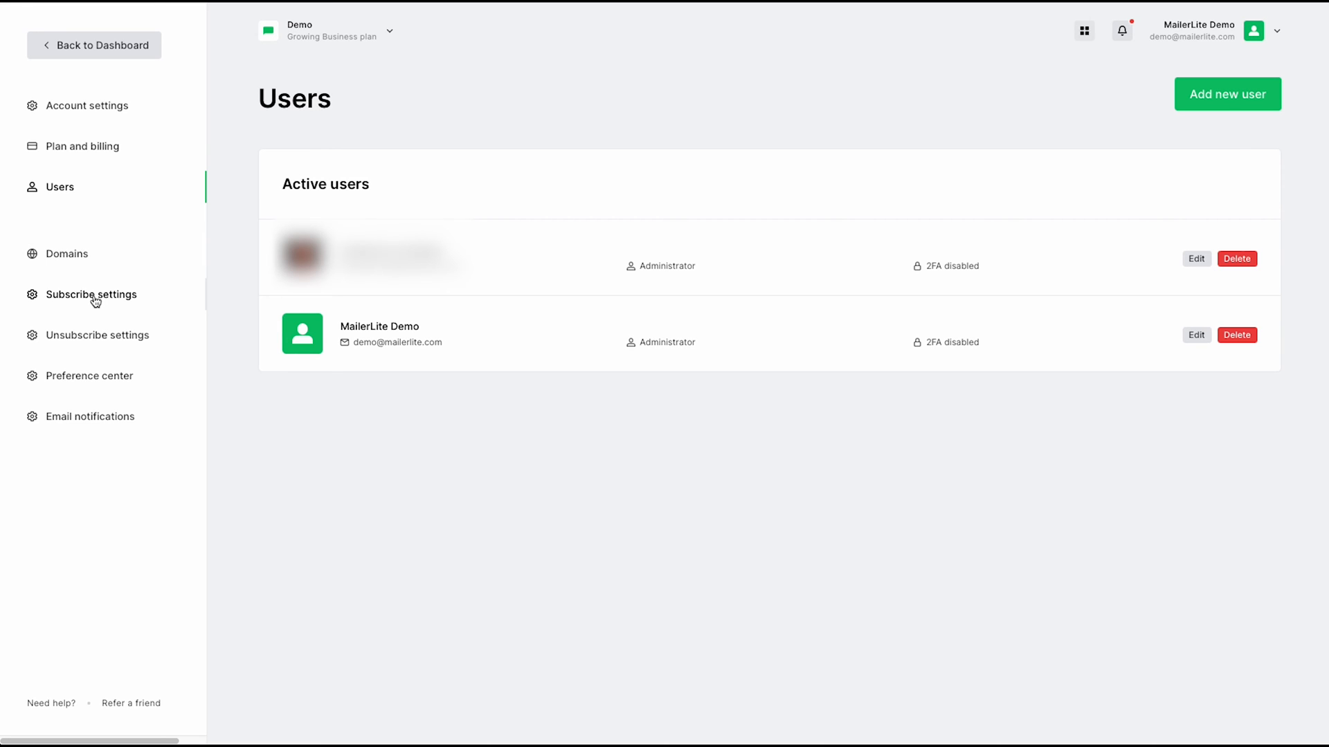
- Review the Subscribe settings confirmation email, then preview the confirmation thank-you page
left_click(91, 294)
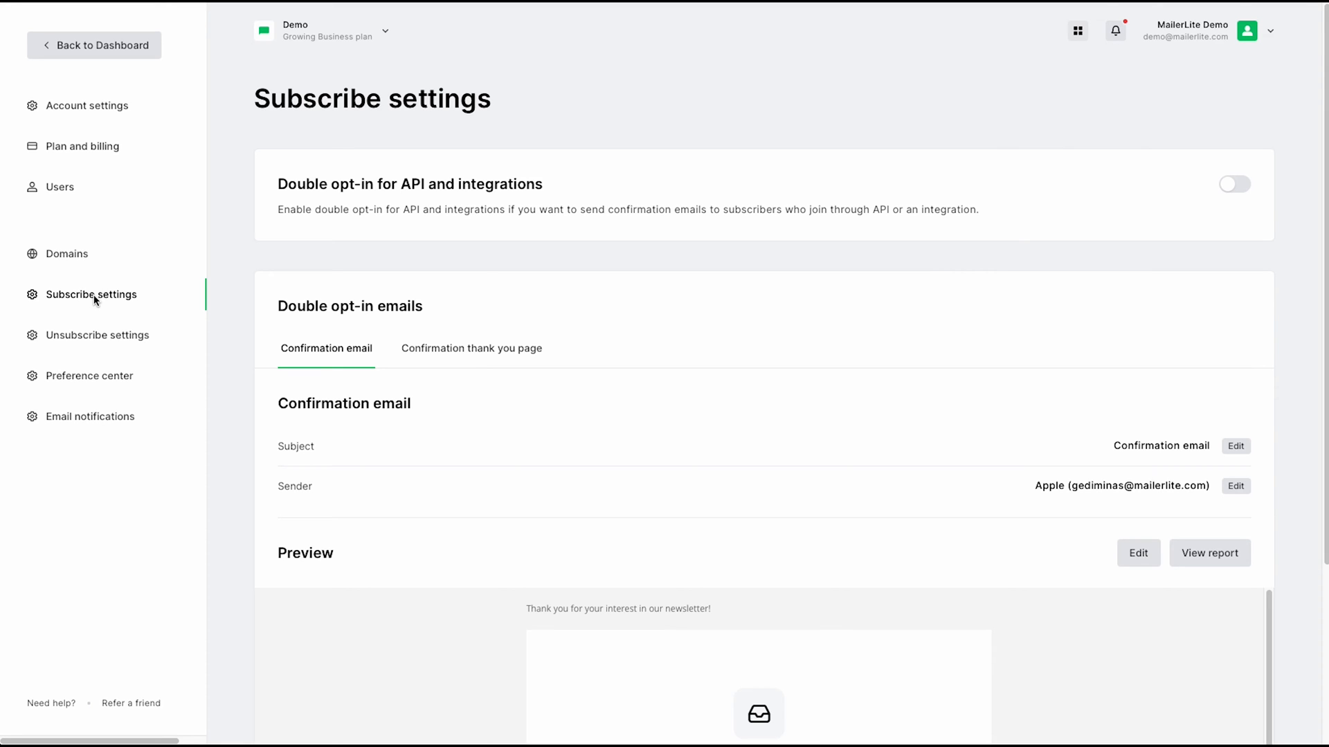
mouse_move(224, 346)
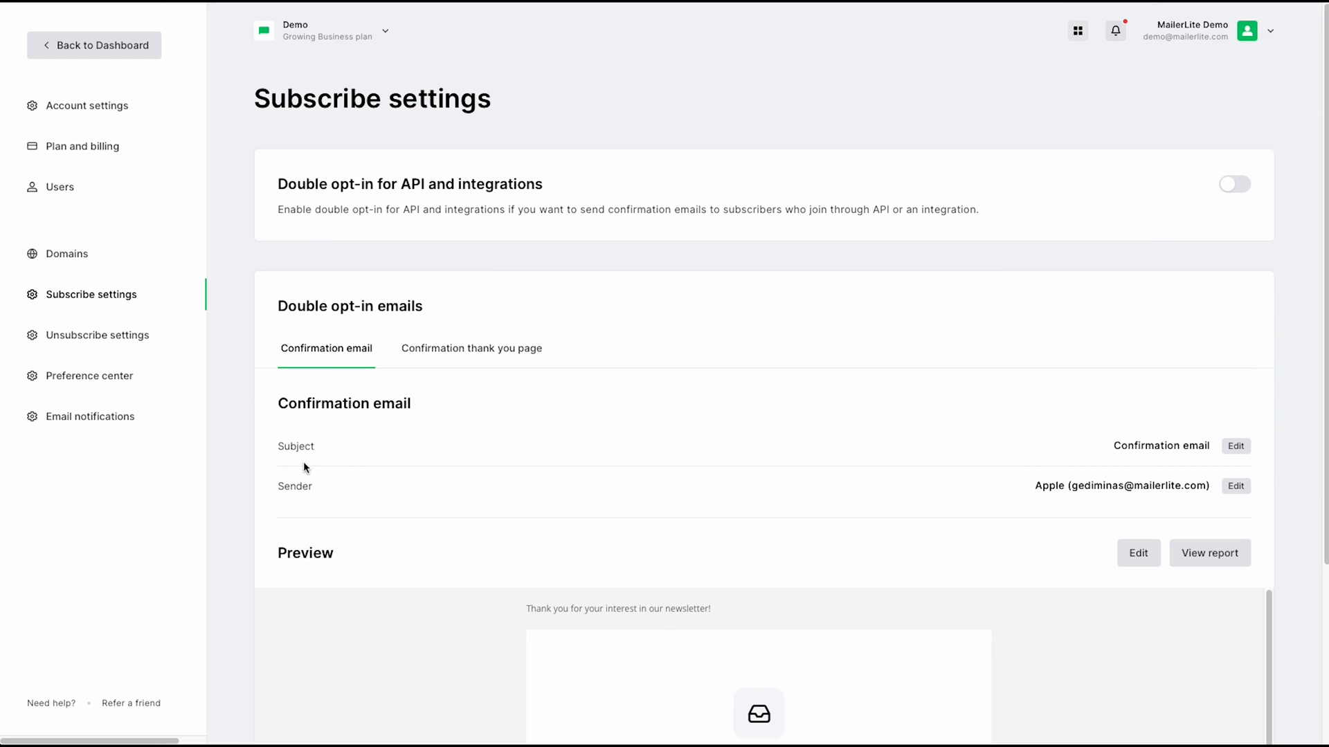
scroll("down", 3)
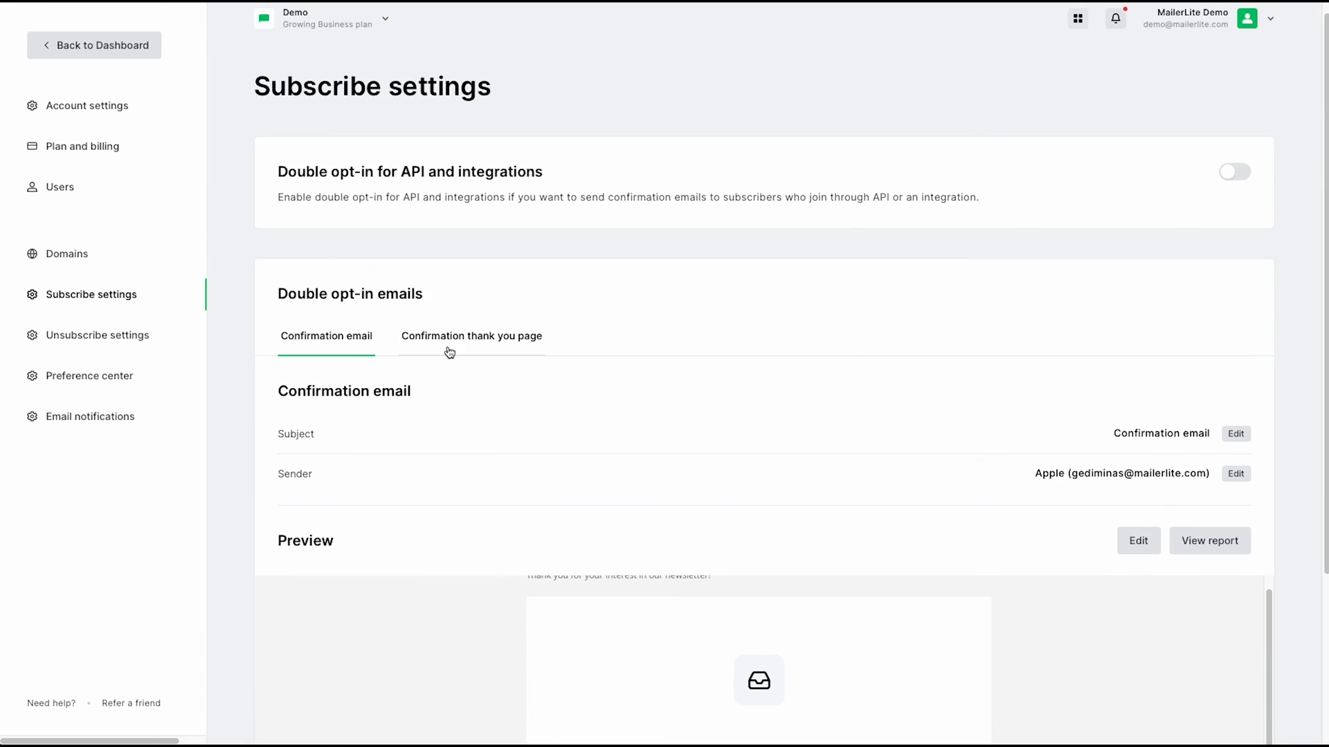
left_click(471, 335)
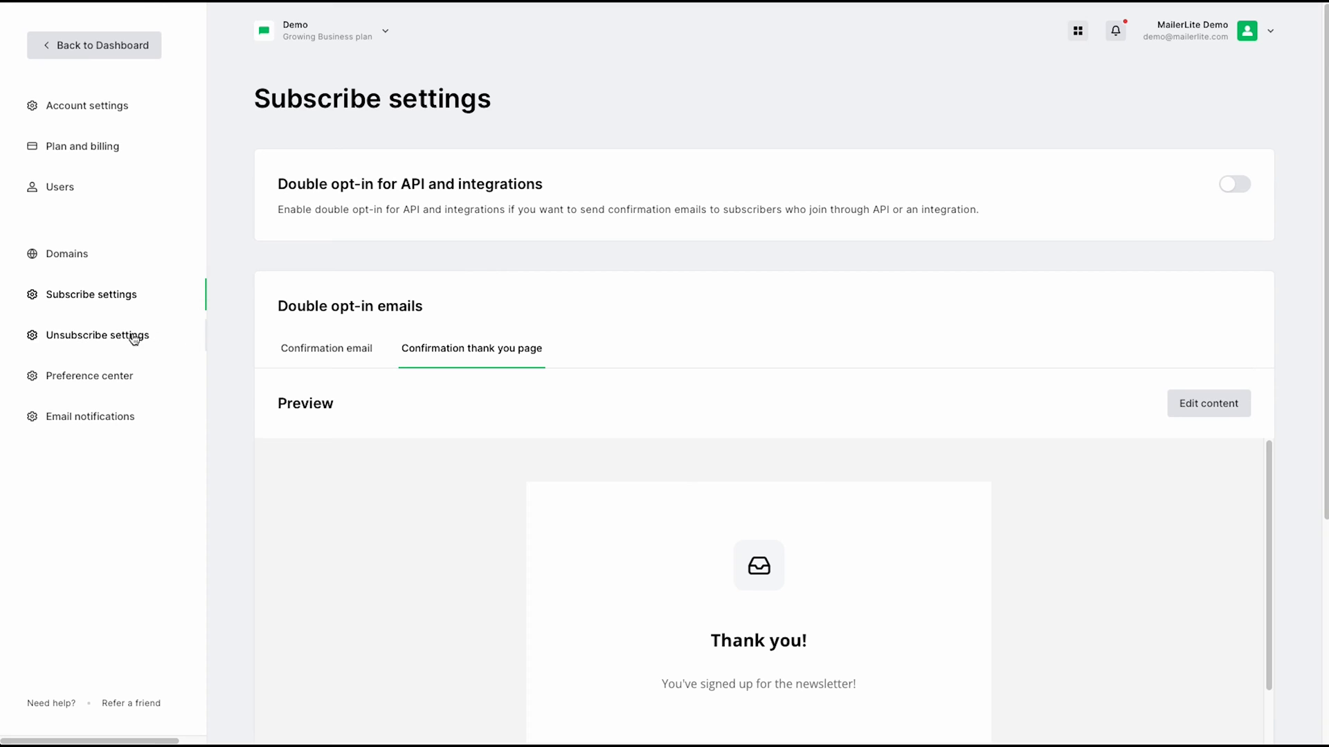
- Review the Unsubscribe settings form preview, then the stats listing every reason at 0%
left_click(97, 335)
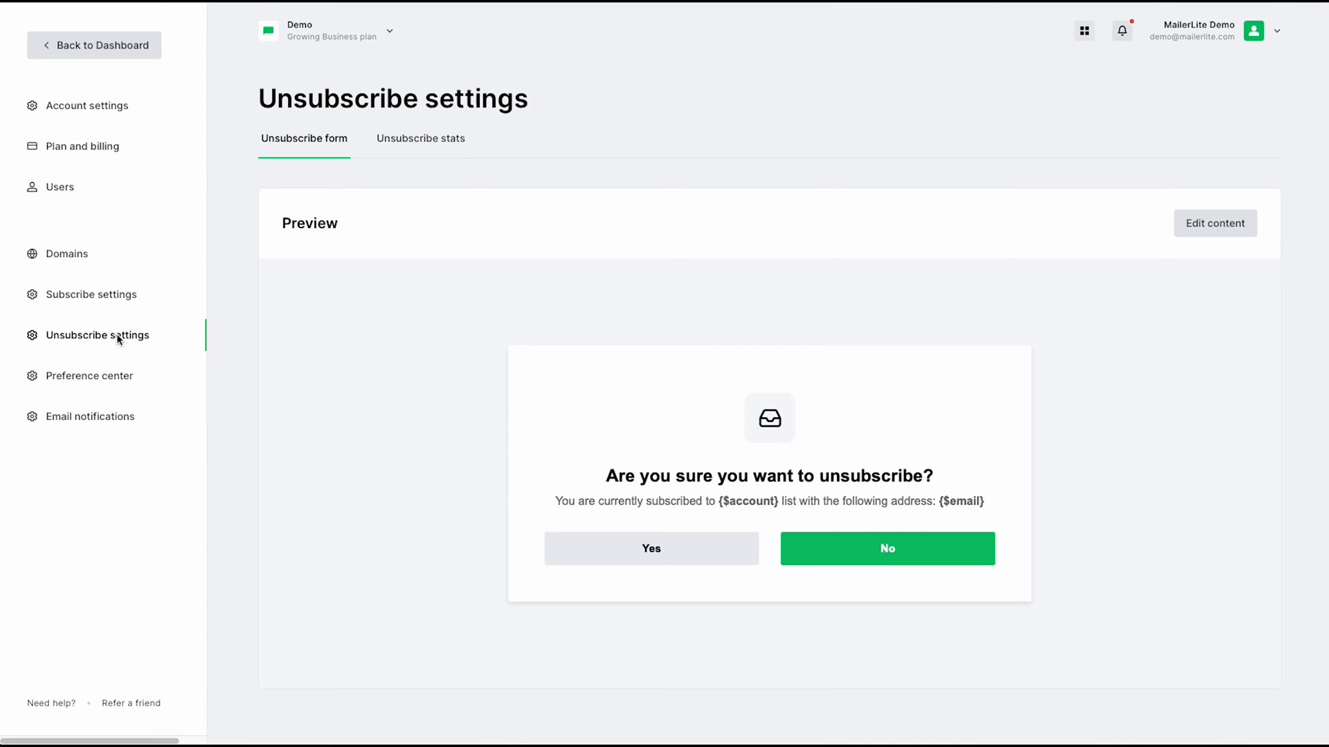
mouse_move(266, 141)
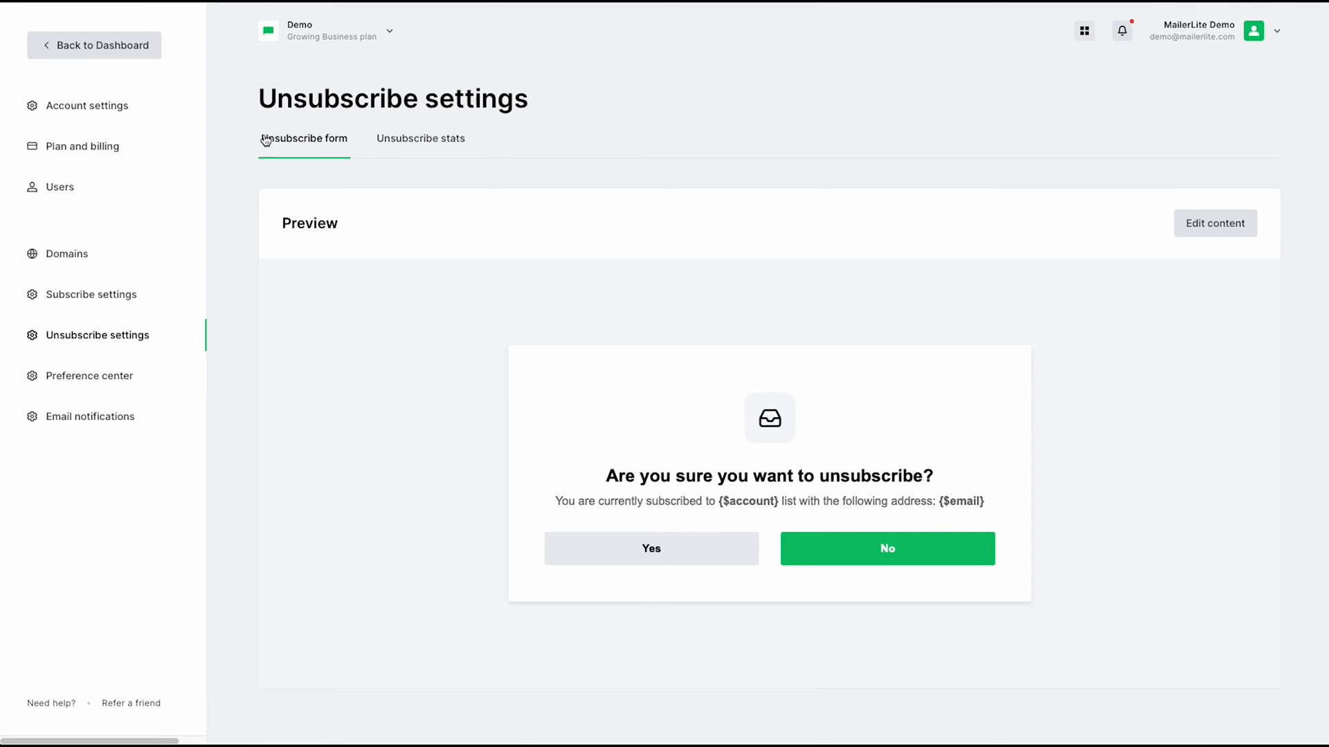
mouse_move(1108, 263)
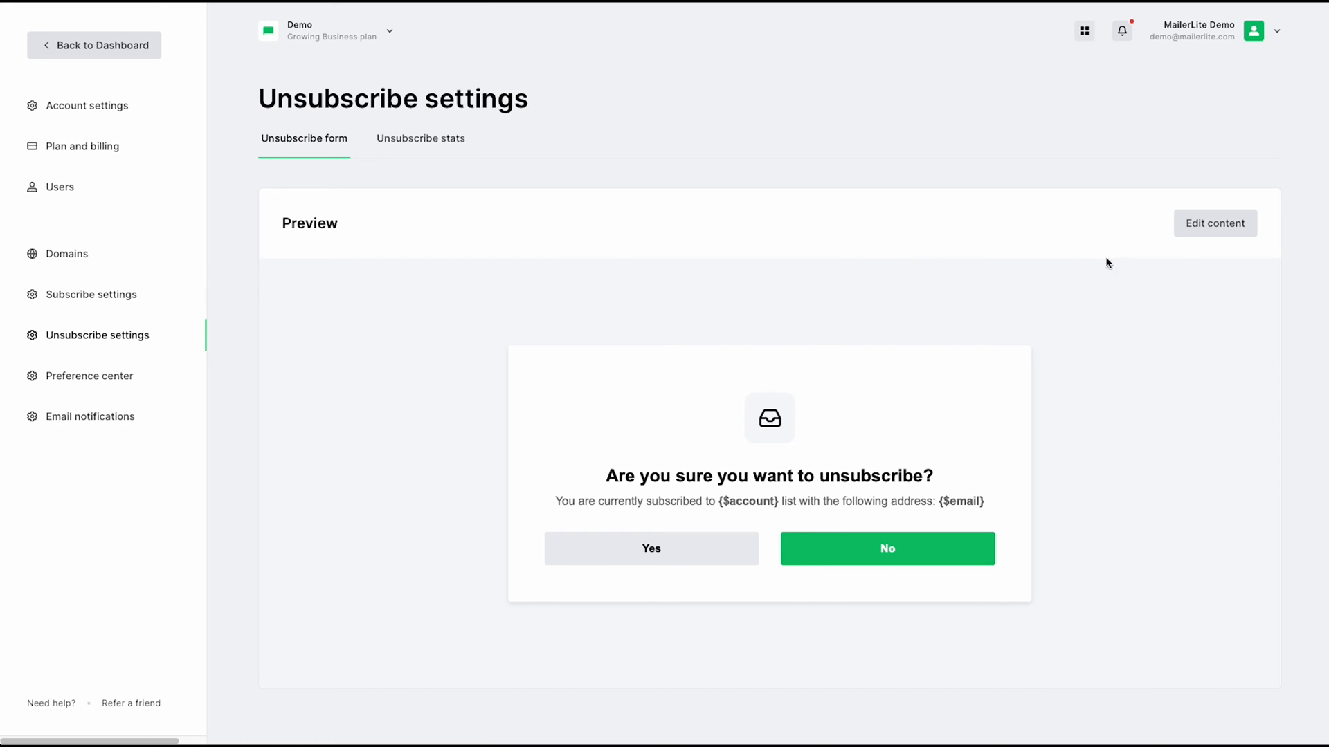
mouse_move(1163, 216)
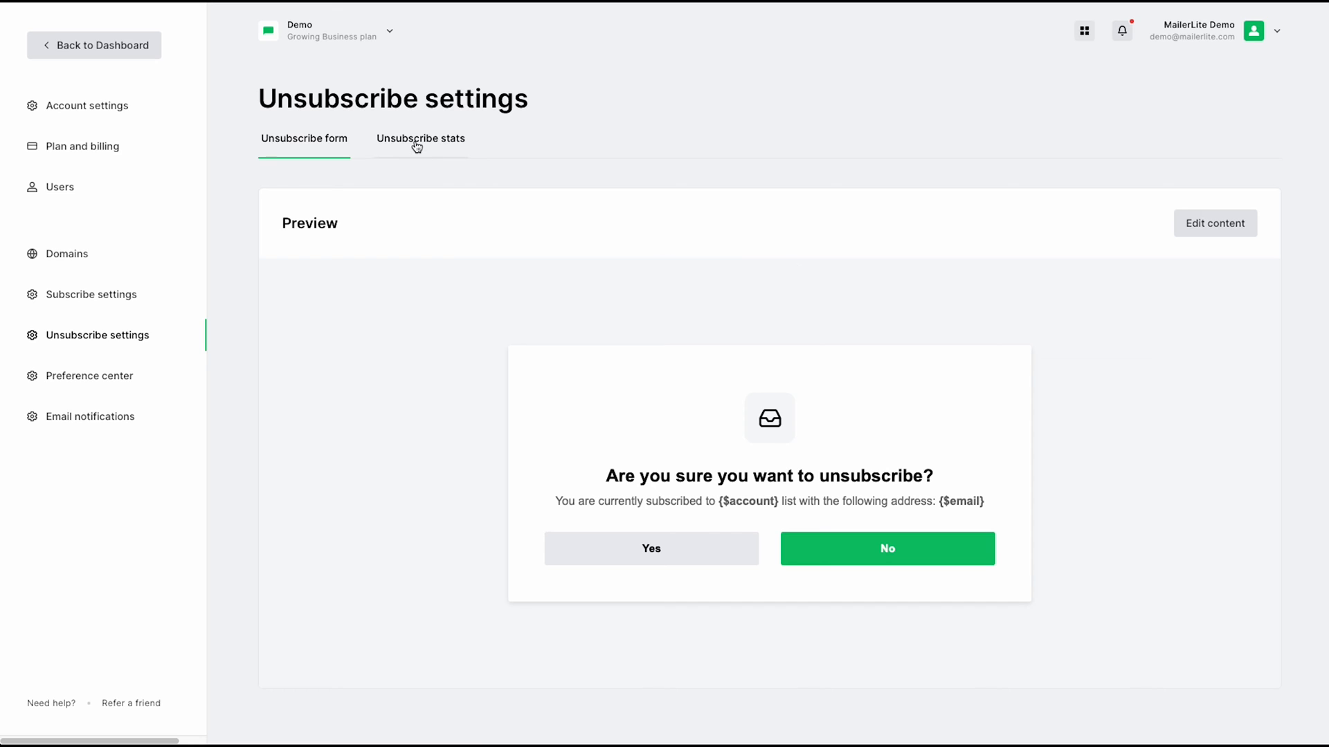
left_click(419, 138)
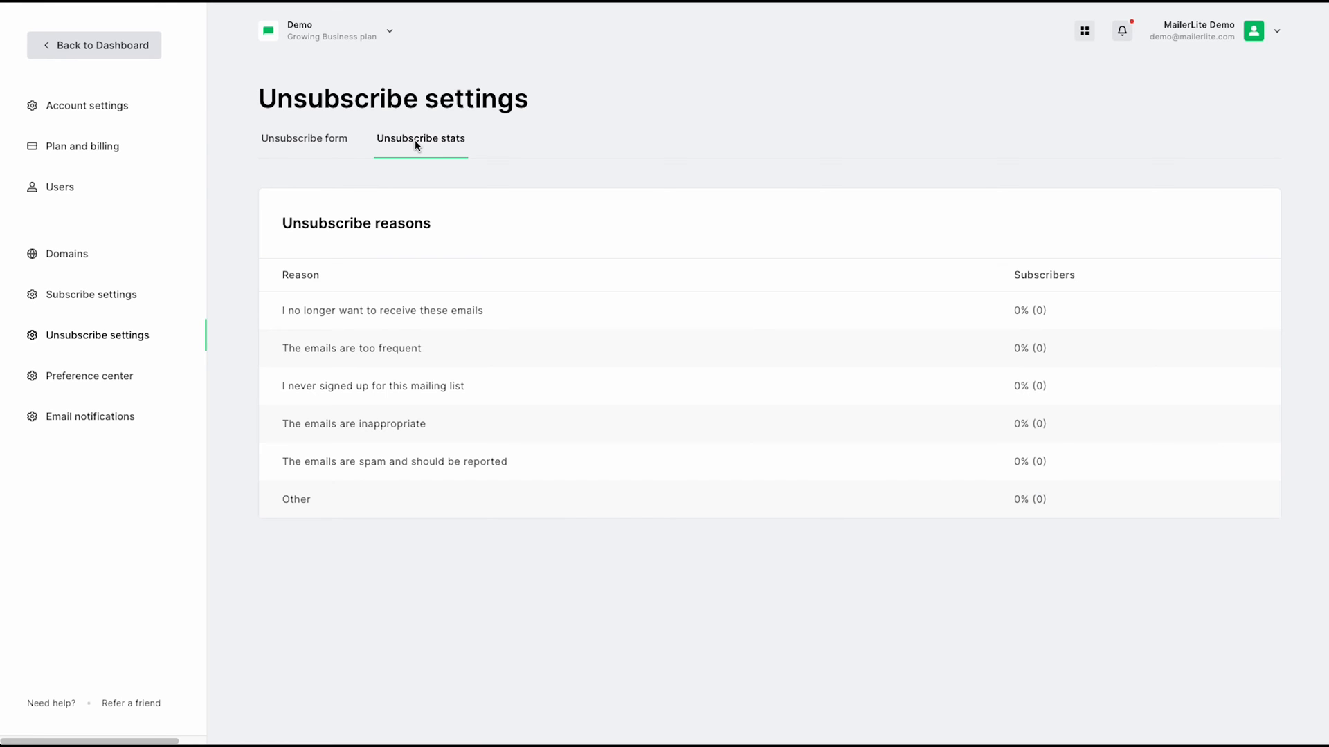
mouse_move(416, 145)
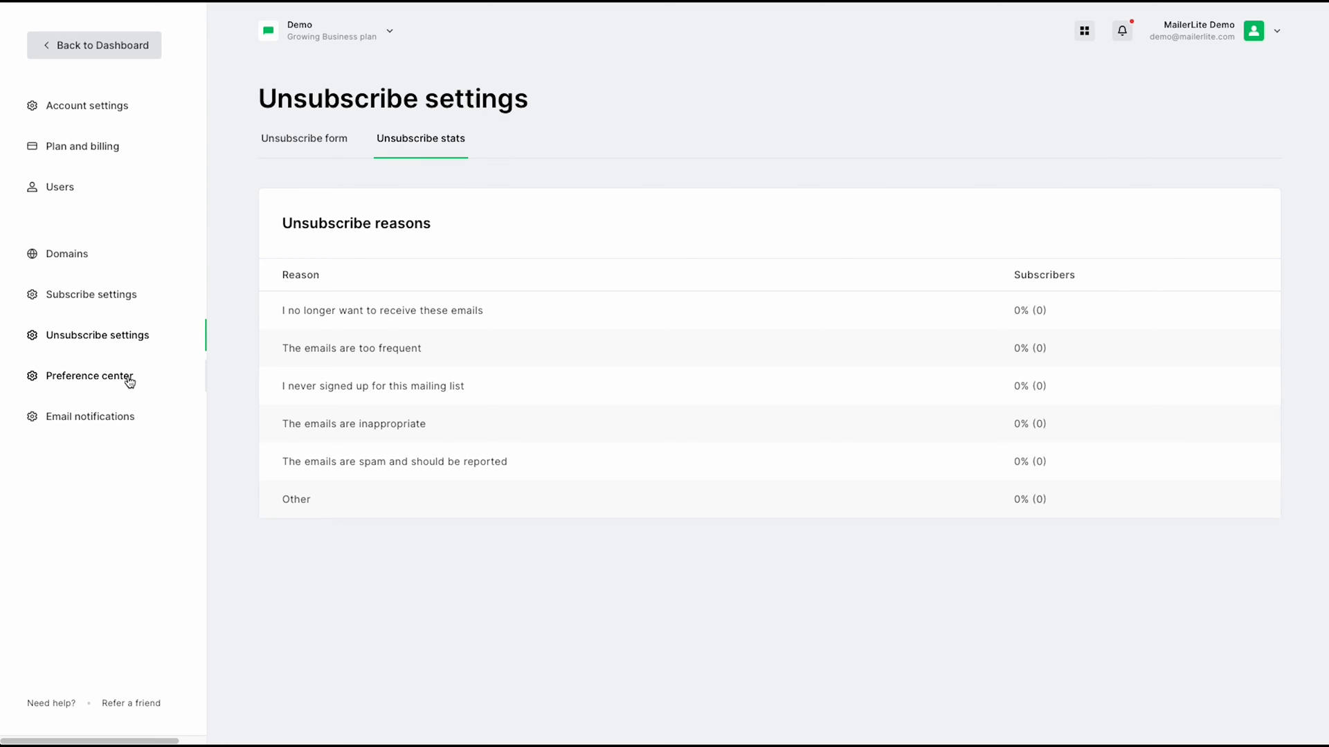
- View the Preference center (Advanced plan only), then the Email notifications settings
left_click(87, 377)
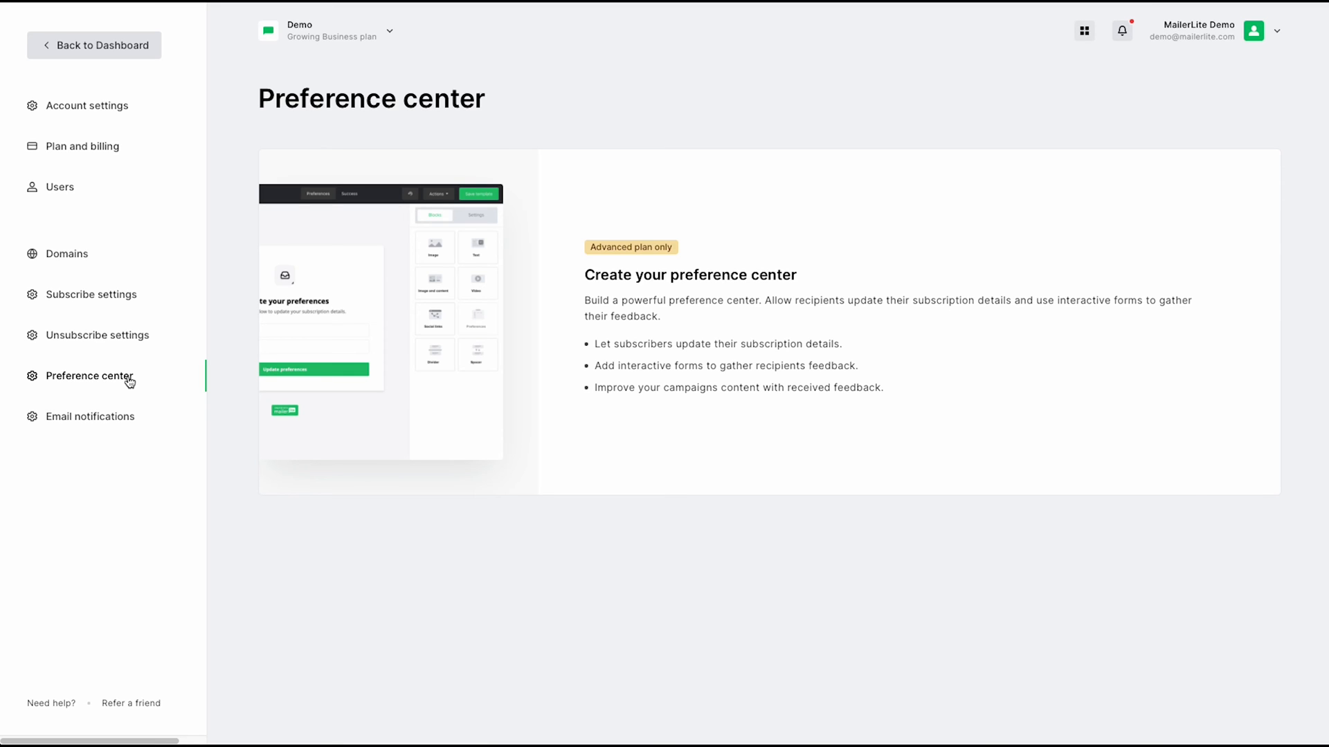
mouse_move(106, 426)
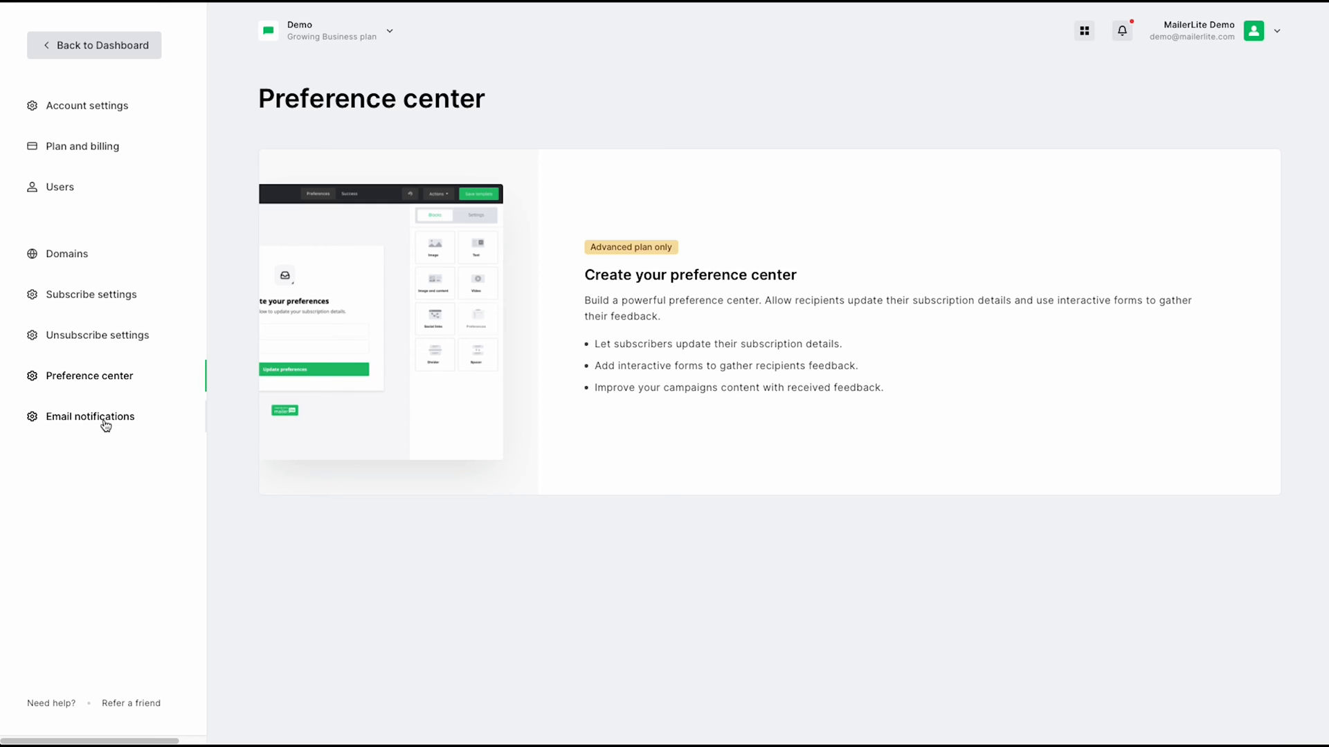
left_click(90, 416)
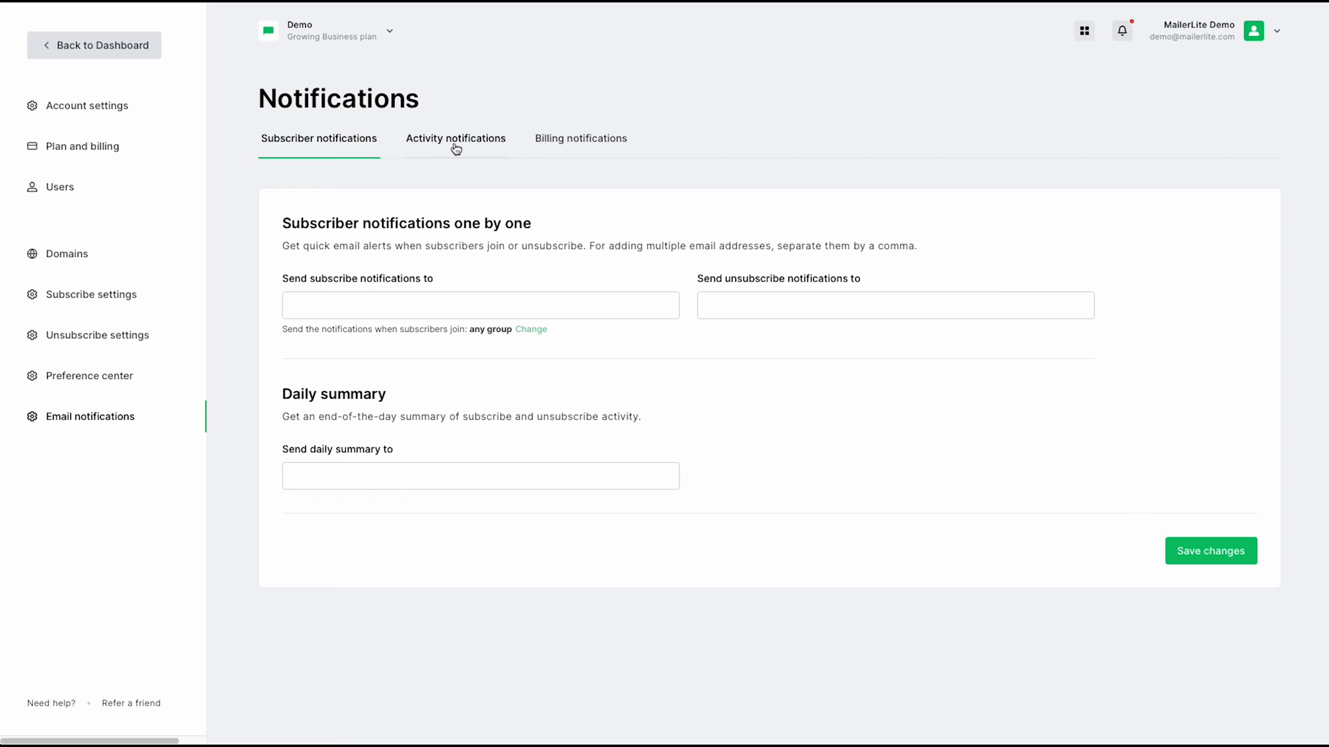
- Review Activity notifications, then Billing notifications with its billing email field
left_click(455, 139)
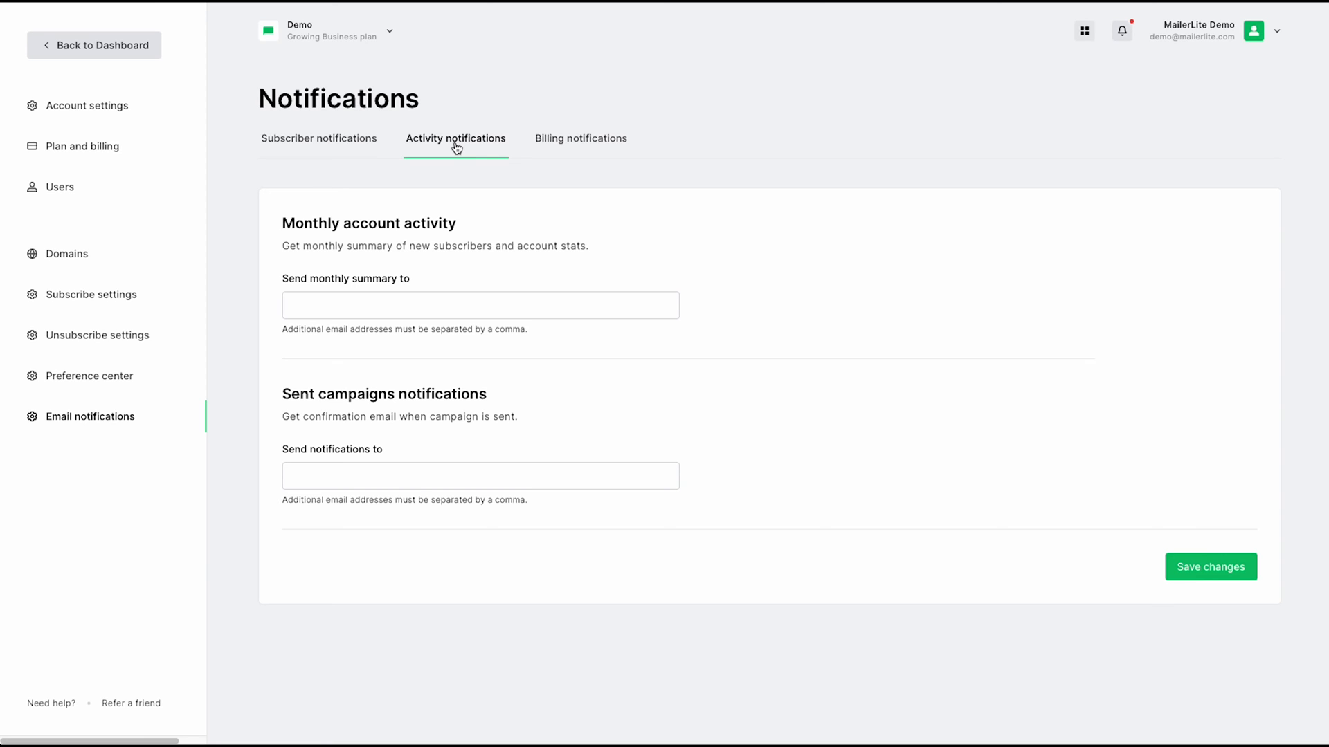
mouse_move(512, 160)
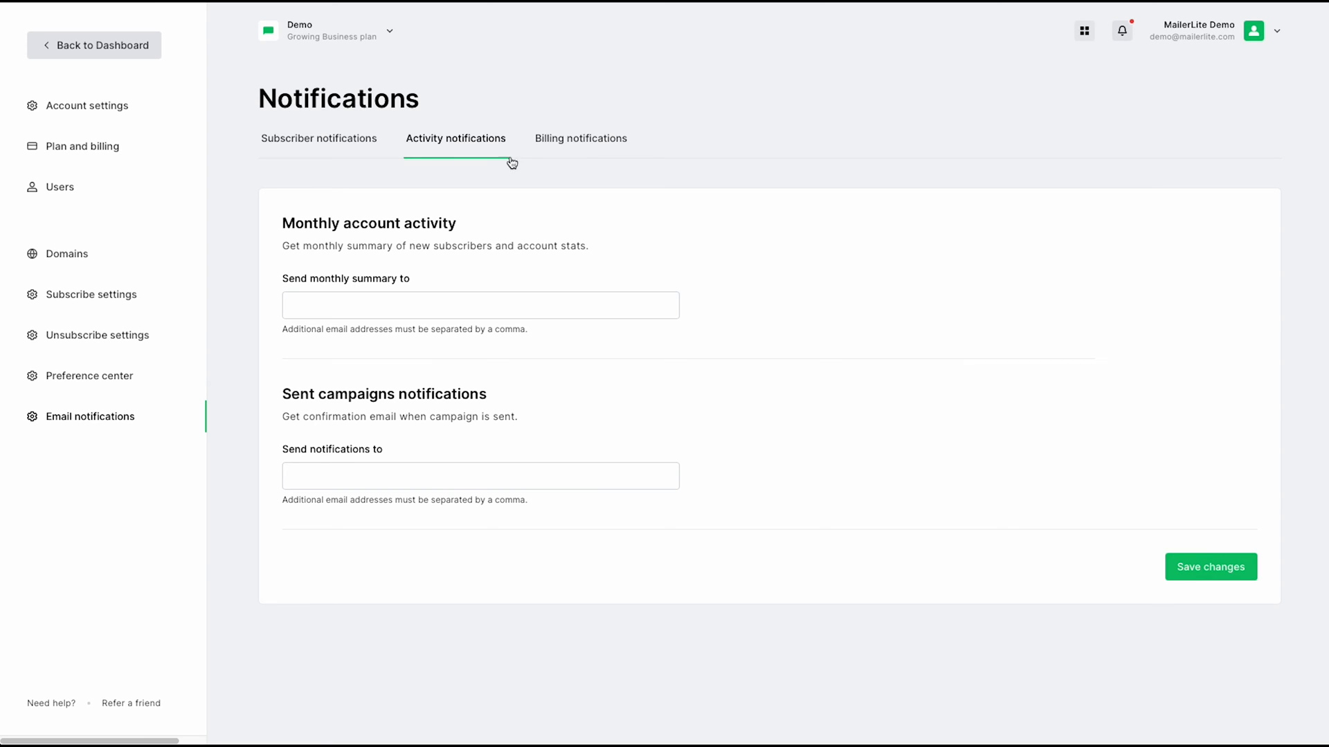
left_click(582, 138)
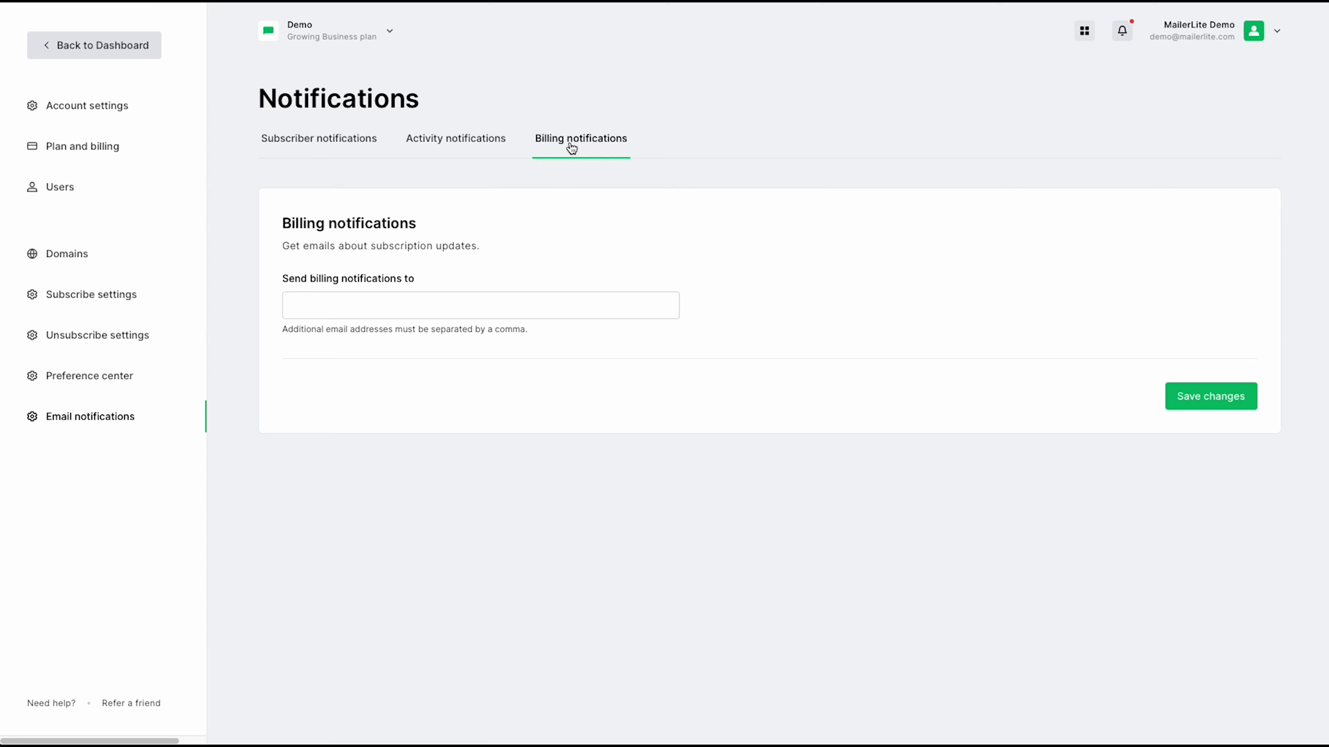
mouse_move(179, 42)
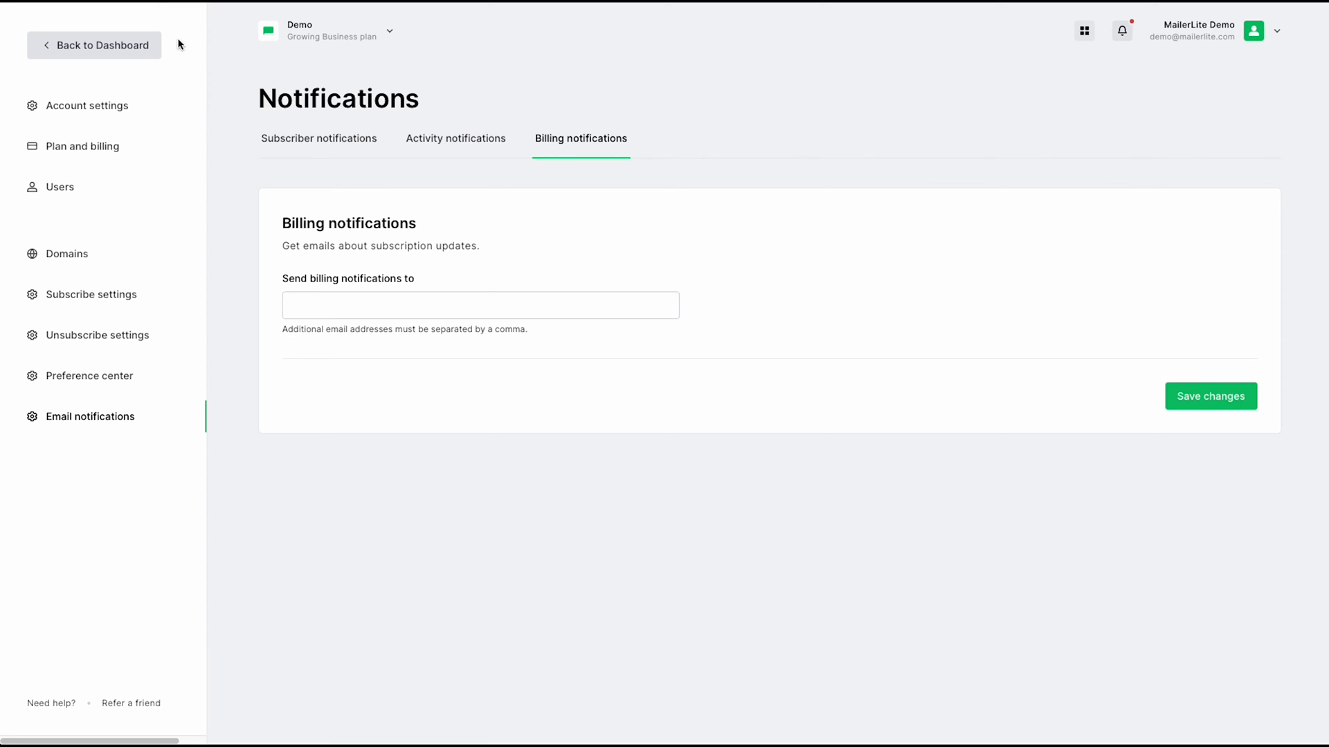
- Return from account settings to the dashboard and go to the Campaigns page
left_click(94, 45)
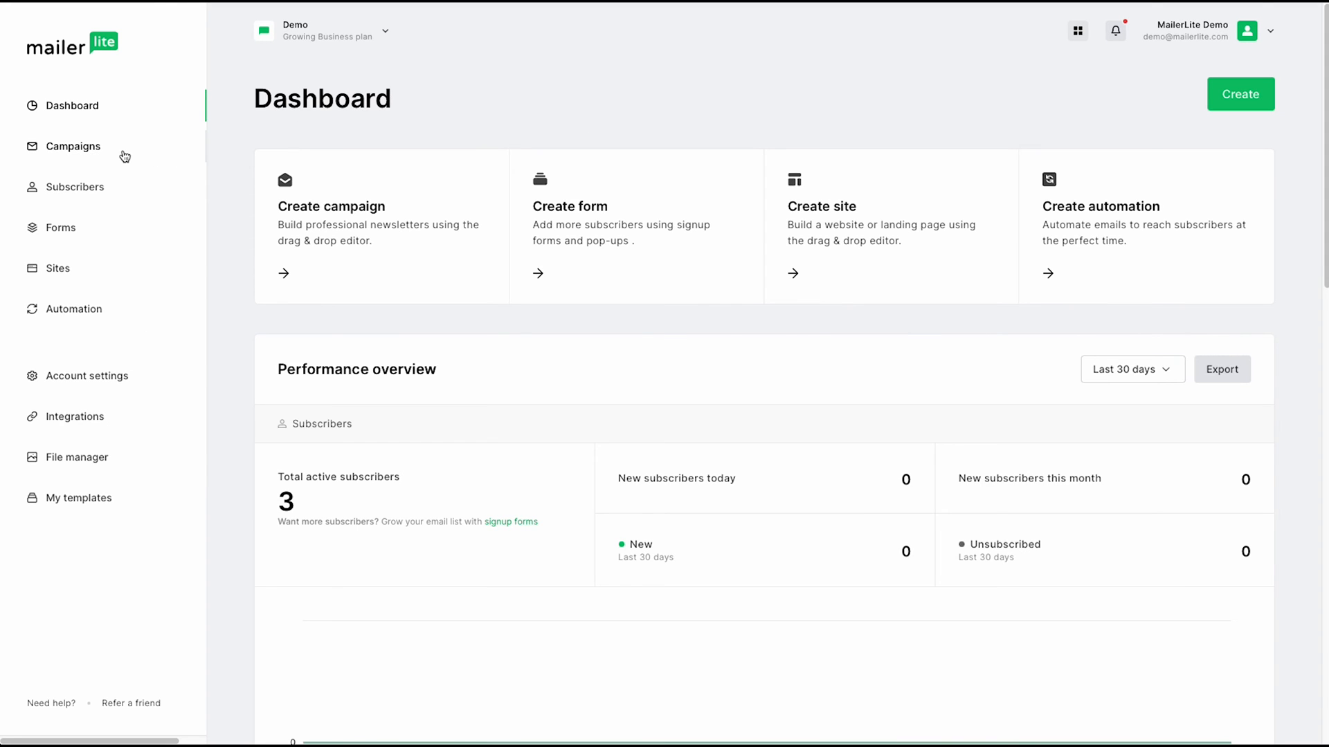
left_click(72, 146)
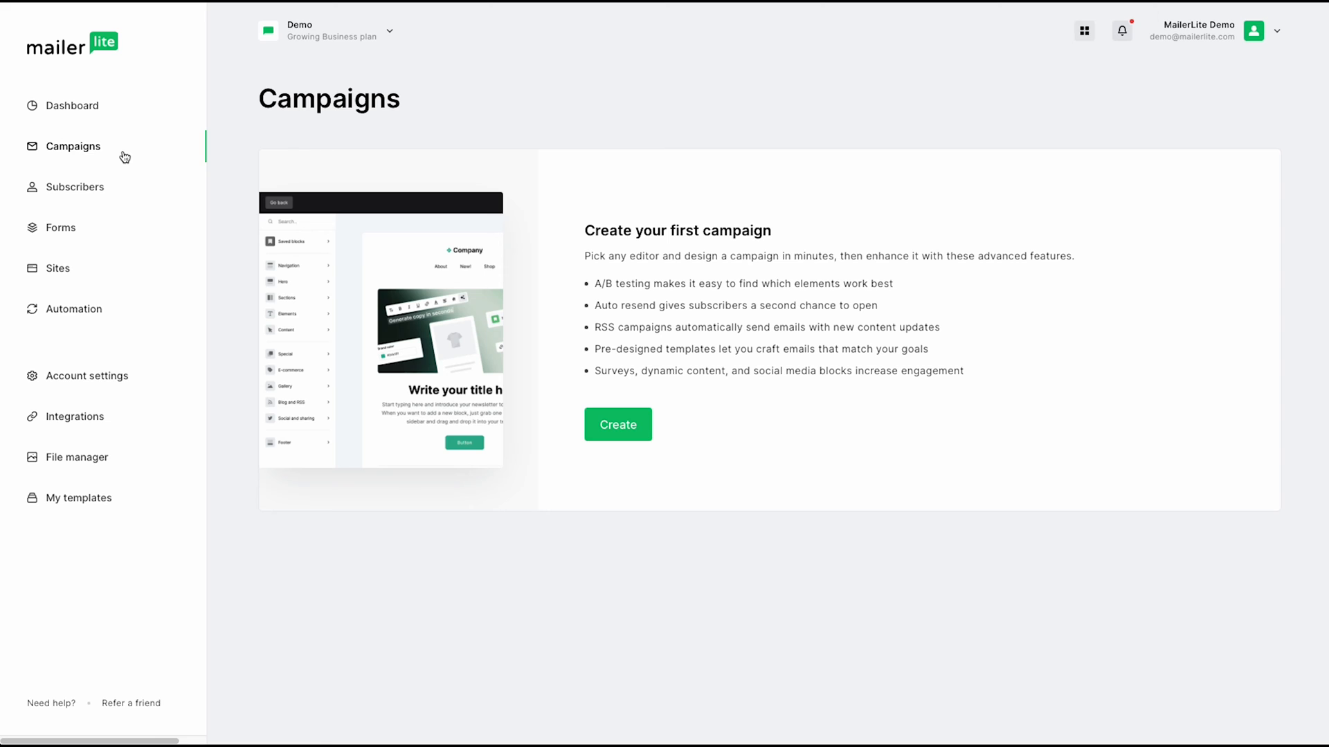
mouse_move(248, 146)
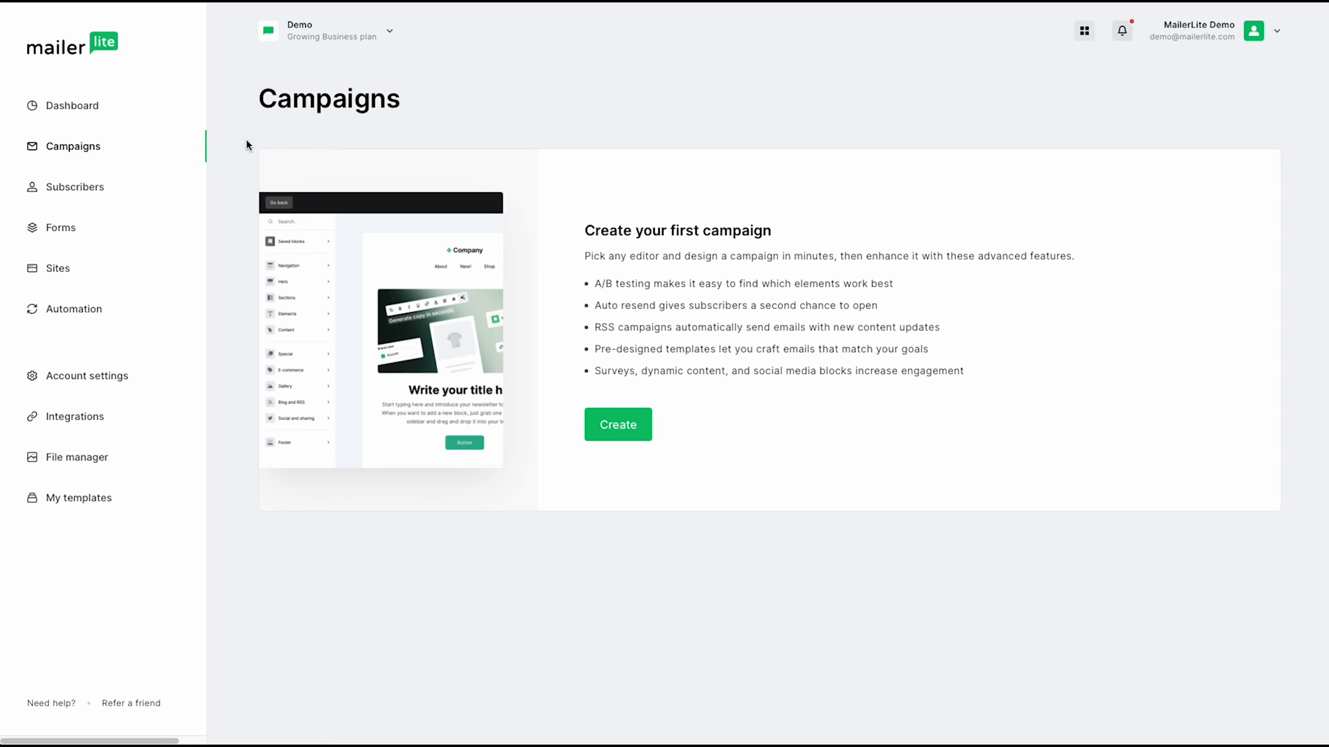
left_click(618, 425)
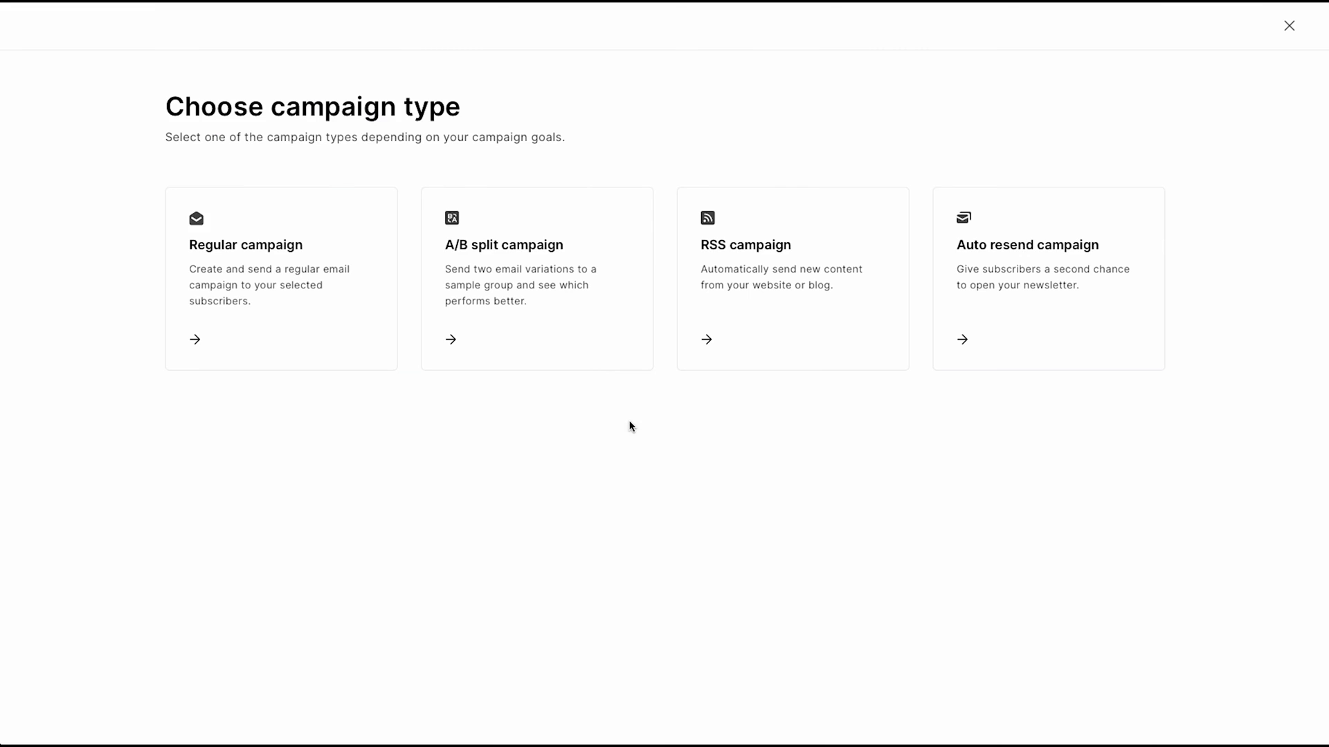
mouse_move(626, 431)
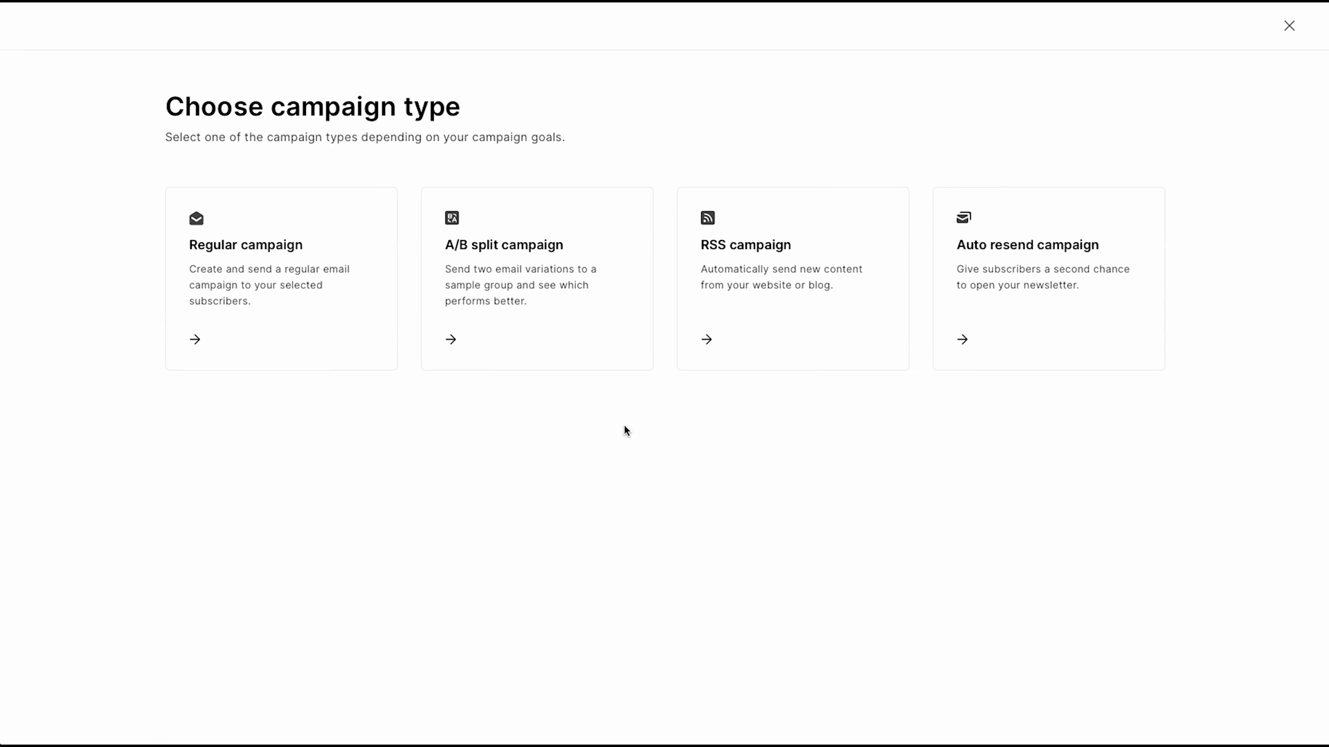
mouse_move(612, 436)
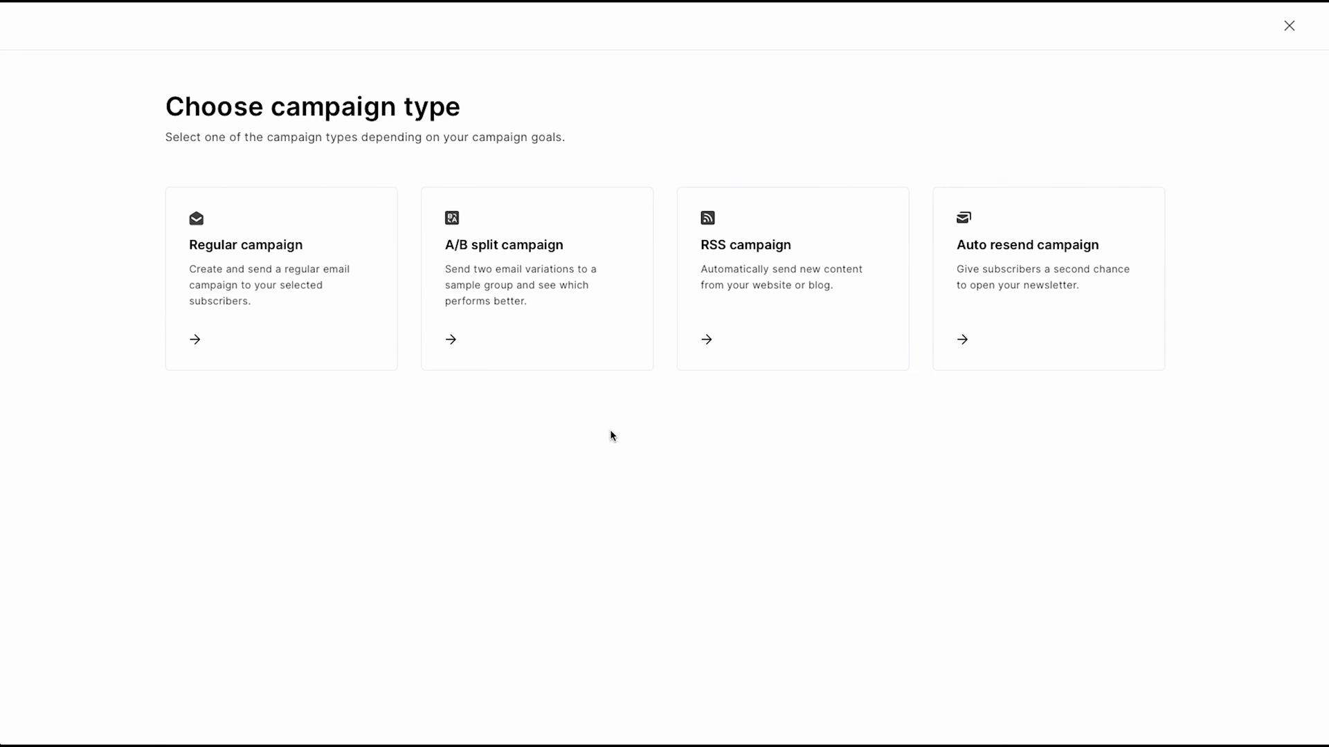
mouse_move(393, 405)
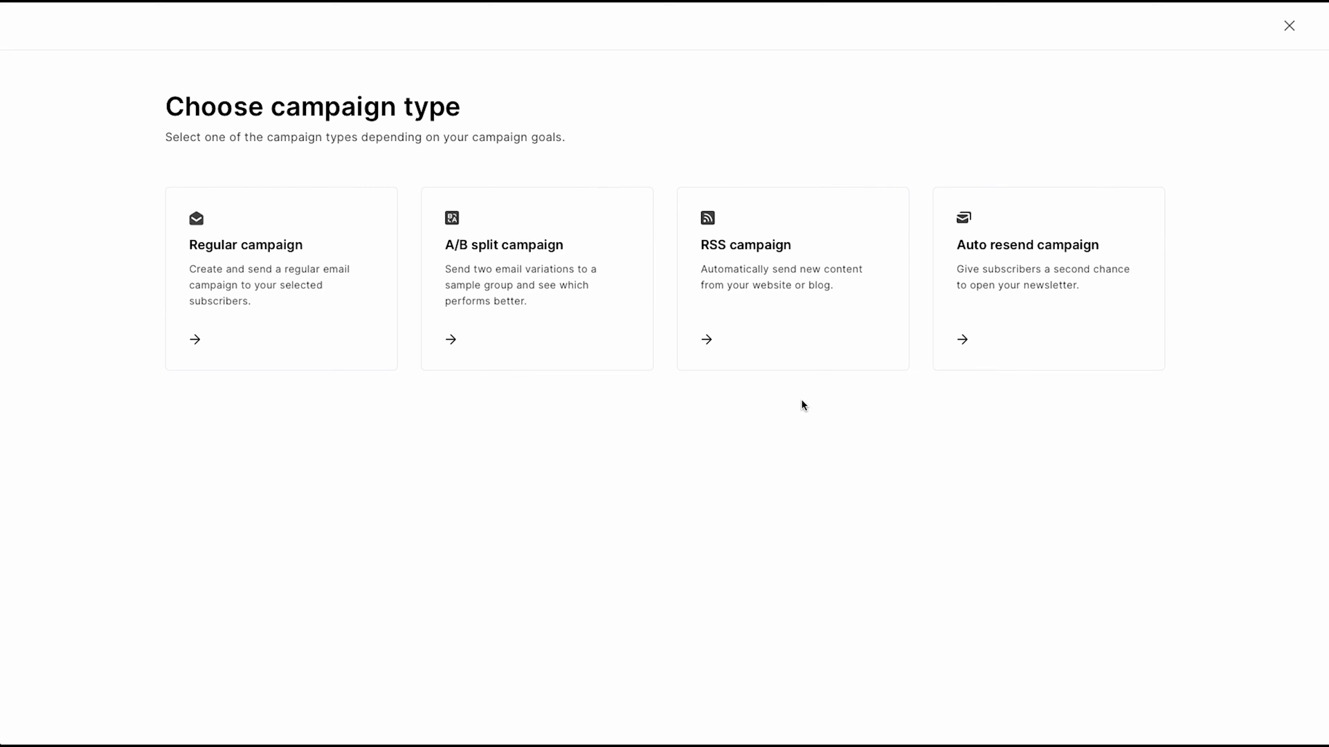
mouse_move(1008, 387)
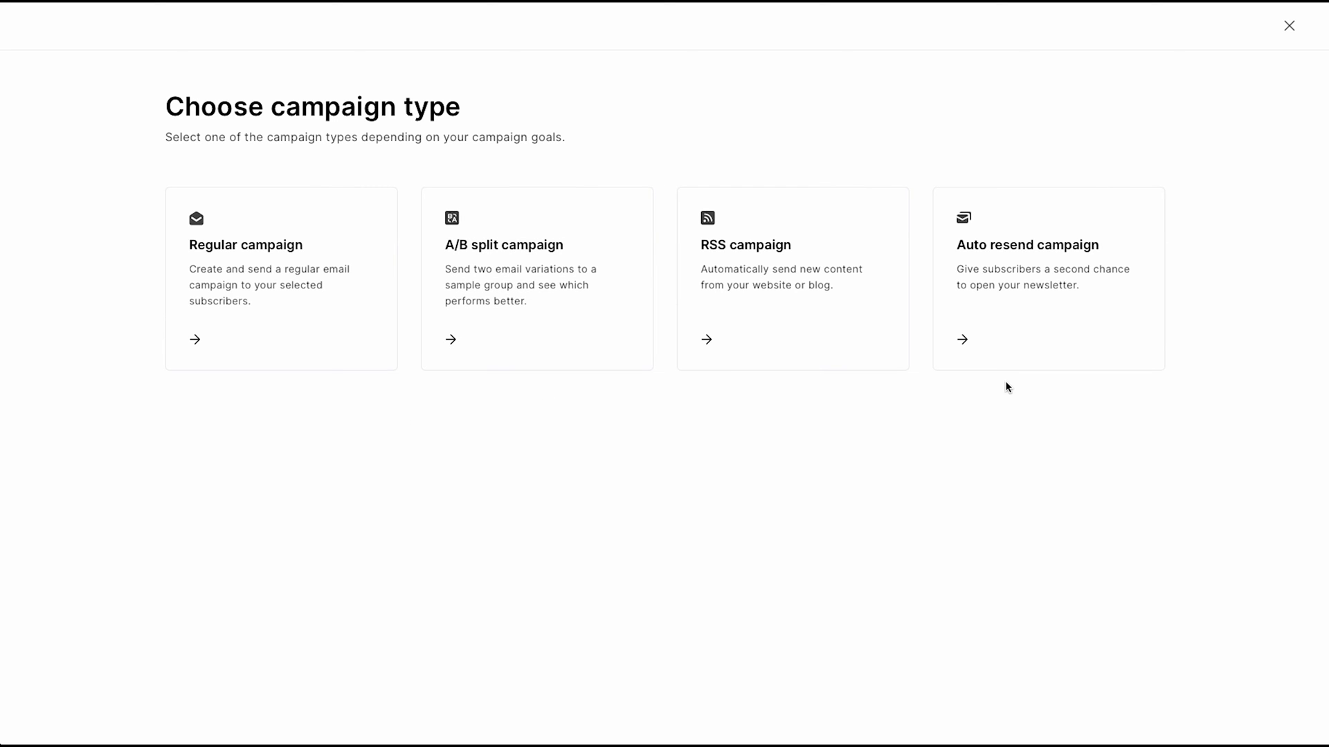
- Close the campaign type screen and view the Subscribers list, peeking at its filters and bulk Actions menu
left_click(1288, 25)
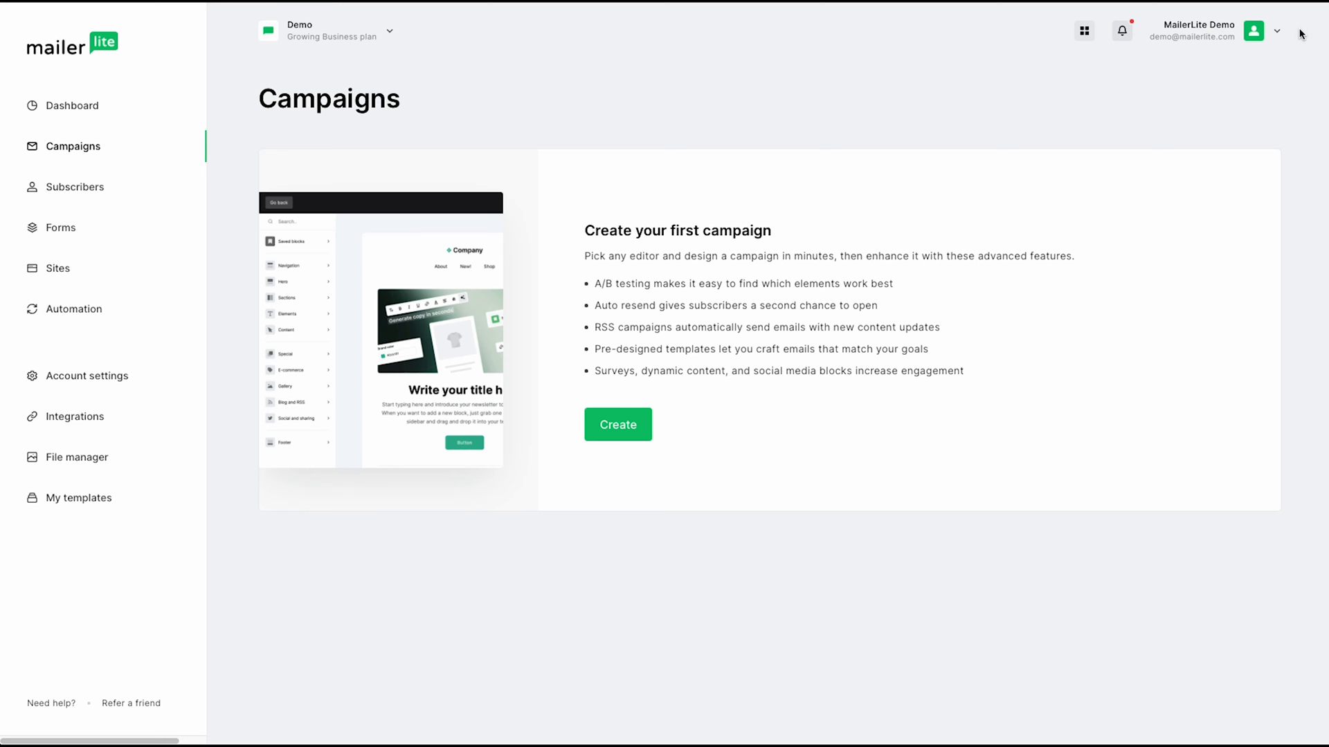
mouse_move(91, 195)
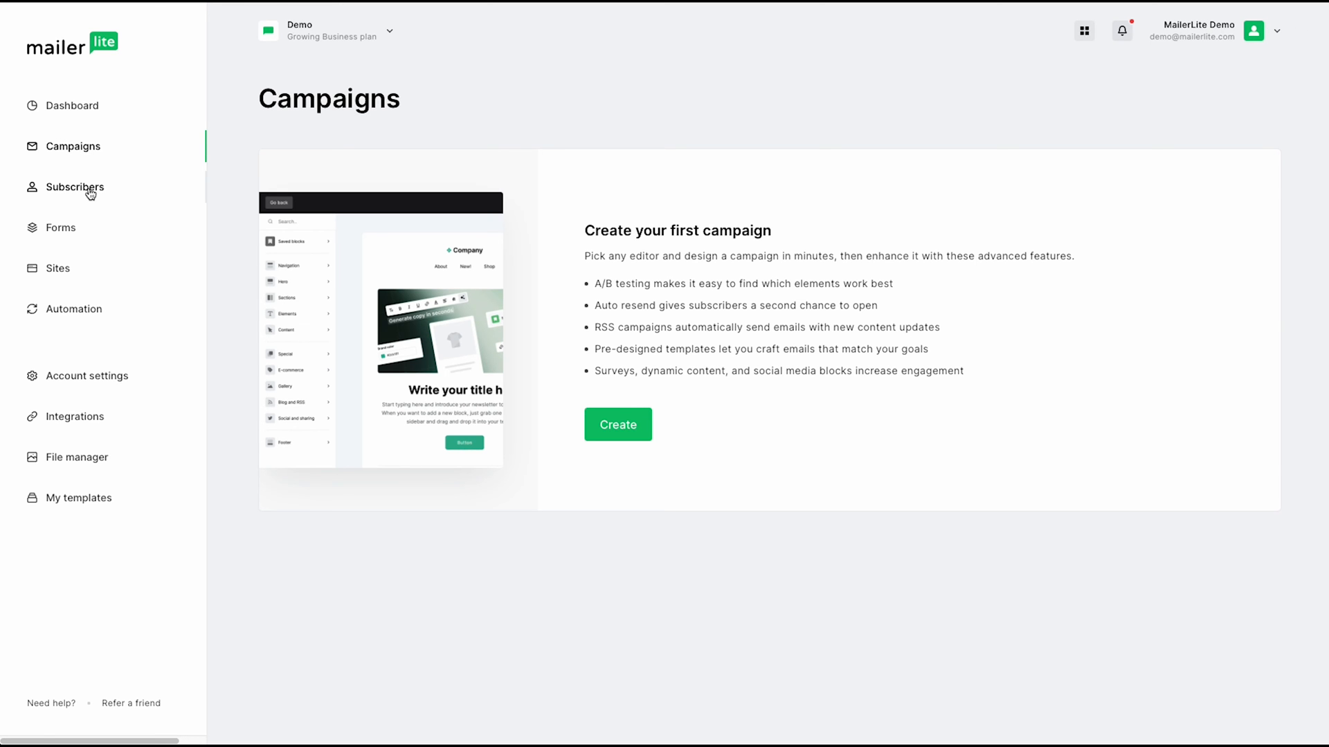
left_click(72, 187)
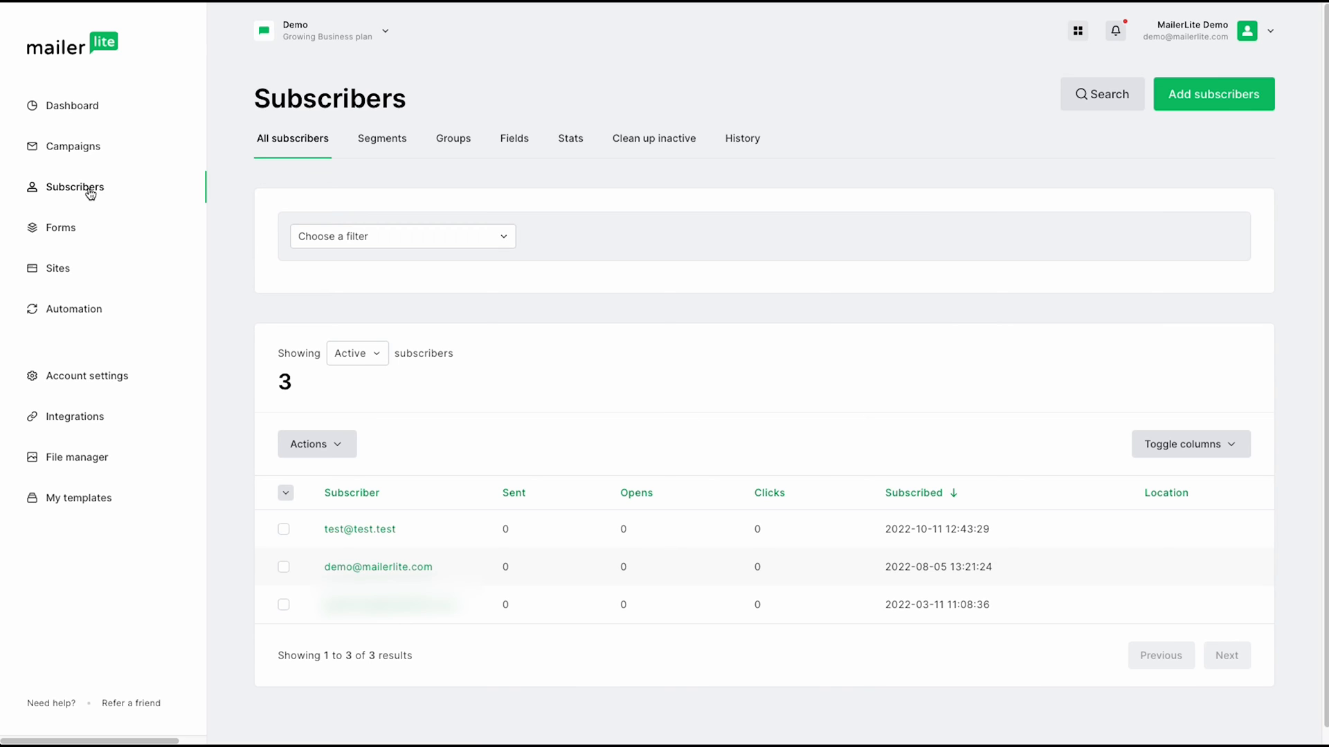
mouse_move(244, 205)
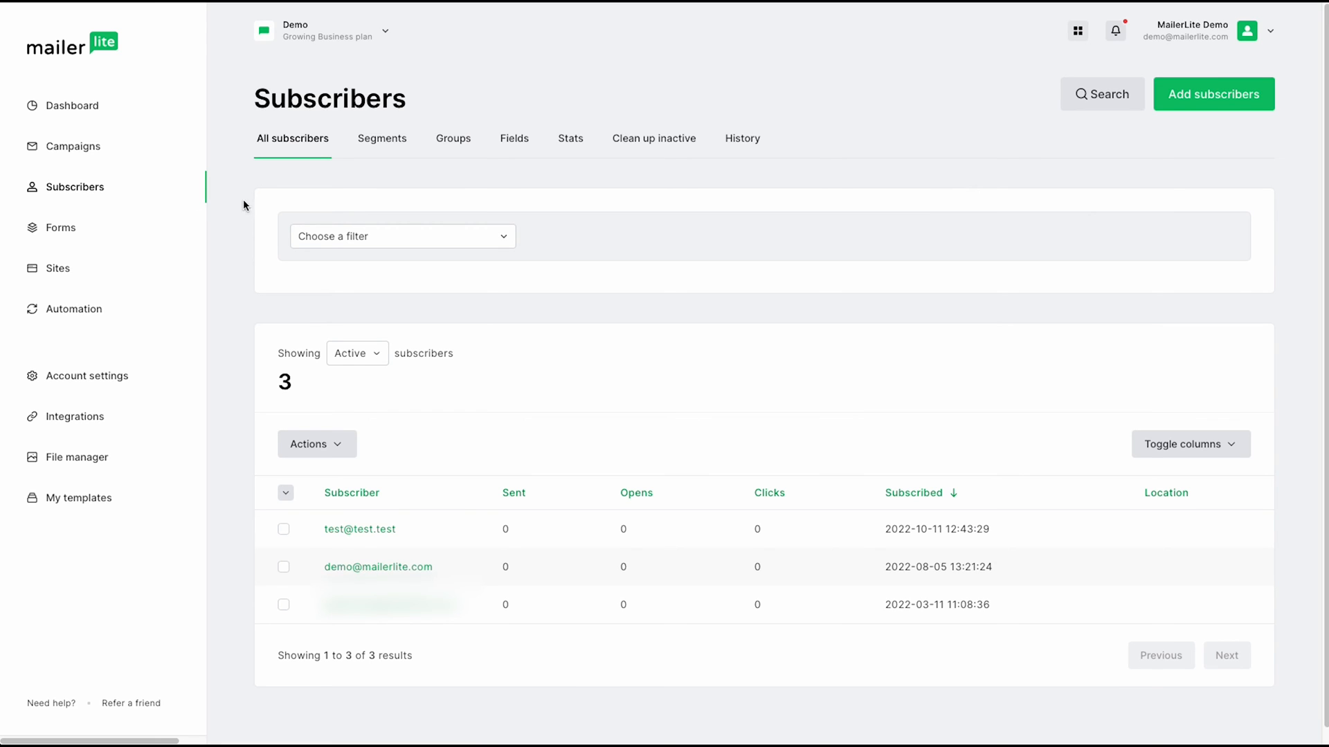
left_click(402, 236)
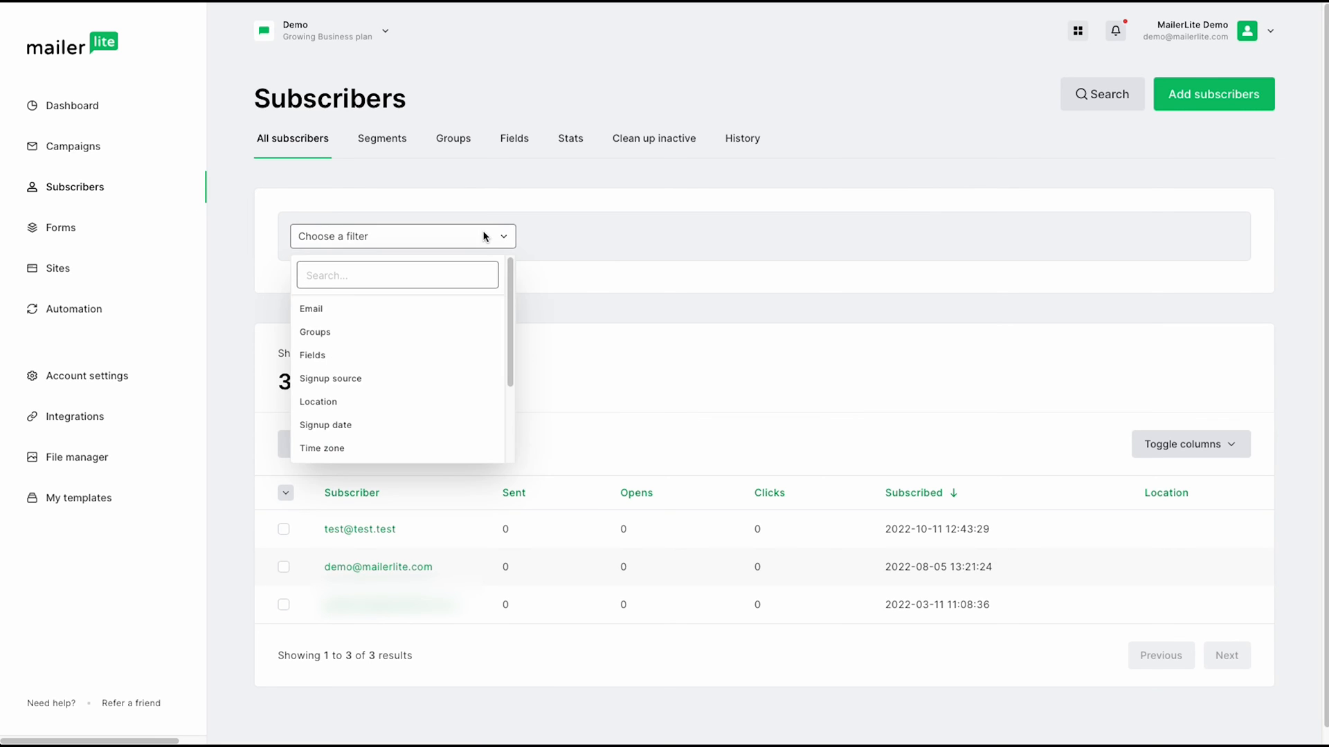
mouse_move(479, 365)
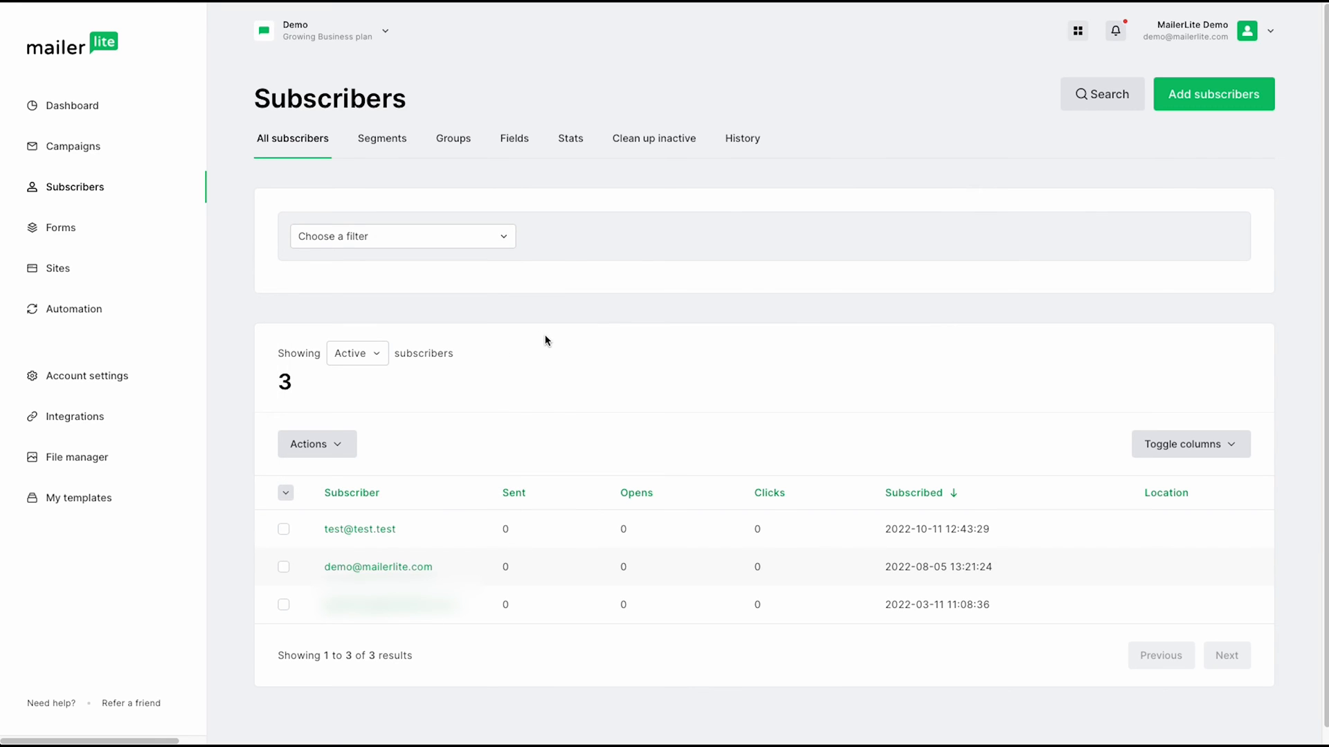
mouse_move(285, 547)
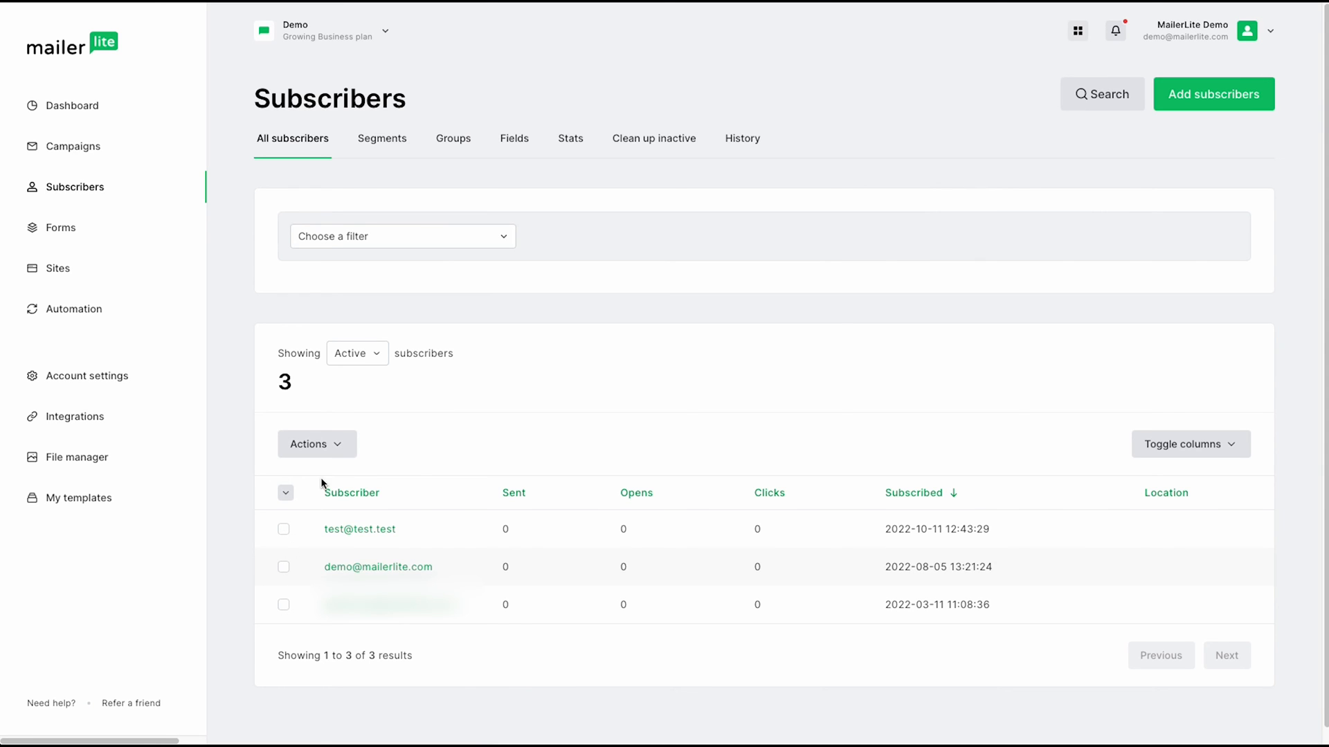
left_click(317, 444)
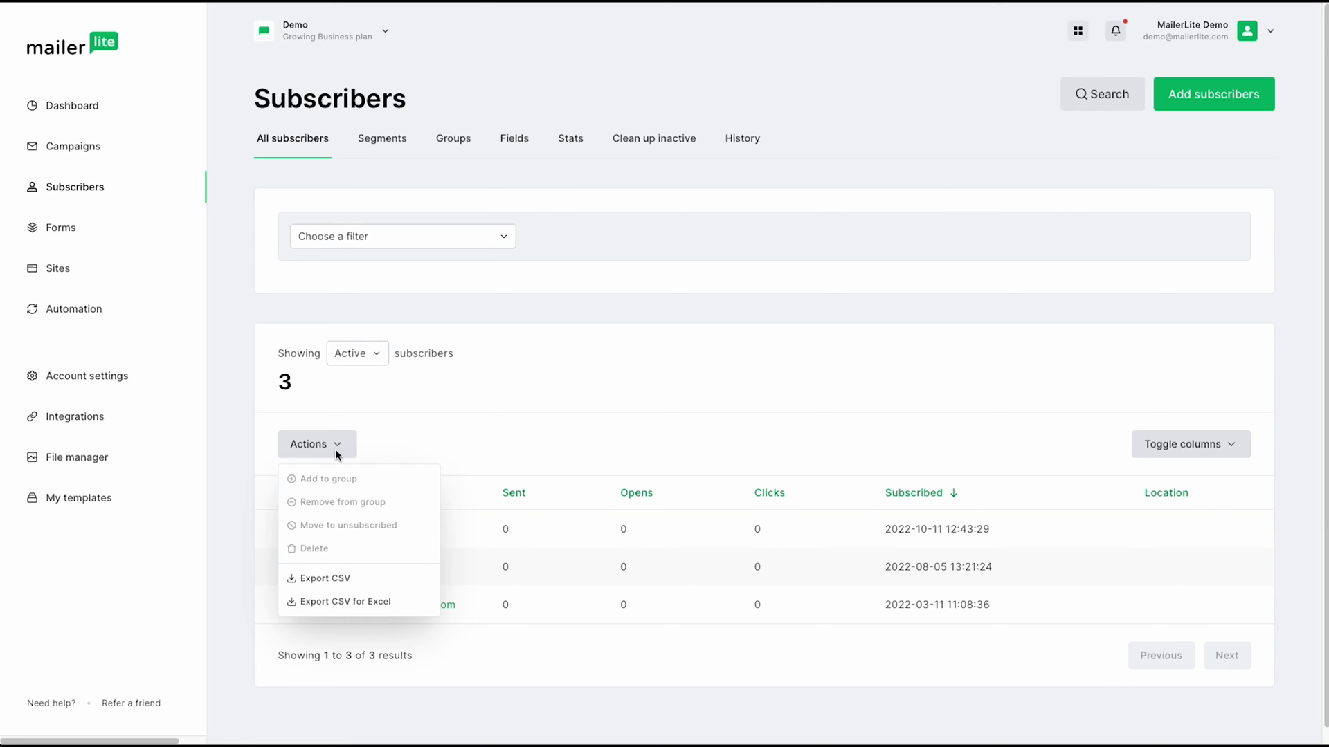
mouse_move(391, 501)
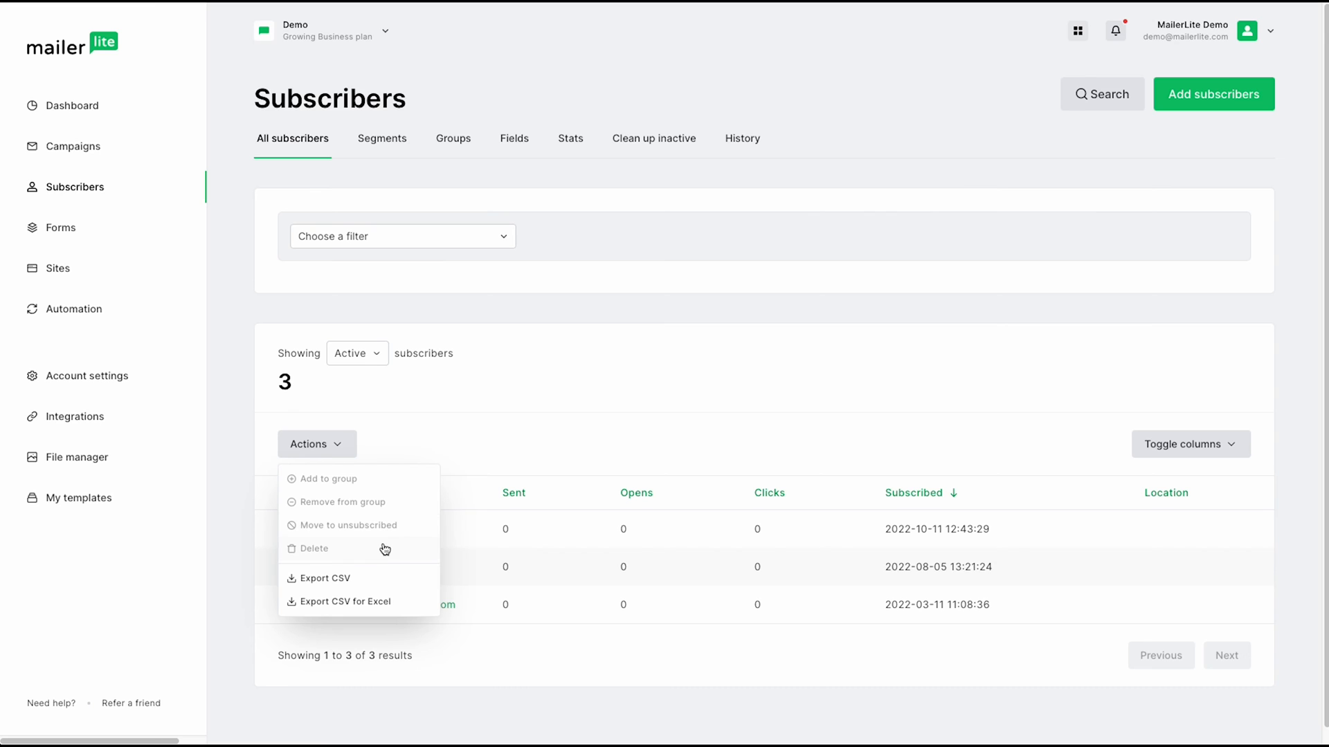
mouse_move(385, 579)
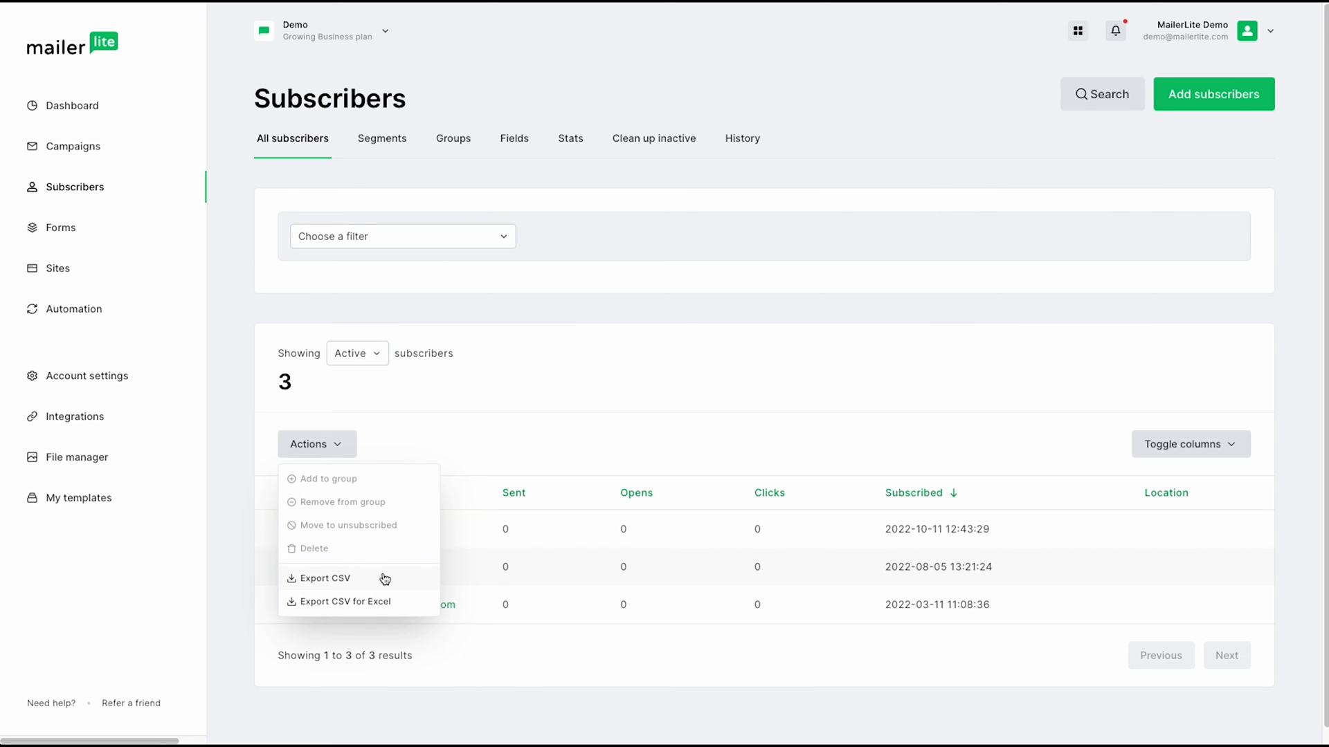
left_click(317, 444)
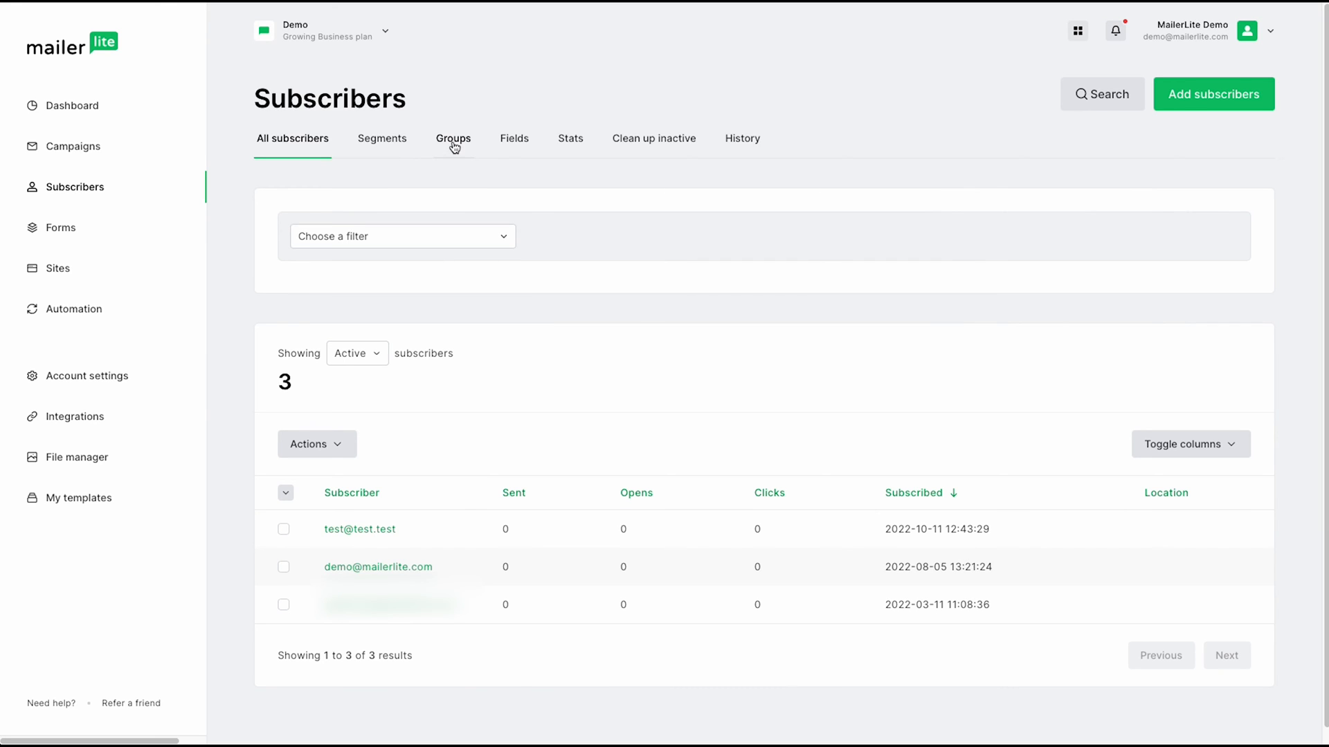
- Show the subscriber Fields list with Zip, State, Phone, Name, Country and City
left_click(517, 139)
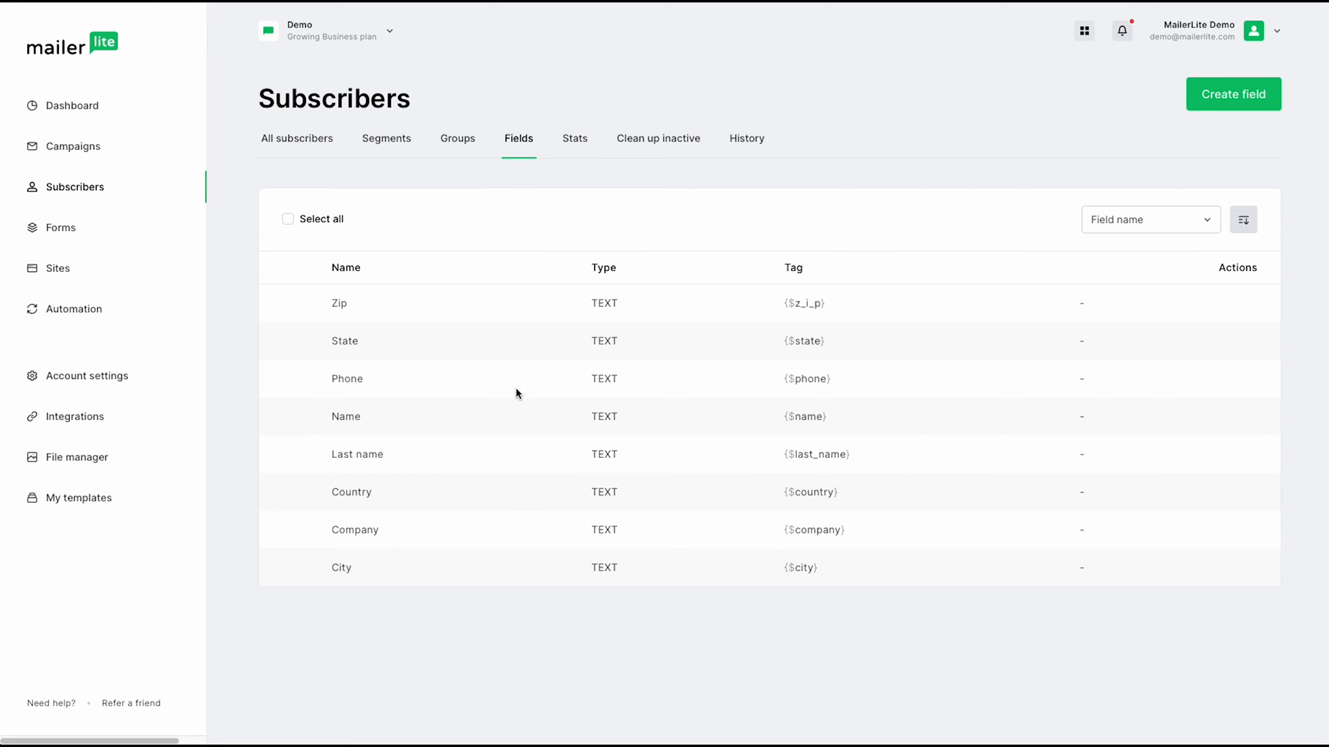
mouse_move(771, 556)
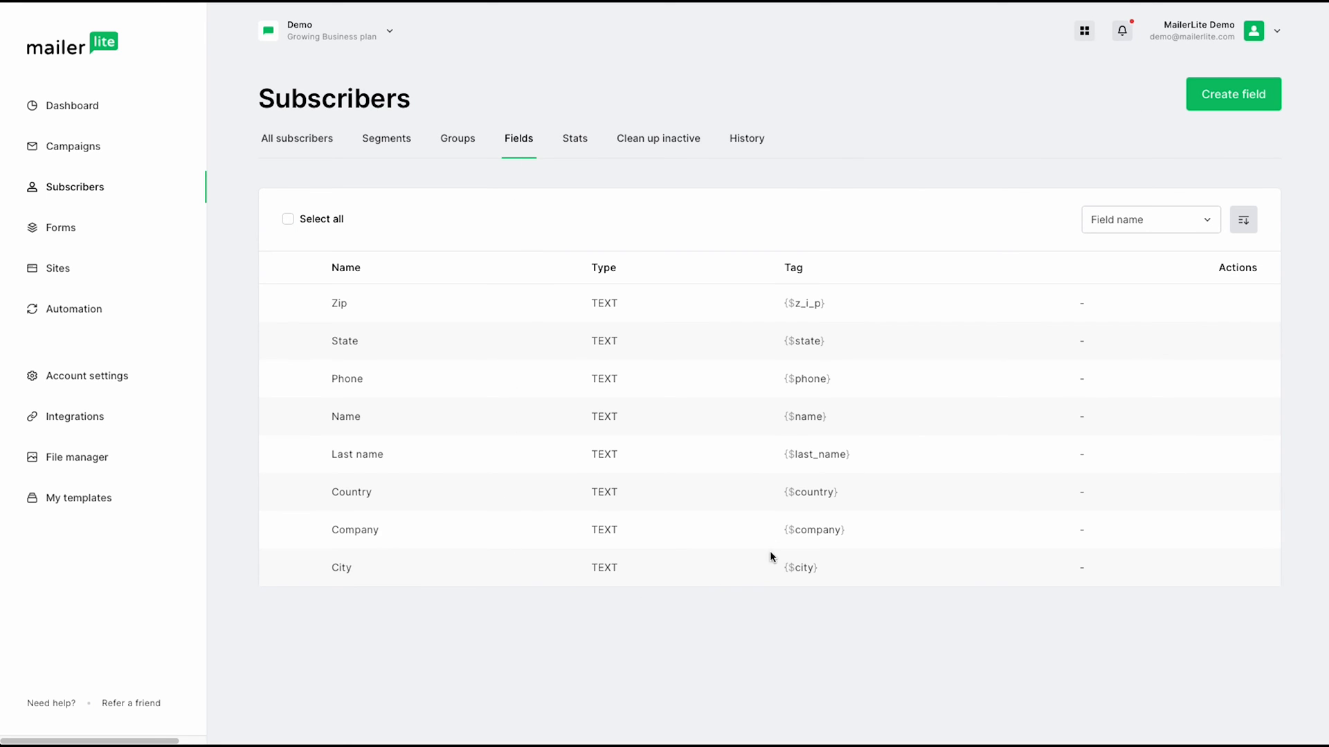
mouse_move(1206, 105)
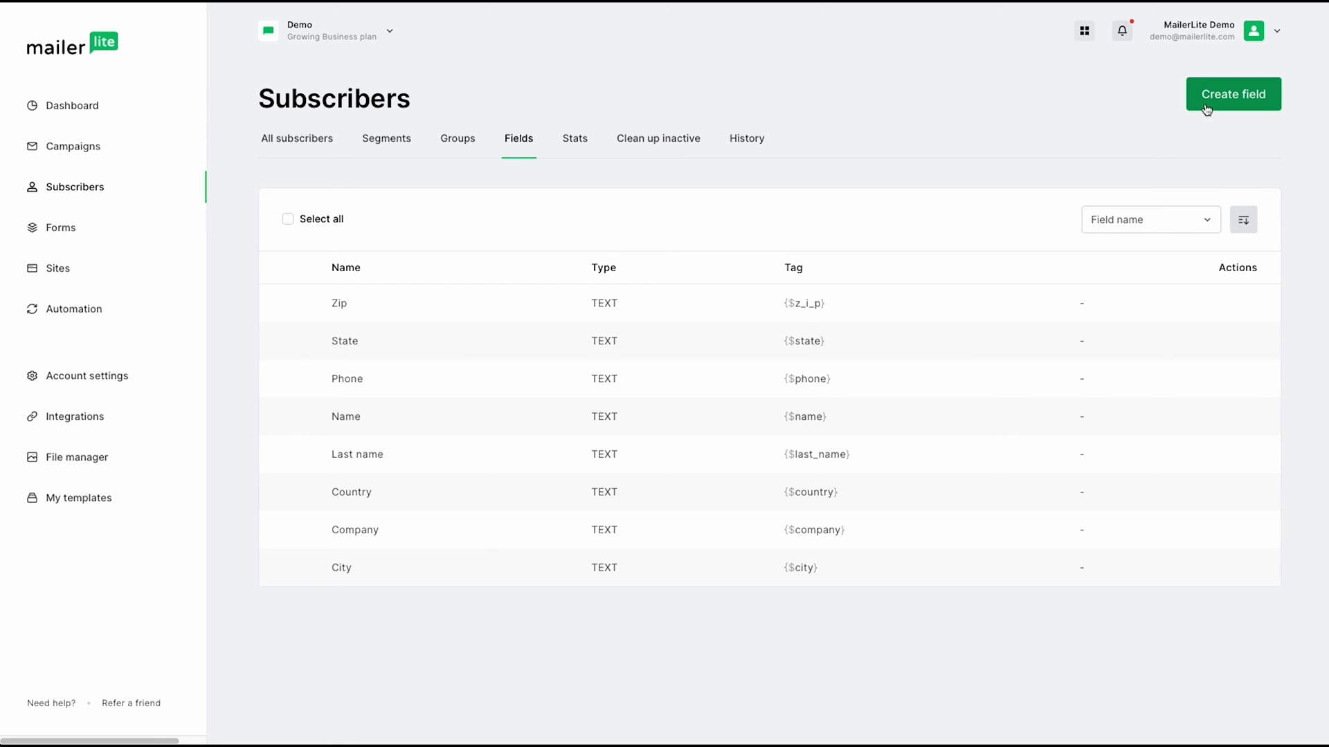
mouse_move(1249, 109)
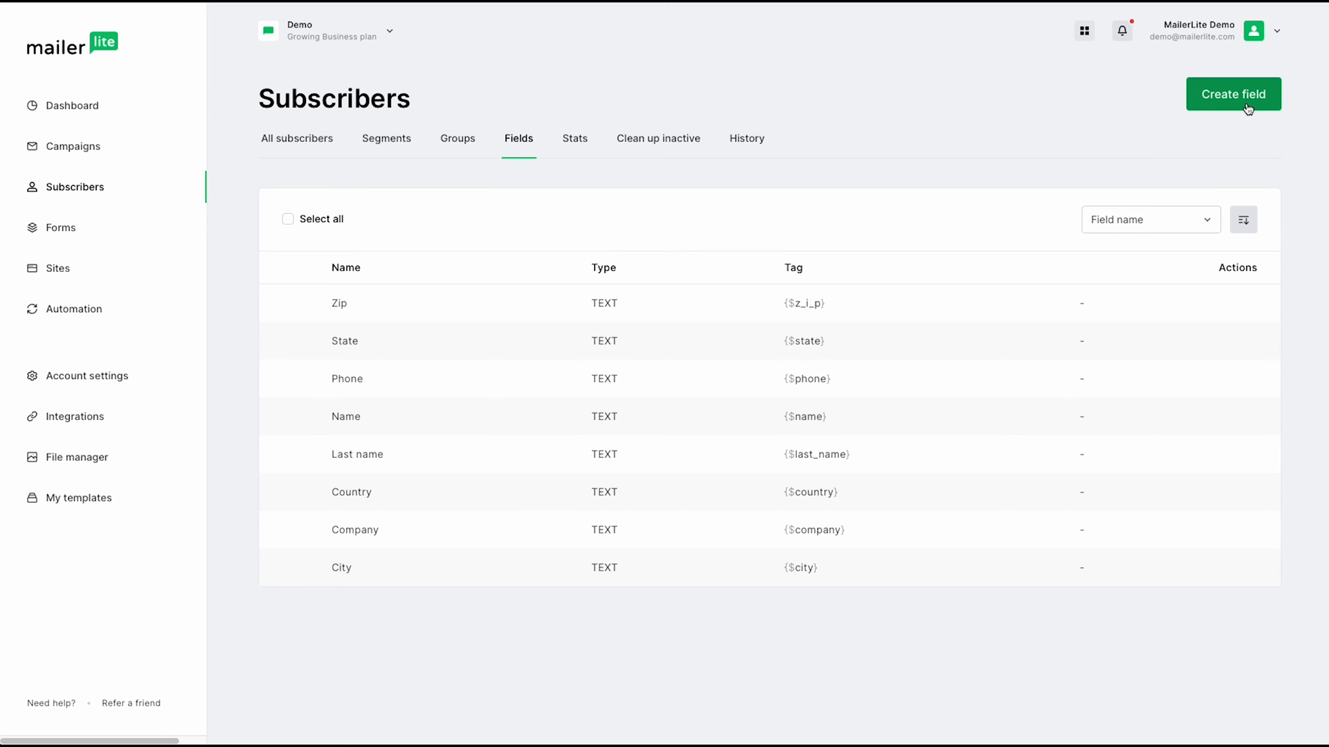
mouse_move(592, 118)
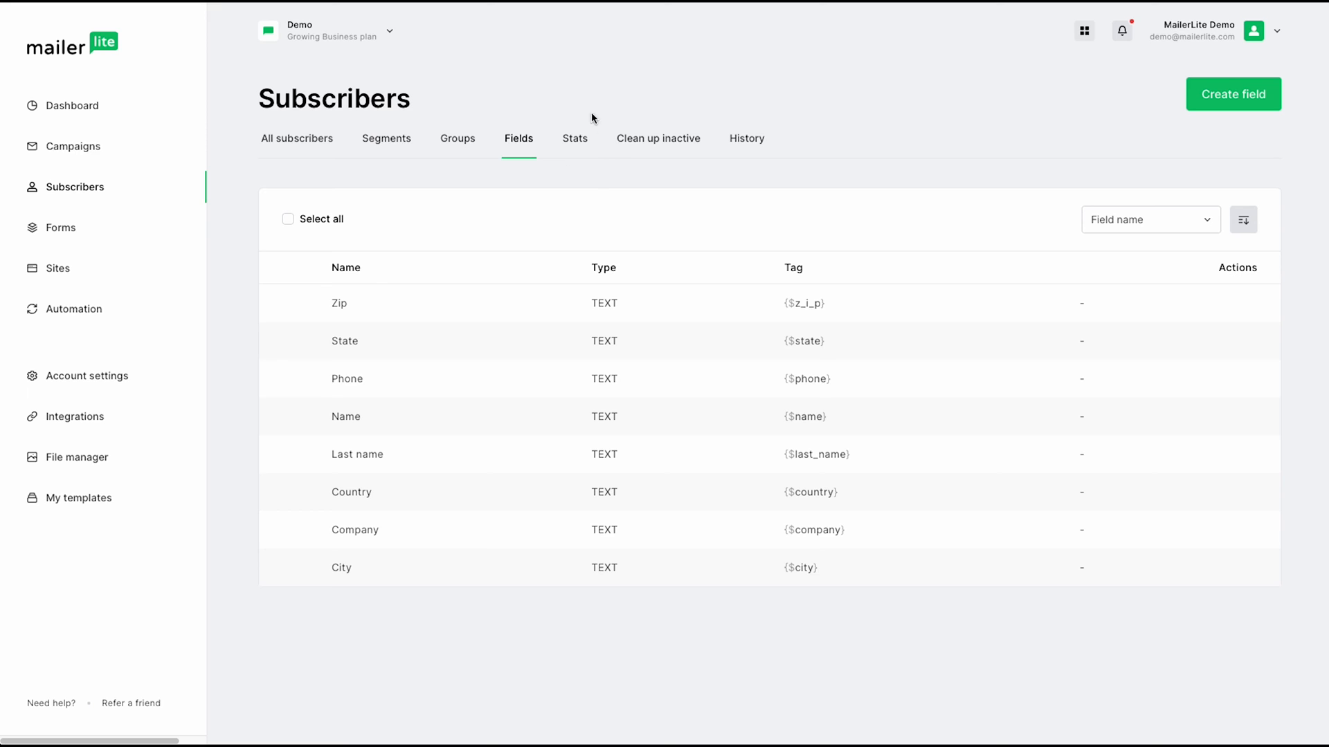
mouse_move(568, 168)
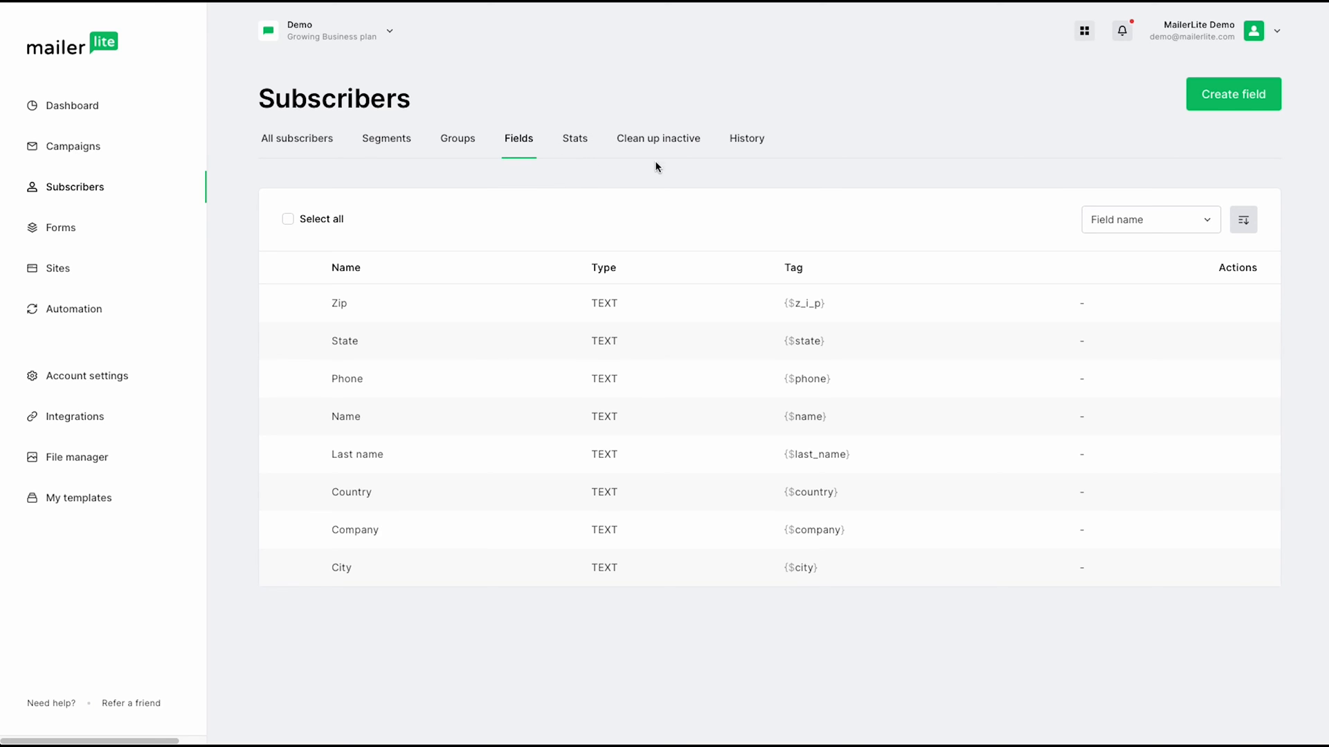
mouse_move(665, 159)
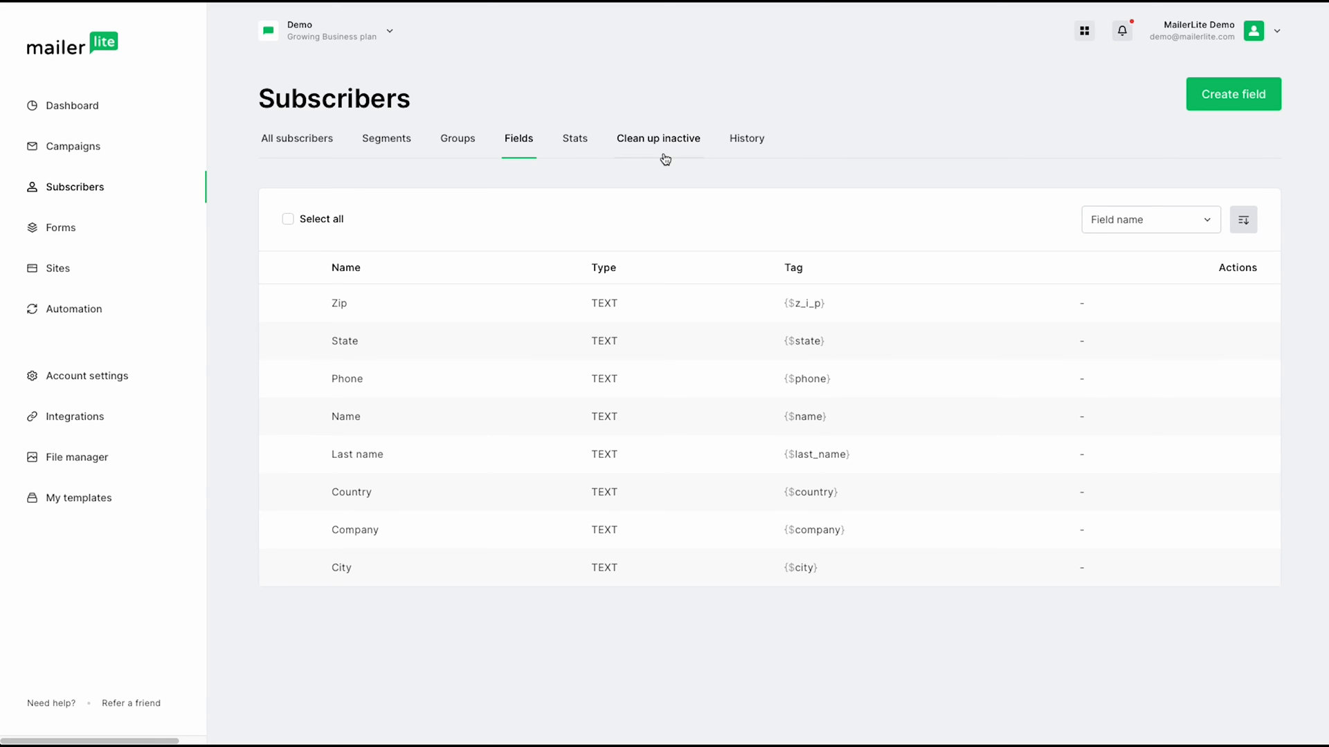
mouse_move(763, 162)
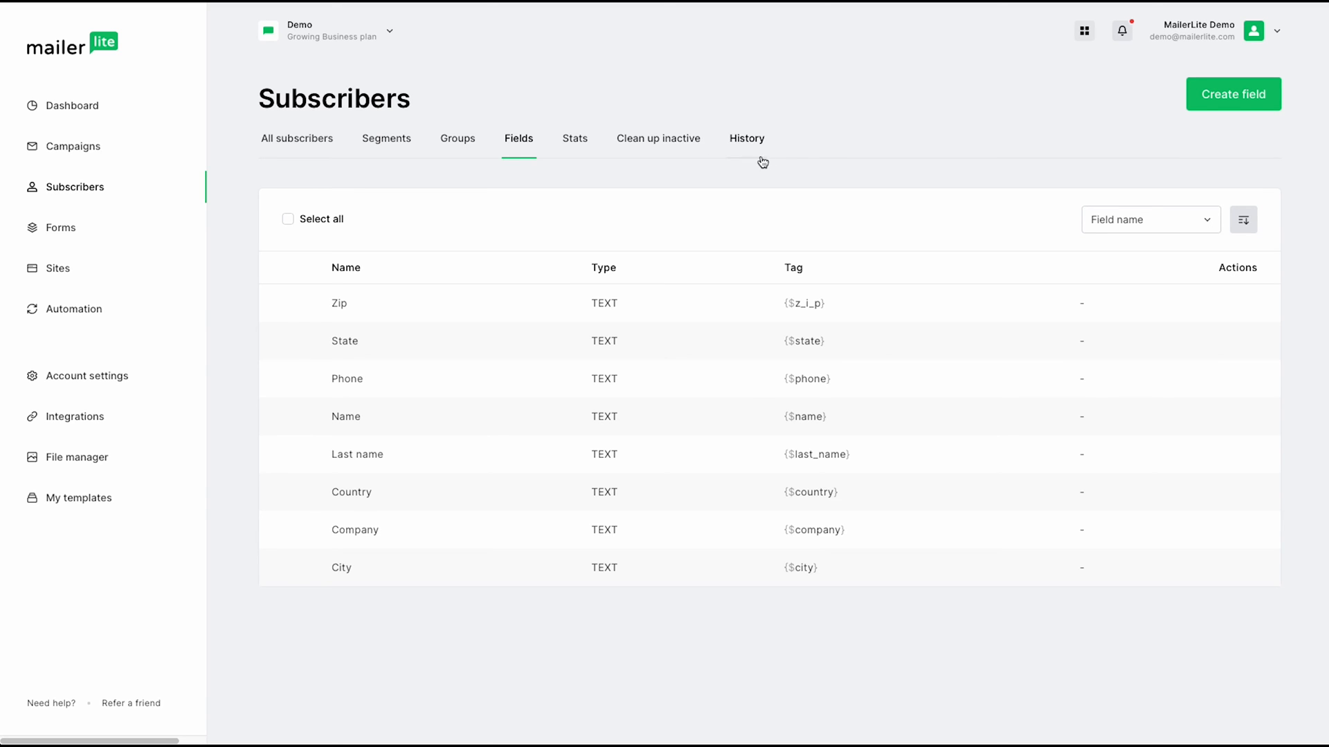
mouse_move(778, 128)
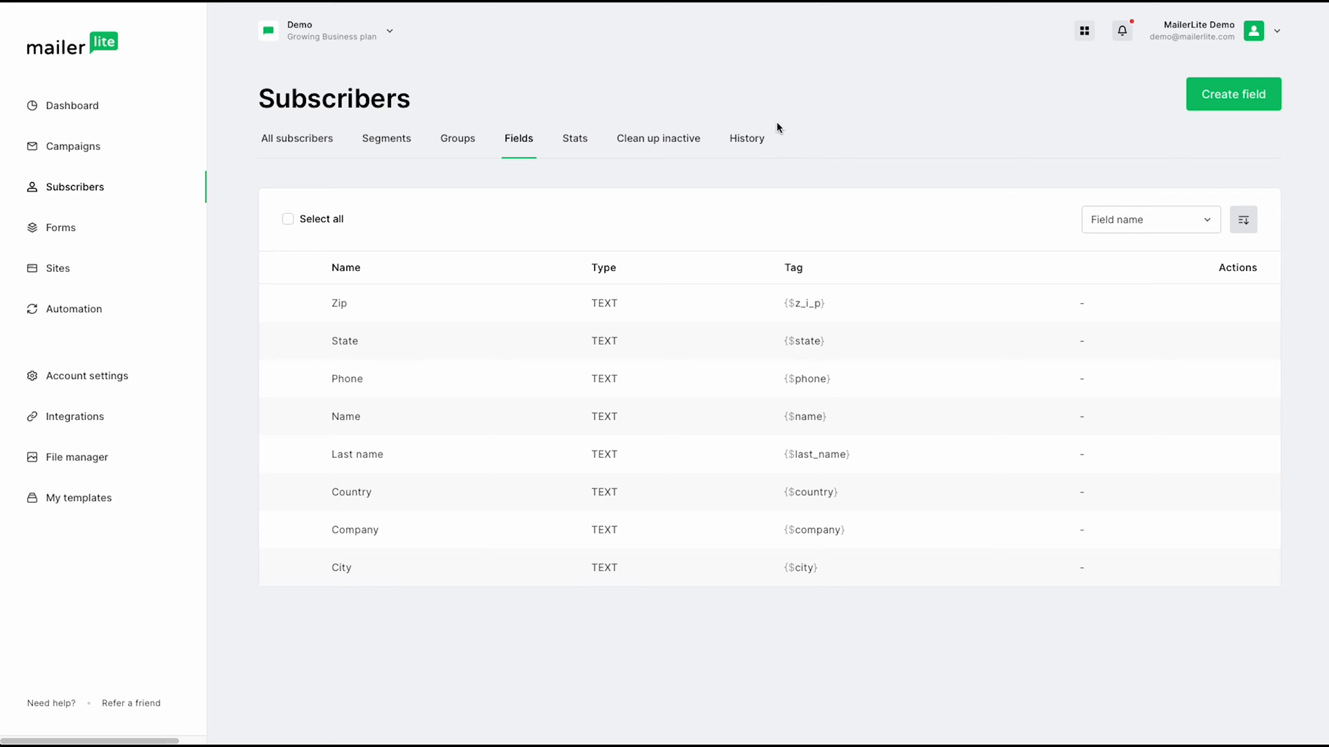
- Return to the All subscribers list of three active subscribers
left_click(296, 139)
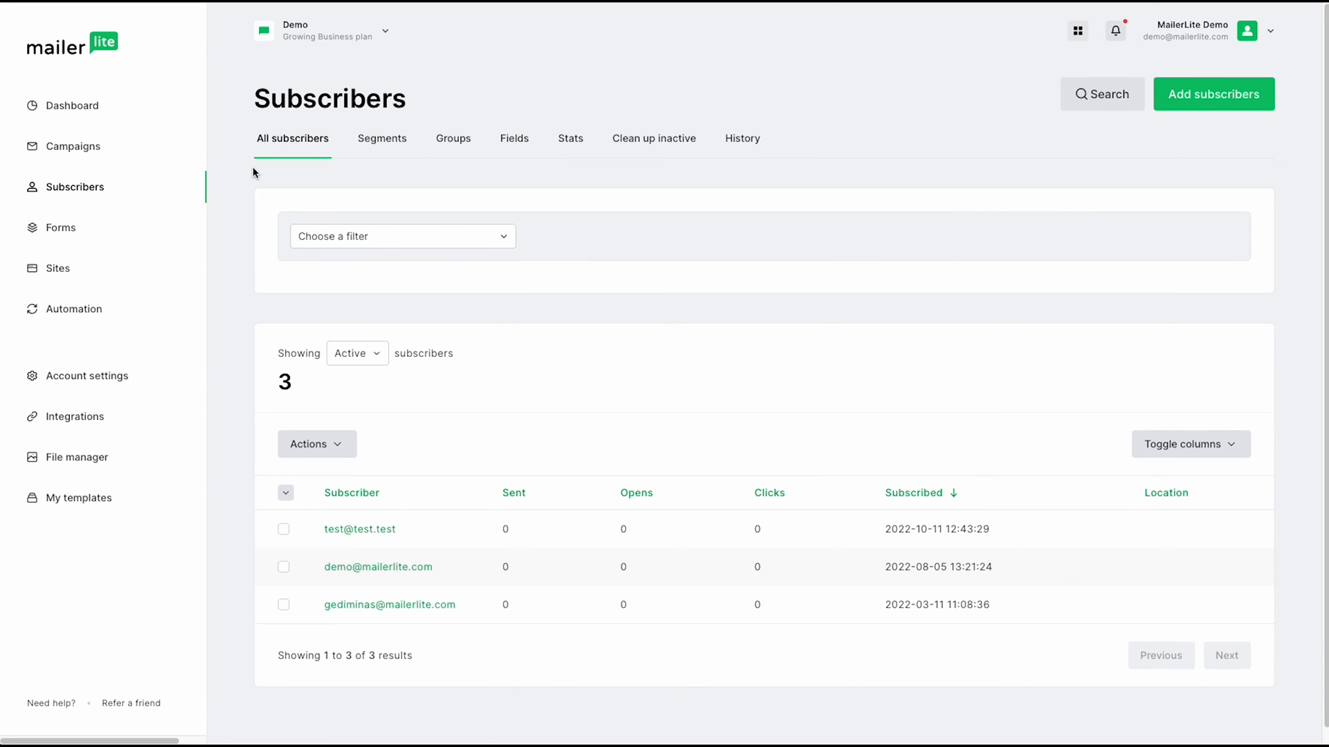
mouse_move(1223, 123)
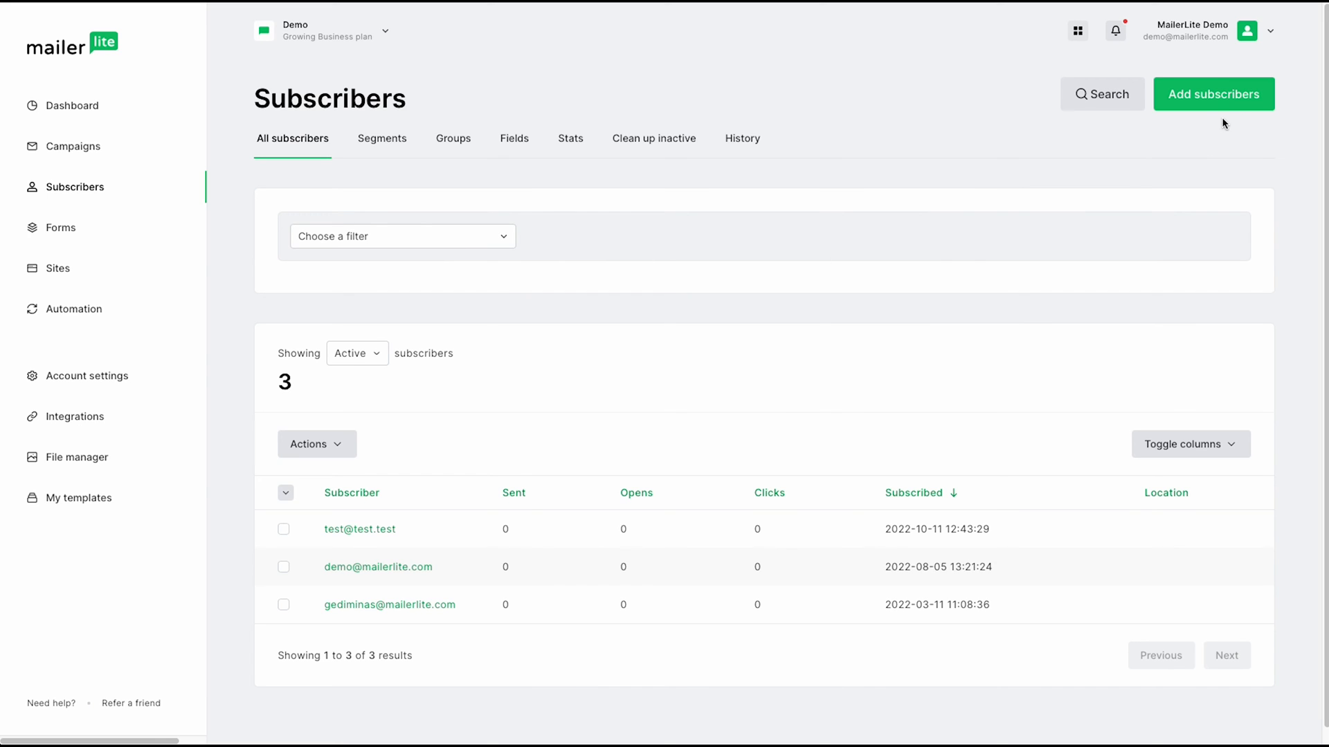
mouse_move(1235, 112)
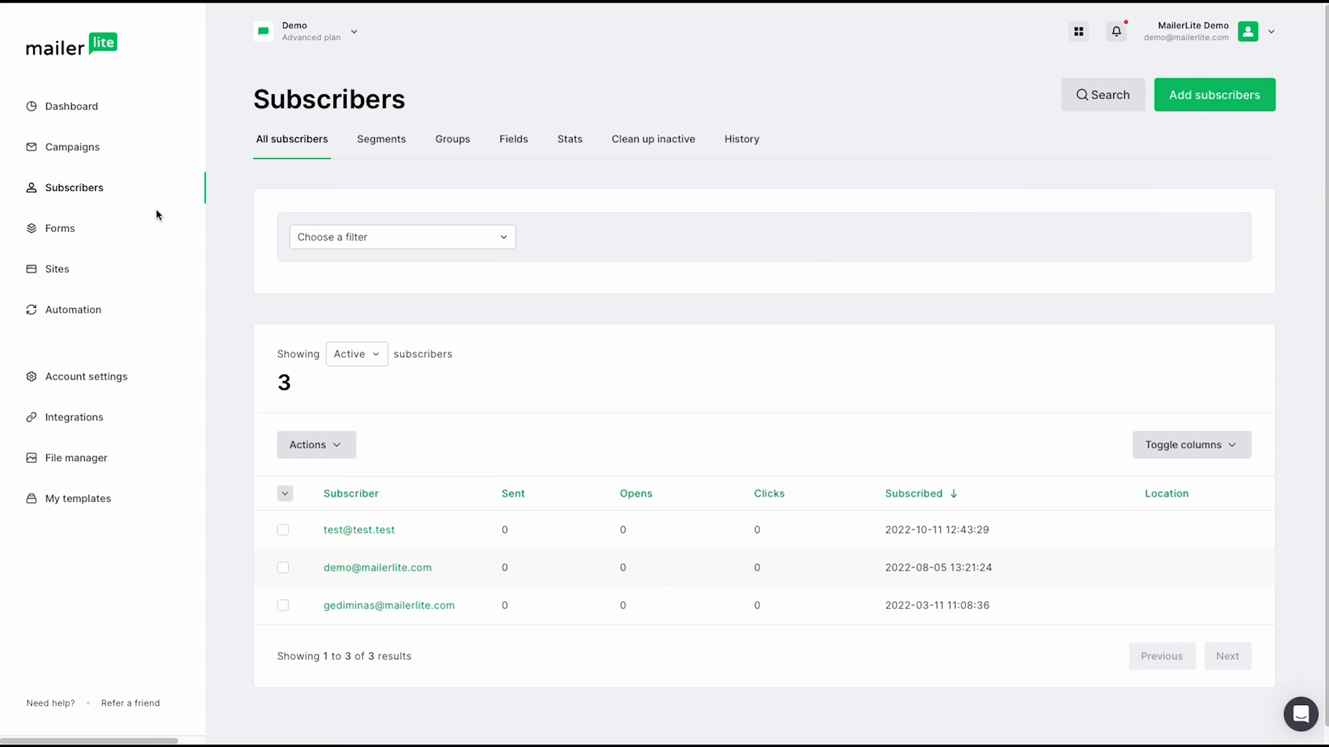
- Browse Forms through pop-ups, embedded forms and promotions, then go to the Sites landing pages
left_click(60, 229)
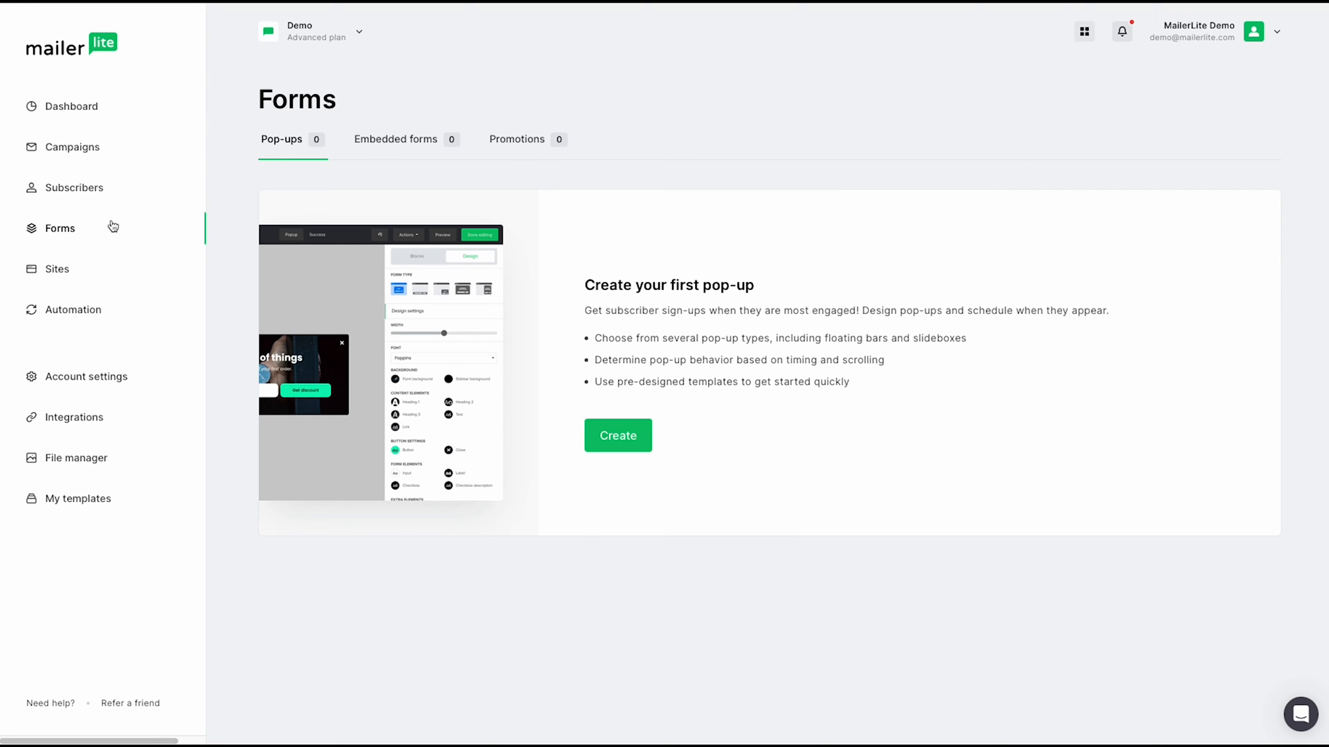
mouse_move(333, 182)
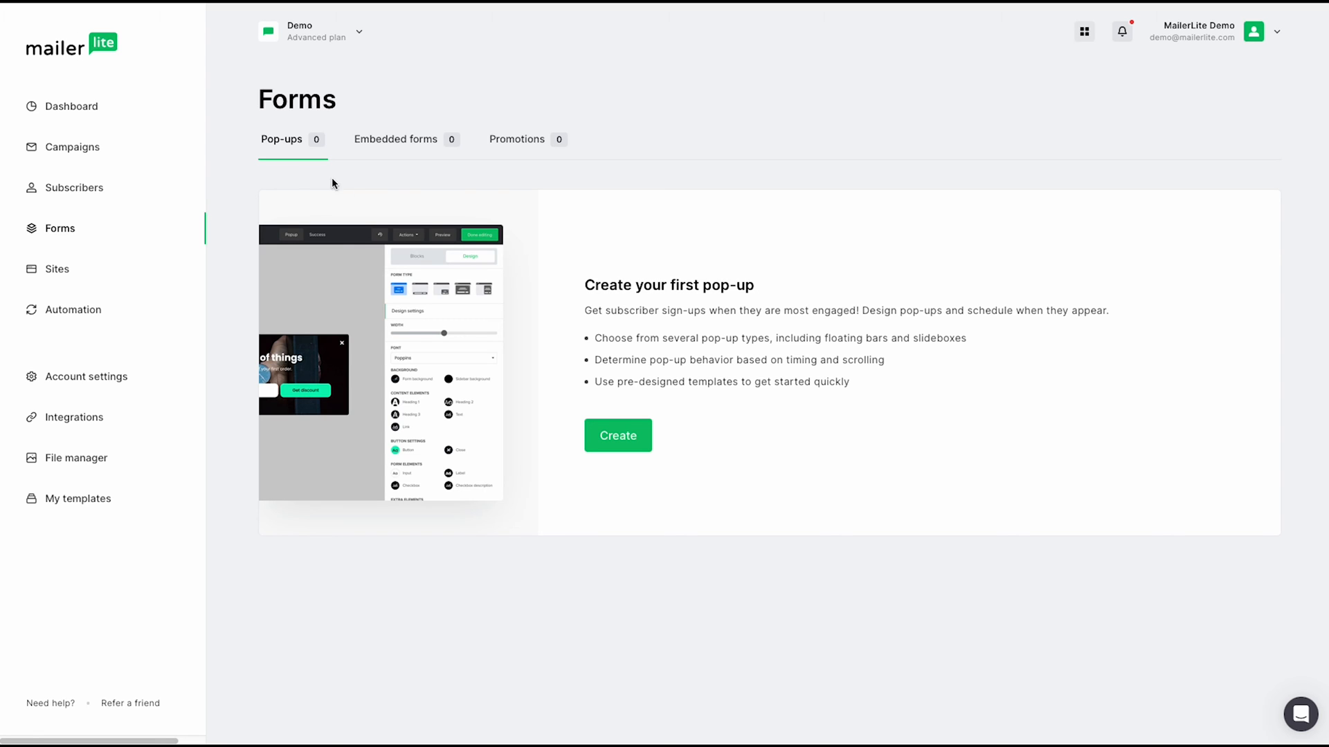
mouse_move(546, 213)
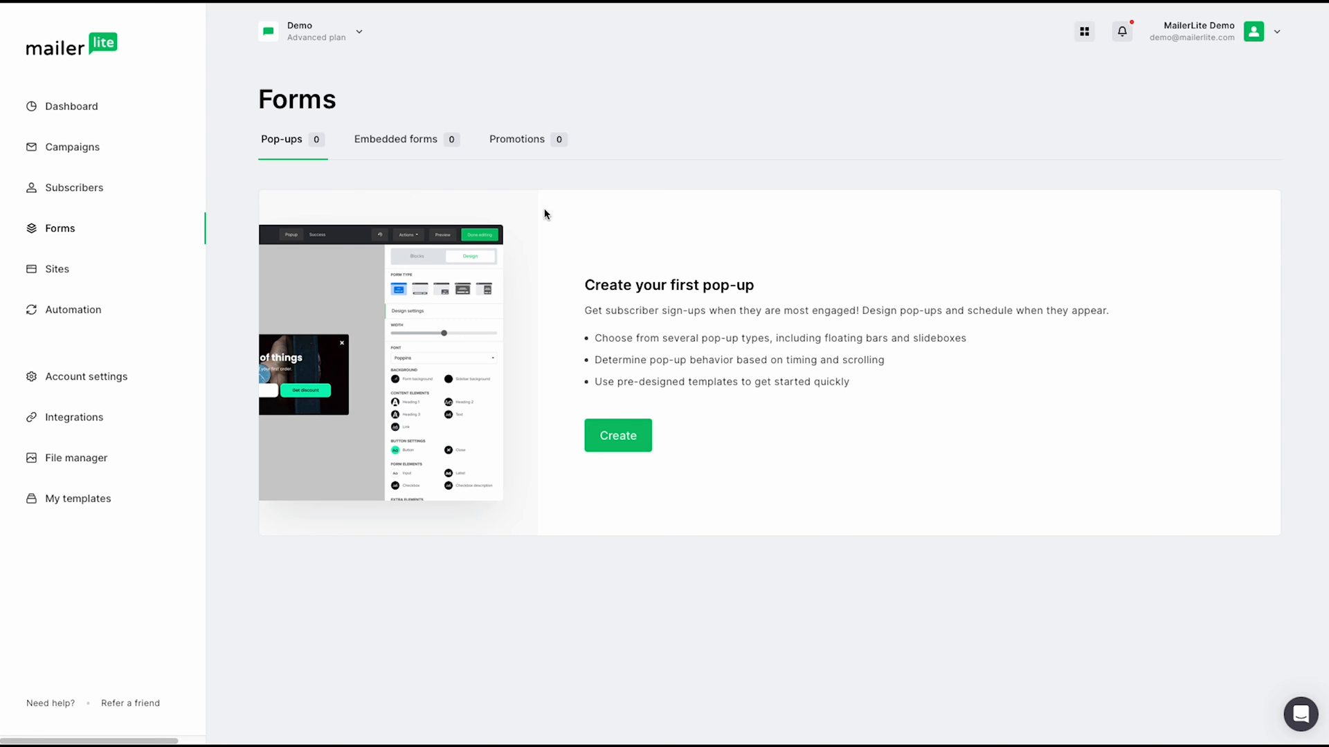
mouse_move(963, 352)
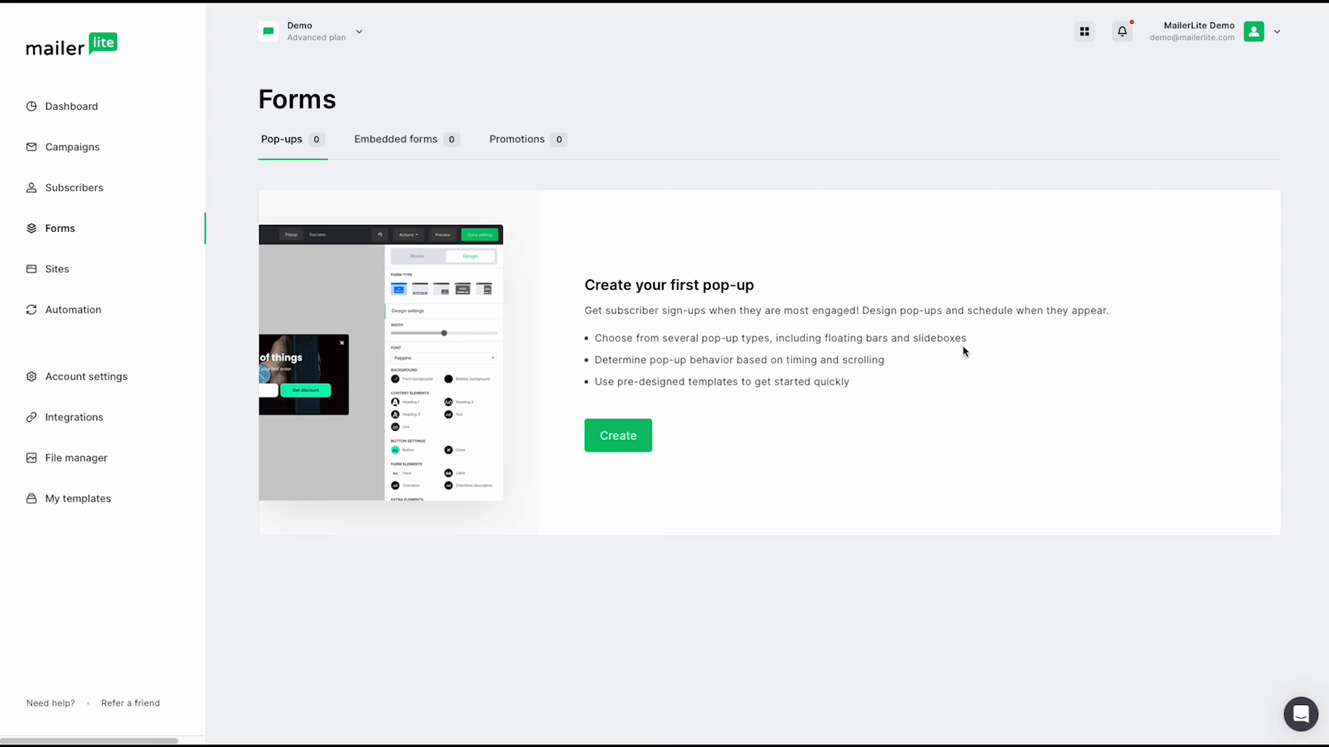
left_click(395, 139)
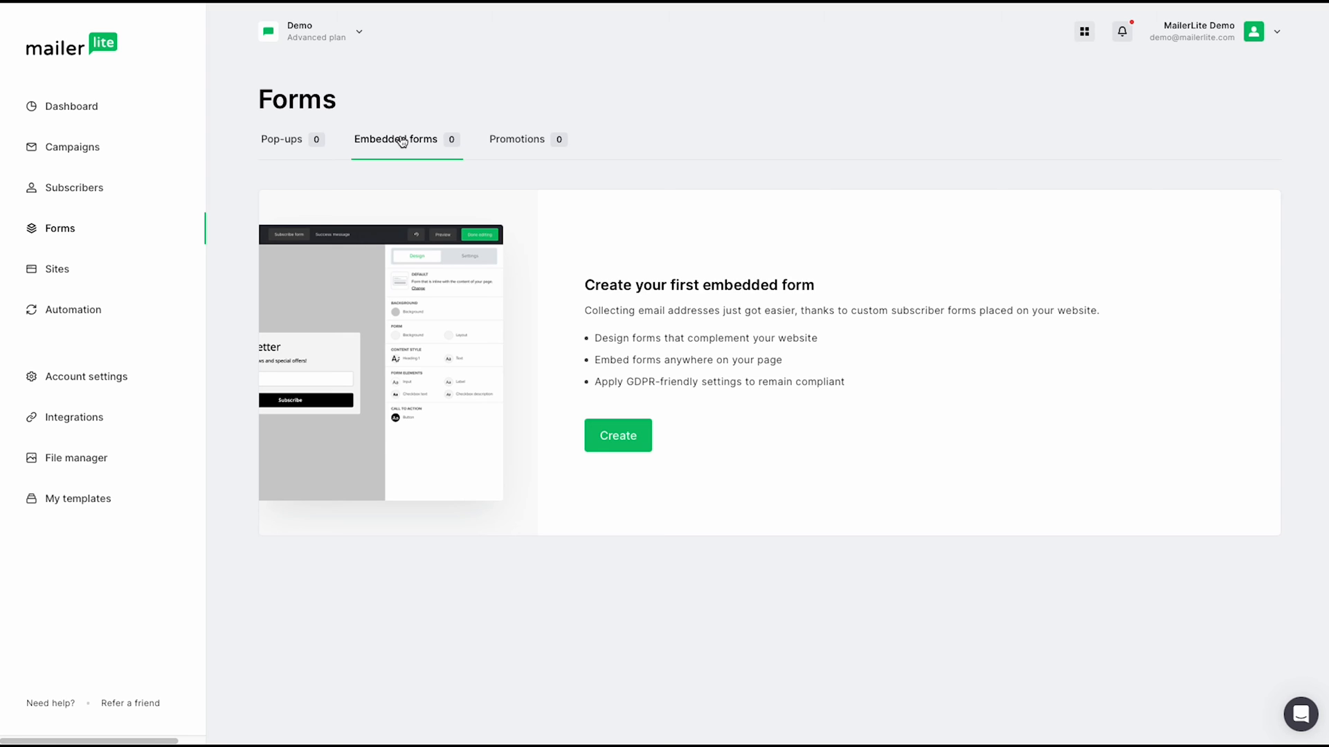
mouse_move(423, 155)
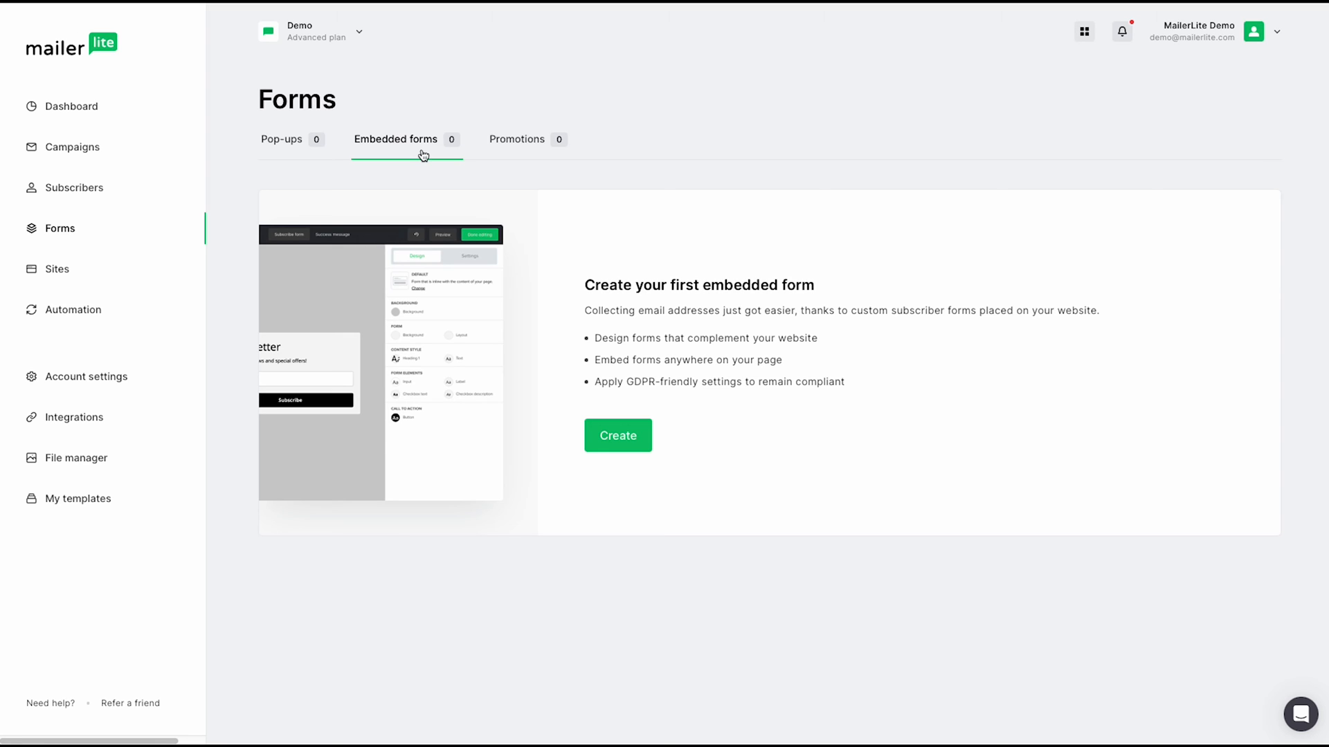
mouse_move(469, 158)
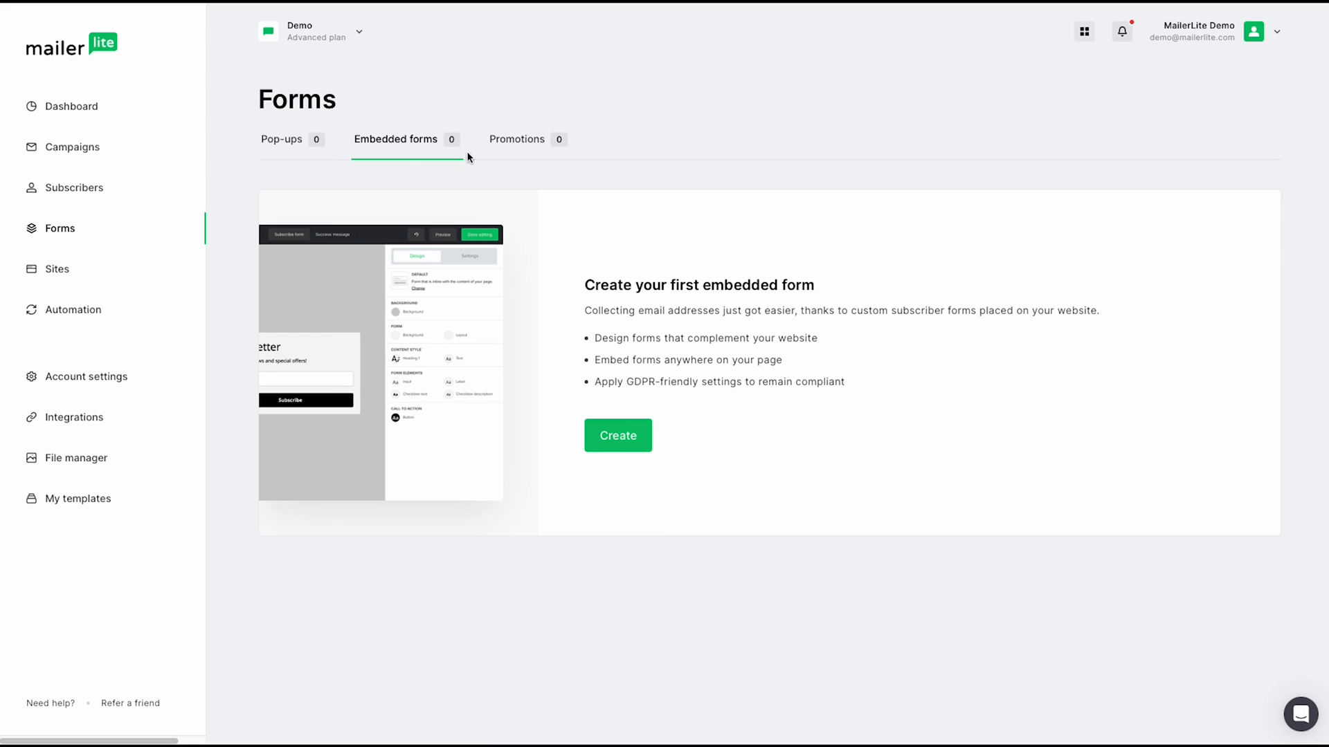
left_click(516, 139)
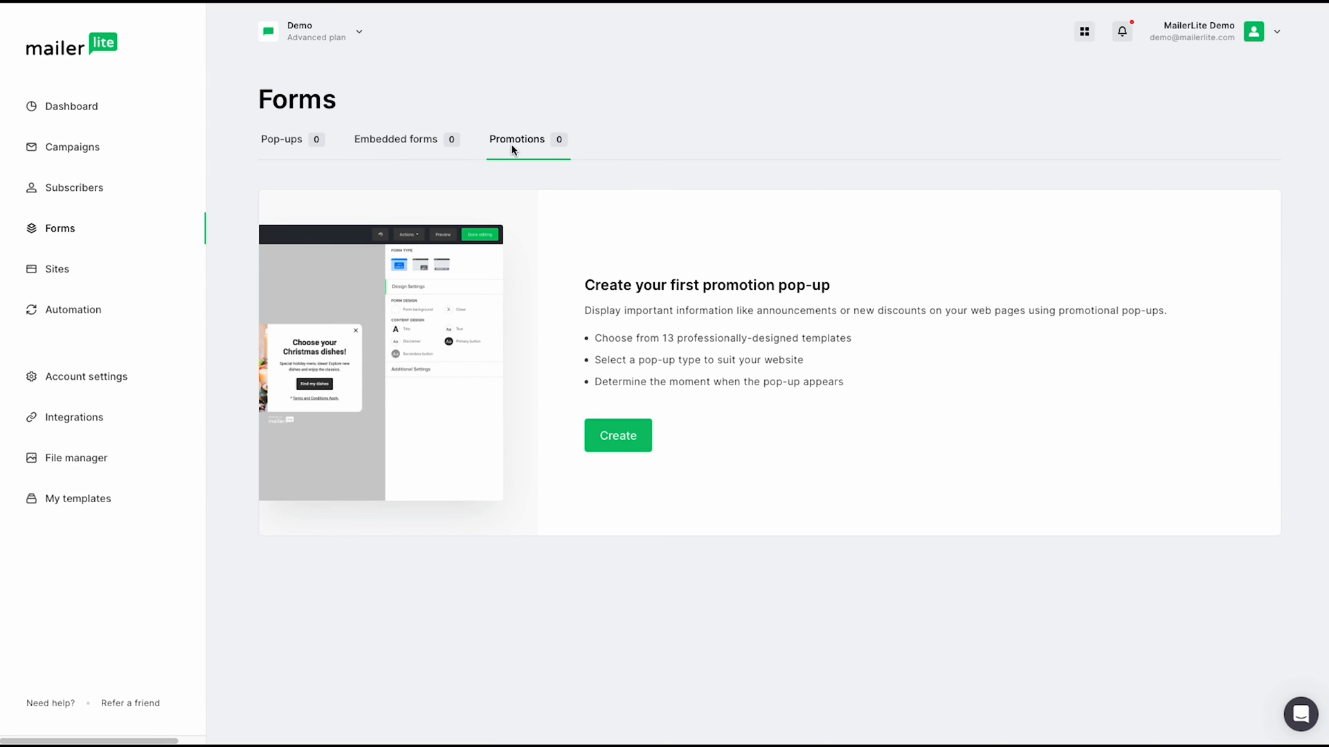
mouse_move(515, 152)
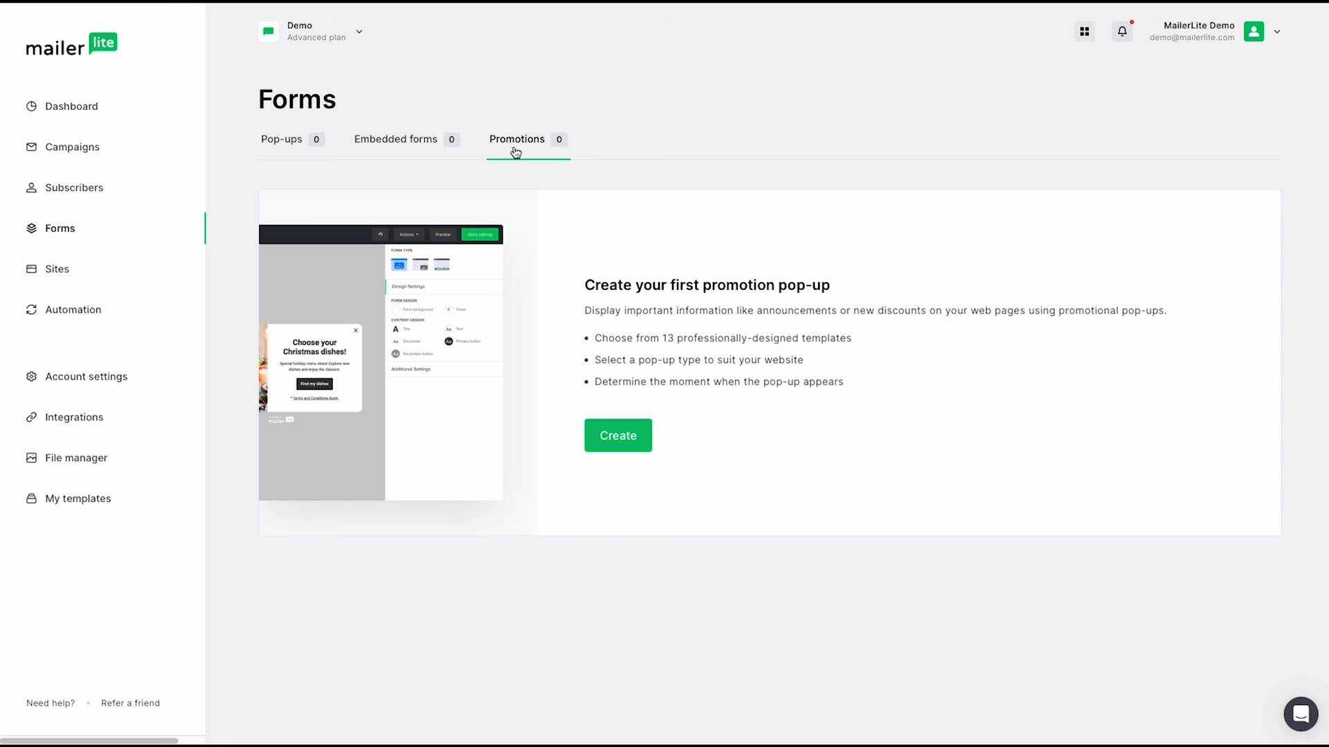
mouse_move(608, 412)
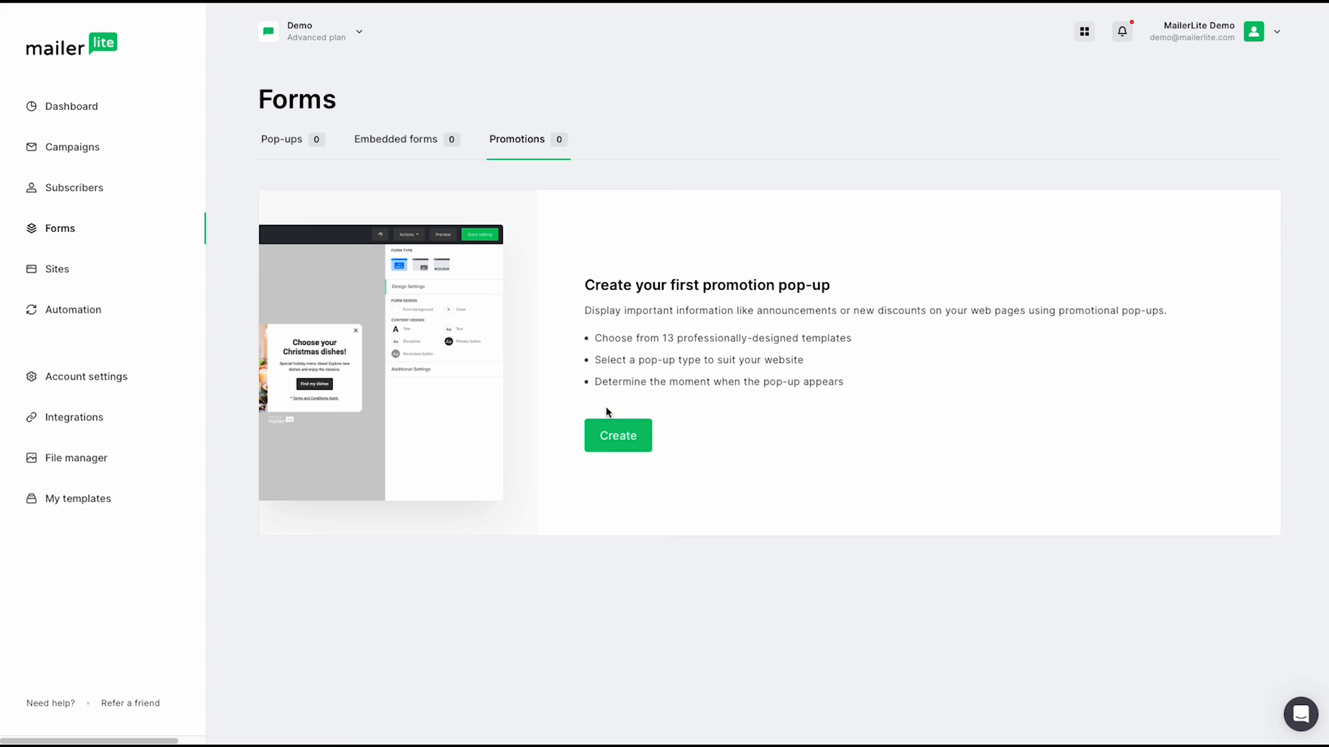
mouse_move(615, 448)
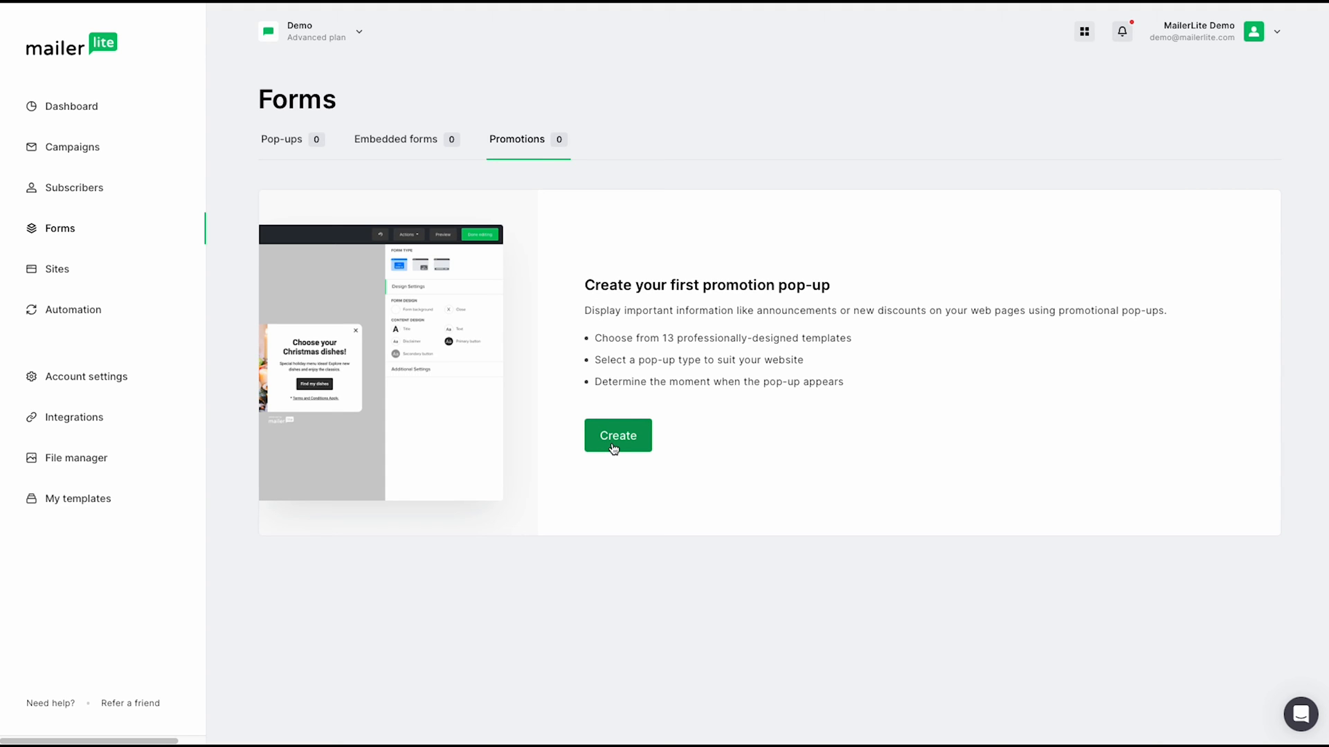
mouse_move(131, 277)
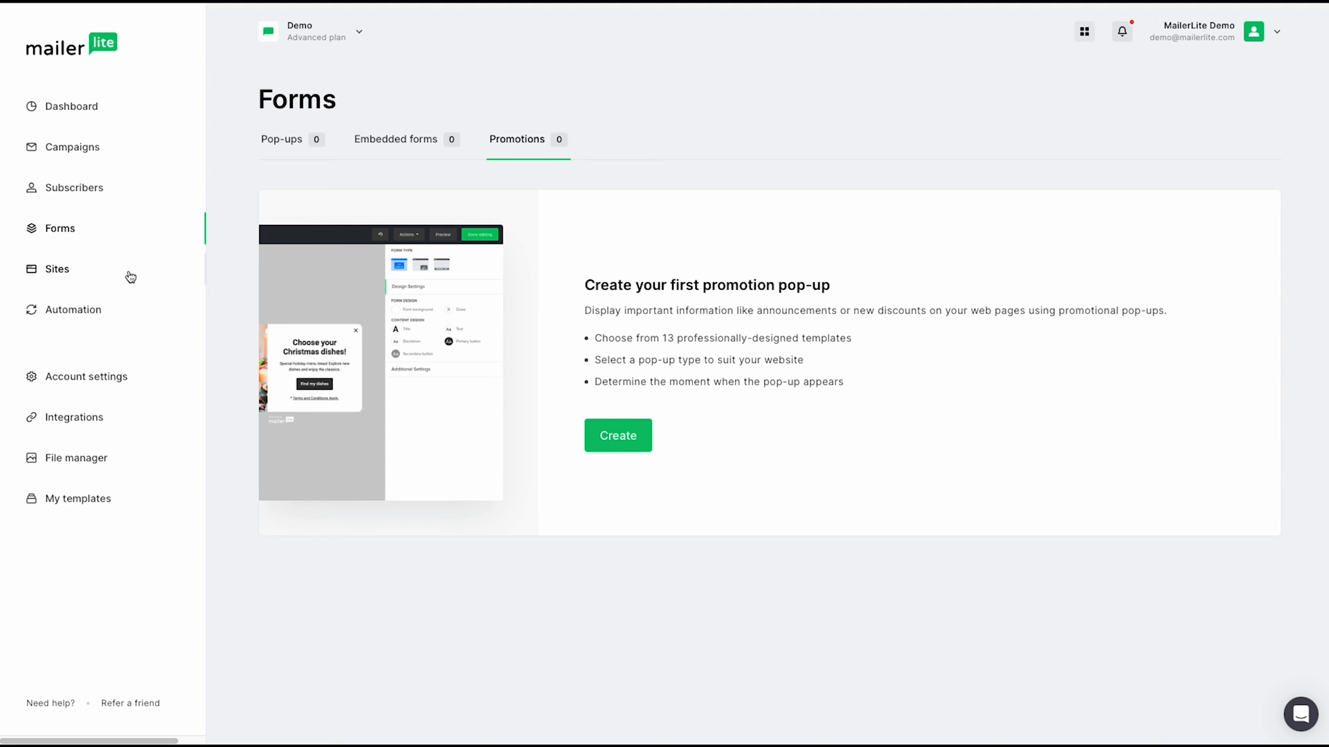
left_click(57, 269)
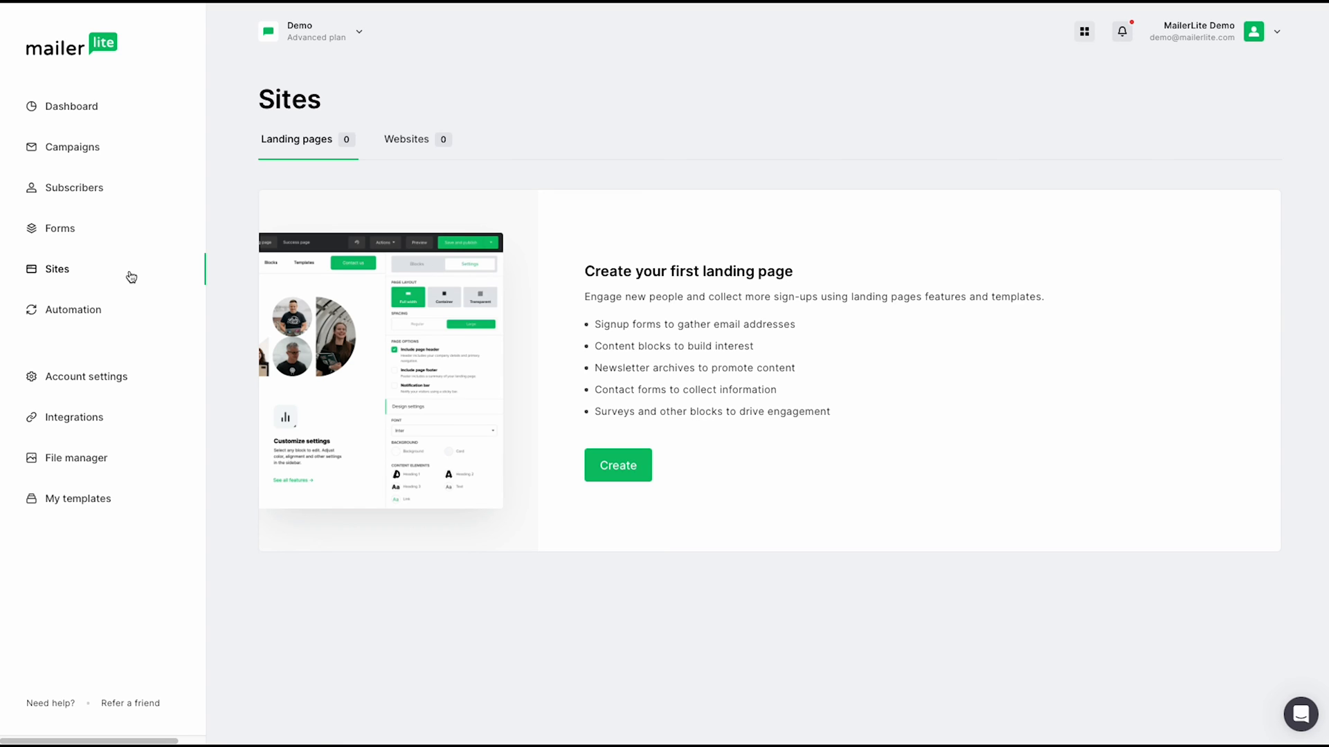
mouse_move(300, 168)
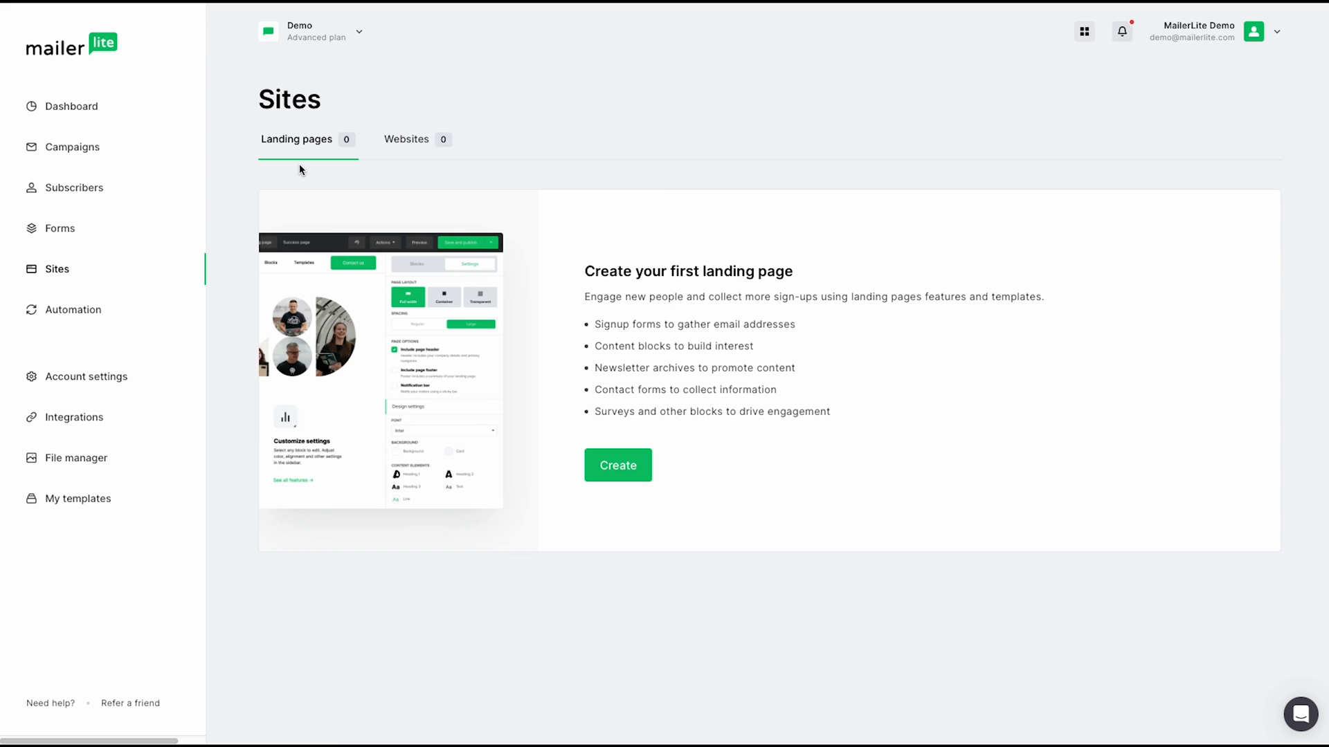
mouse_move(402, 156)
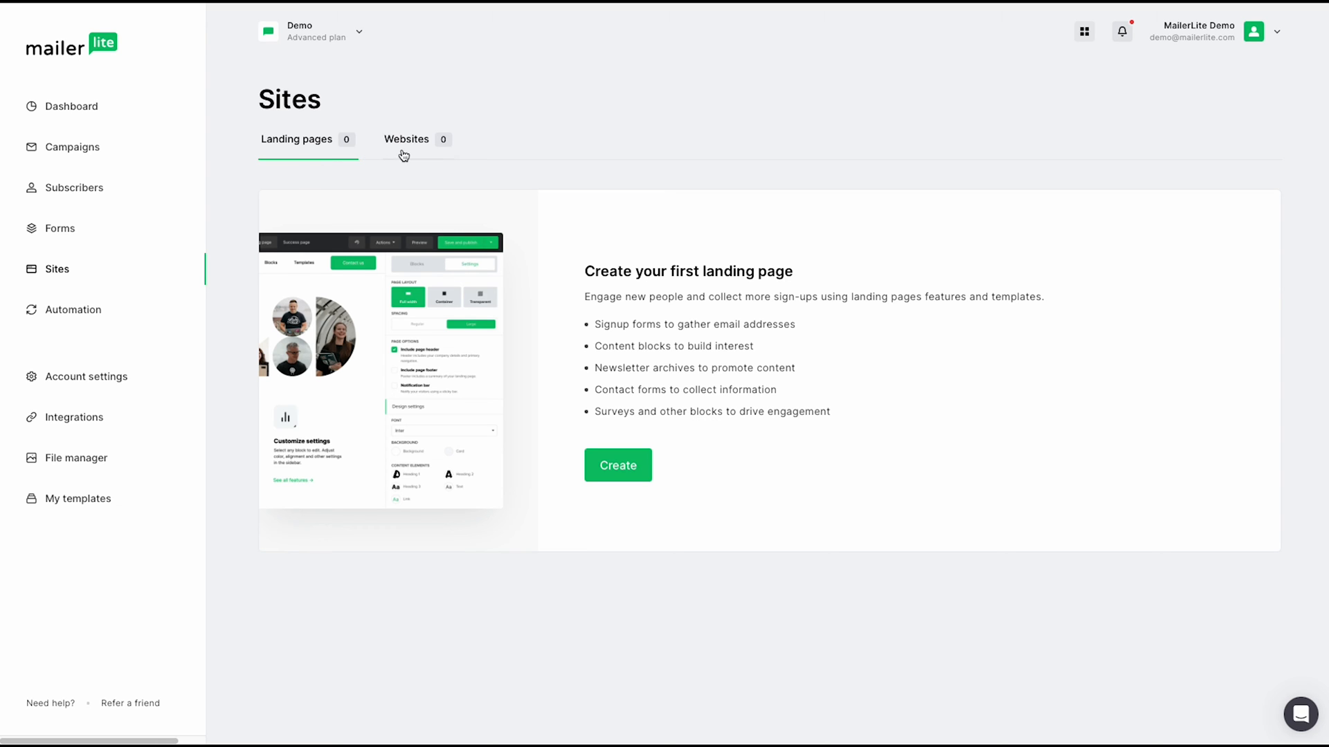
left_click(407, 138)
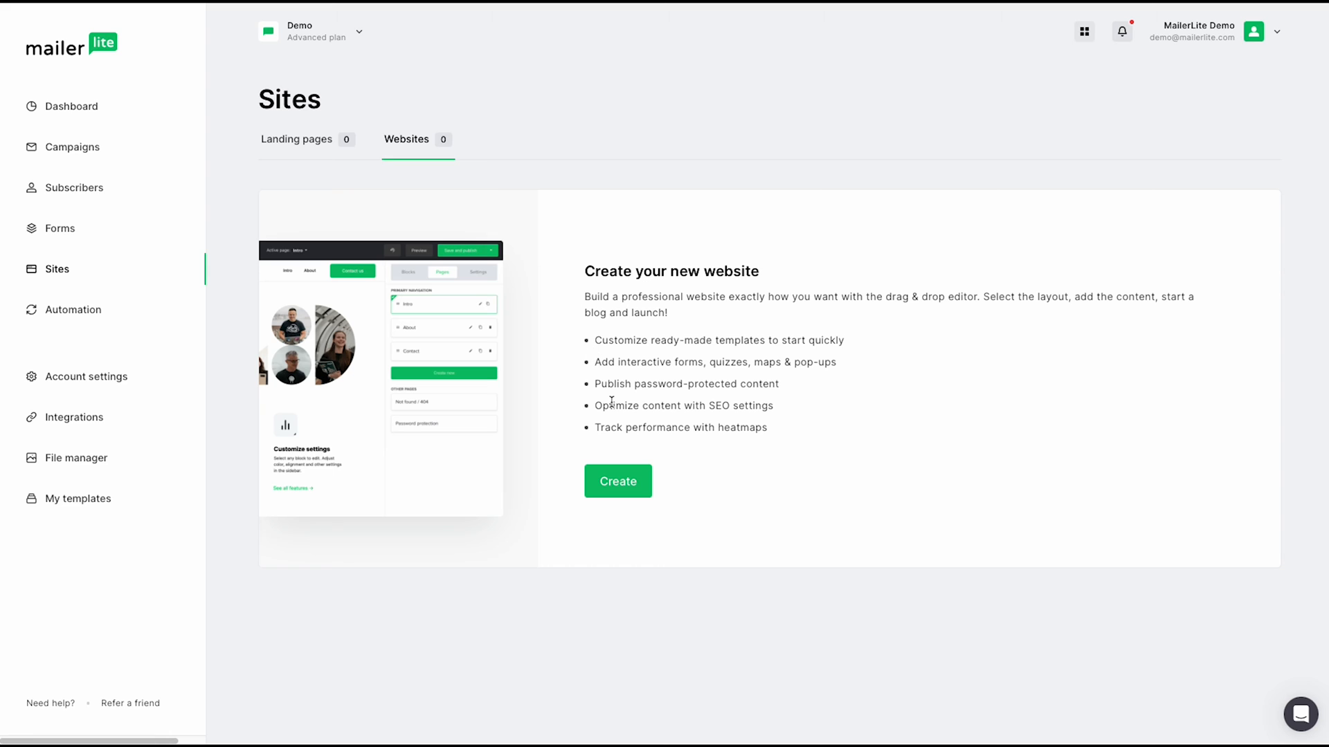
left_click(296, 139)
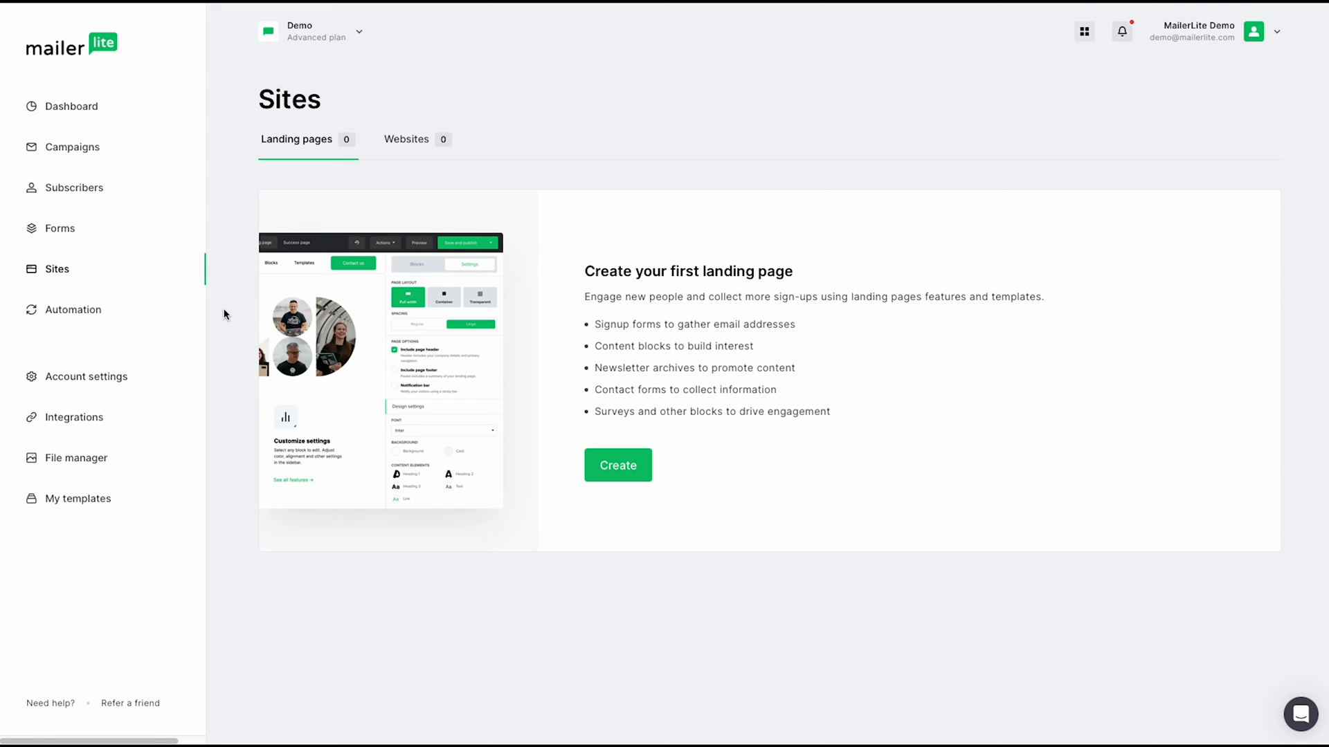
- Start a new automation and browse the template cards such as welcome emails, promotions and birthday wishes
left_click(72, 310)
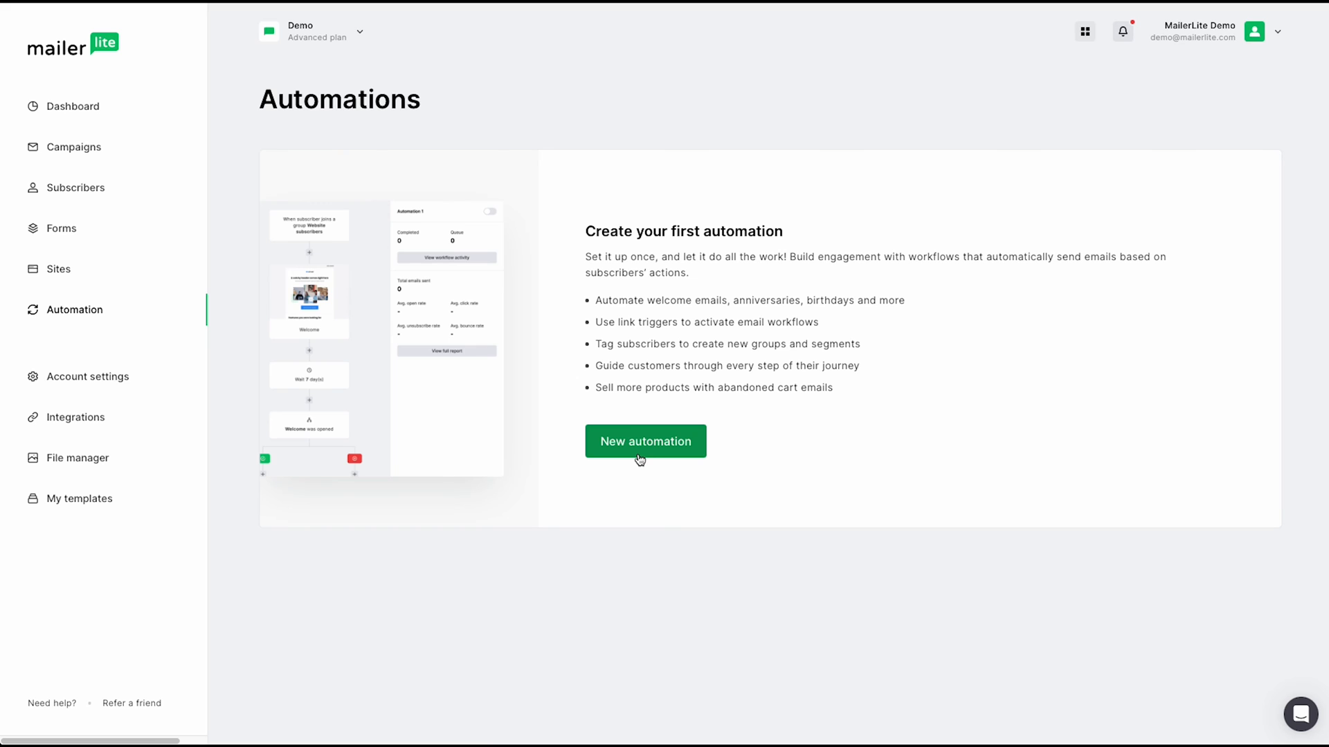
left_click(645, 442)
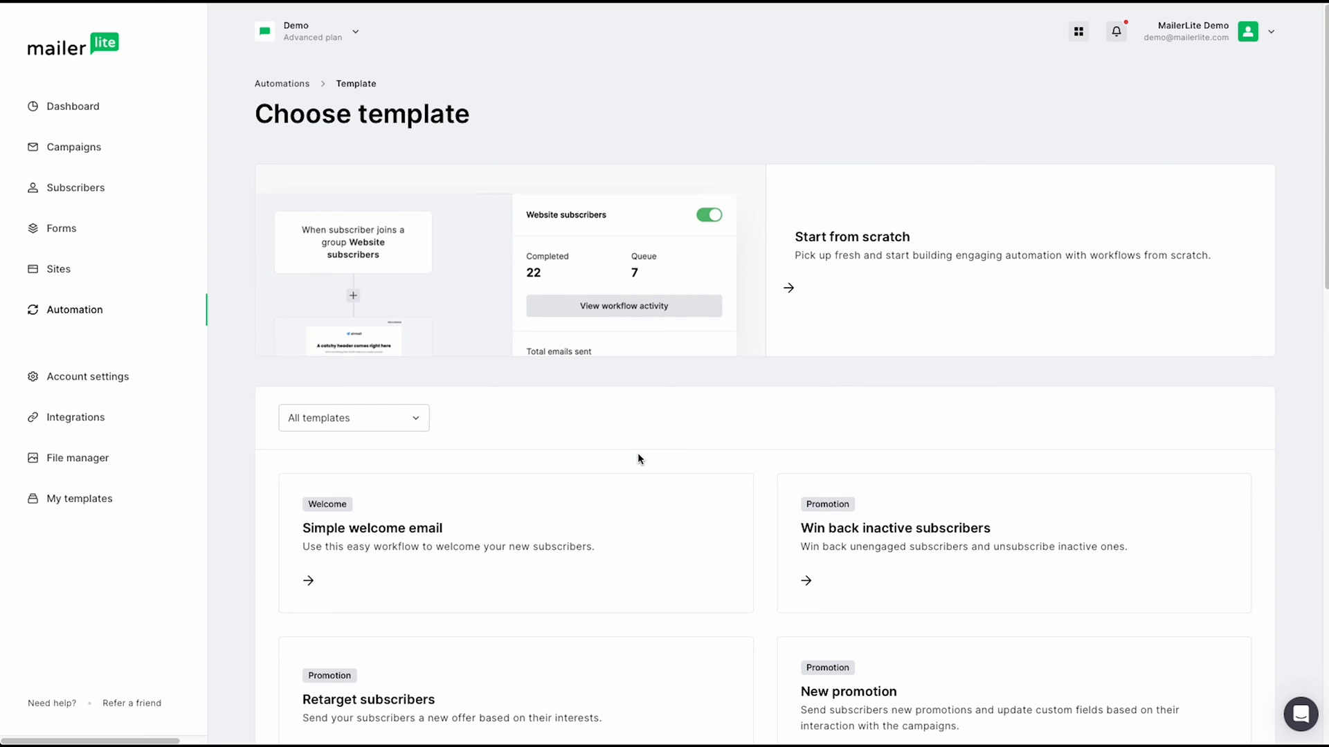
mouse_move(851, 304)
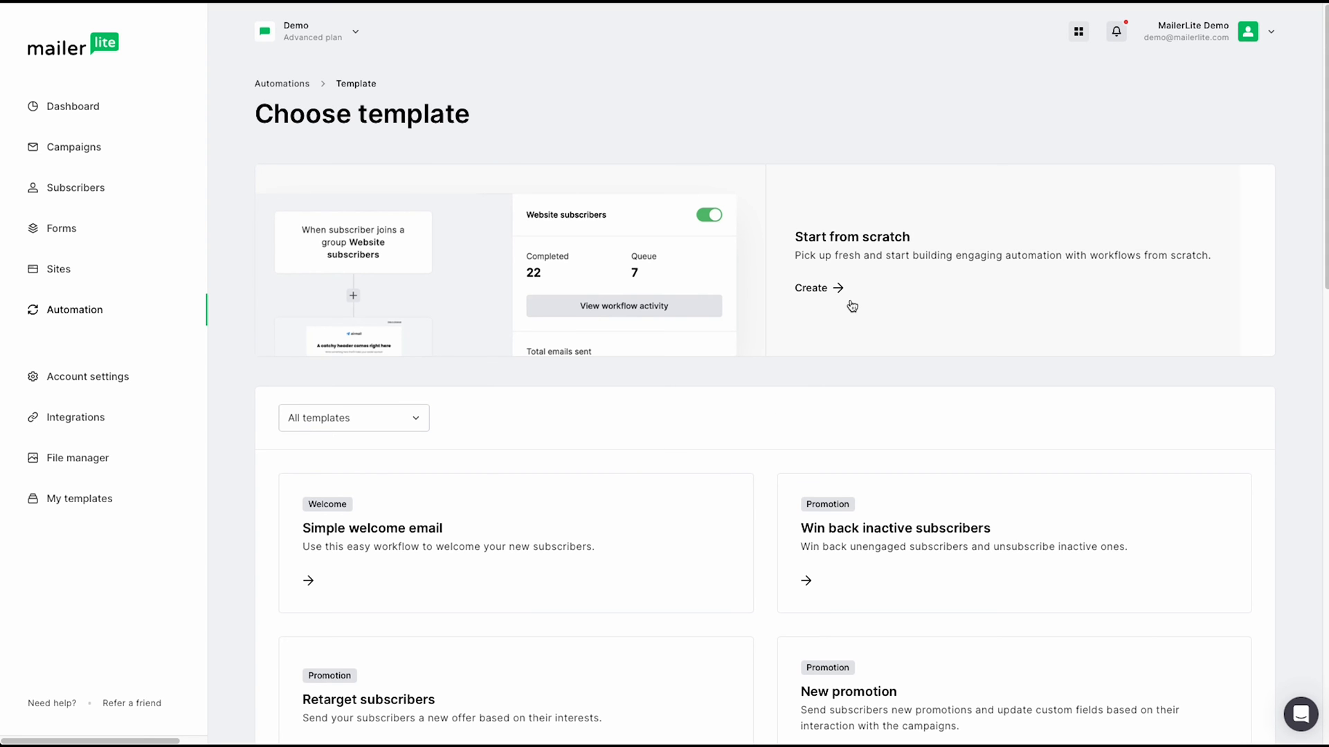
scroll("down", 3)
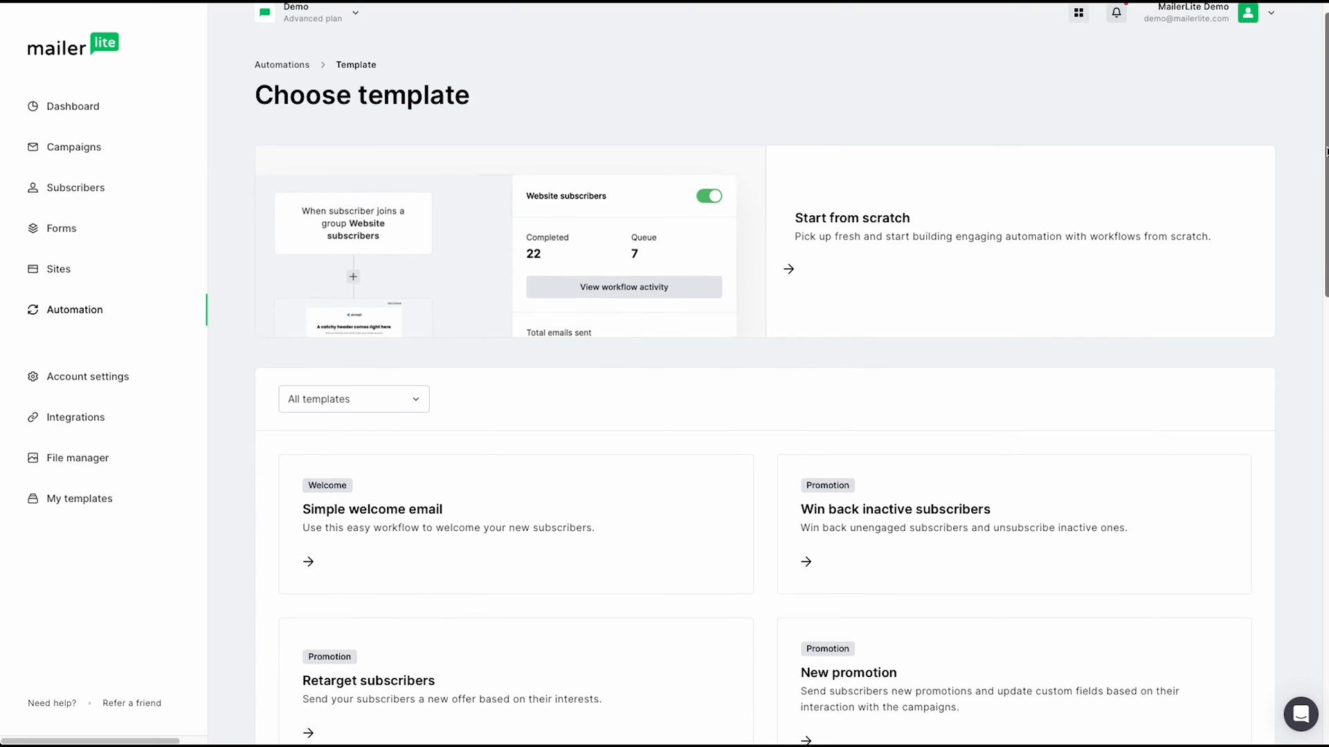
scroll("down", 3)
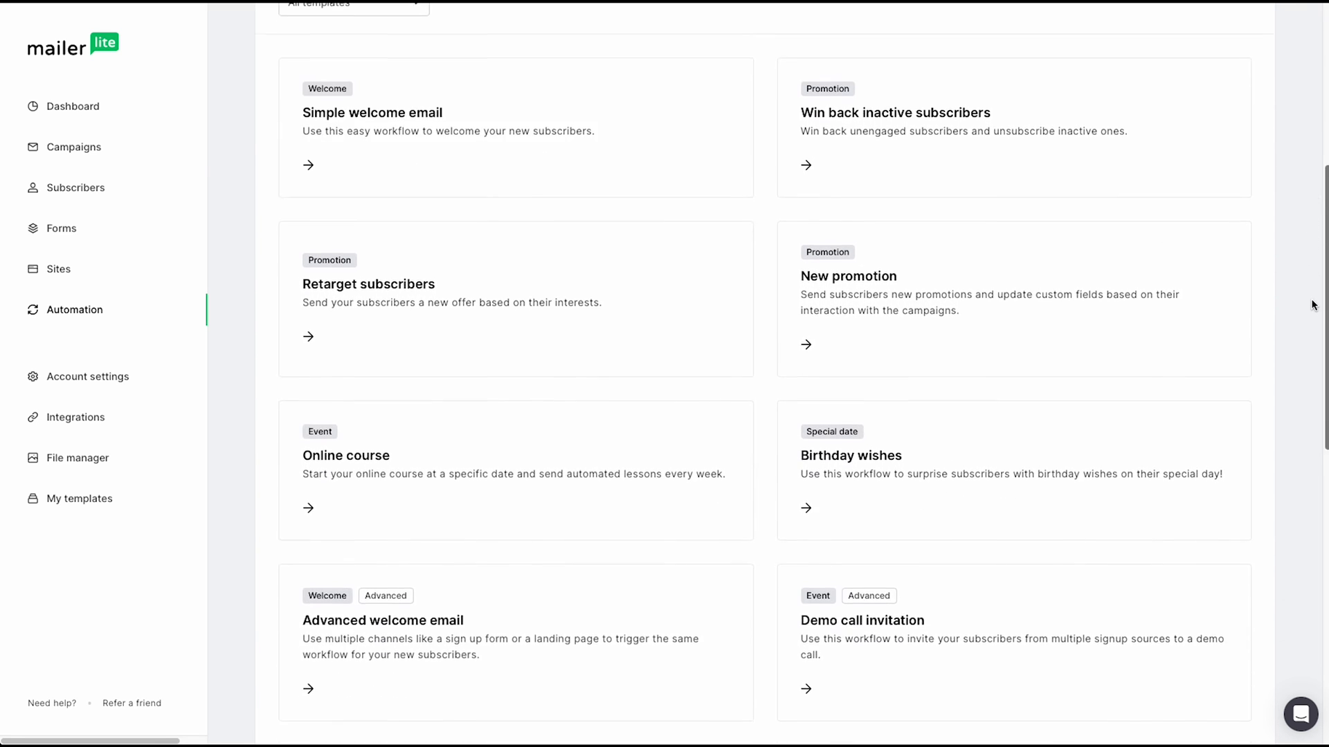
scroll("down", 3)
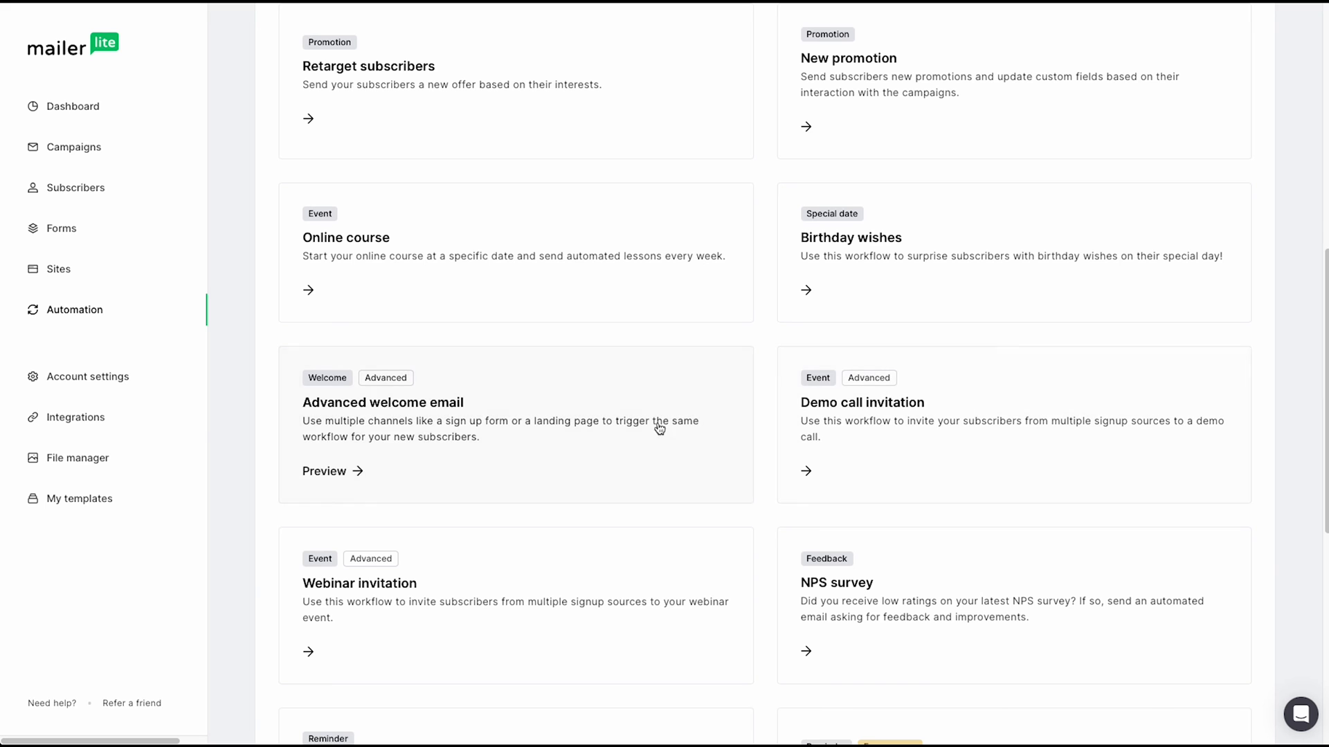
mouse_move(123, 427)
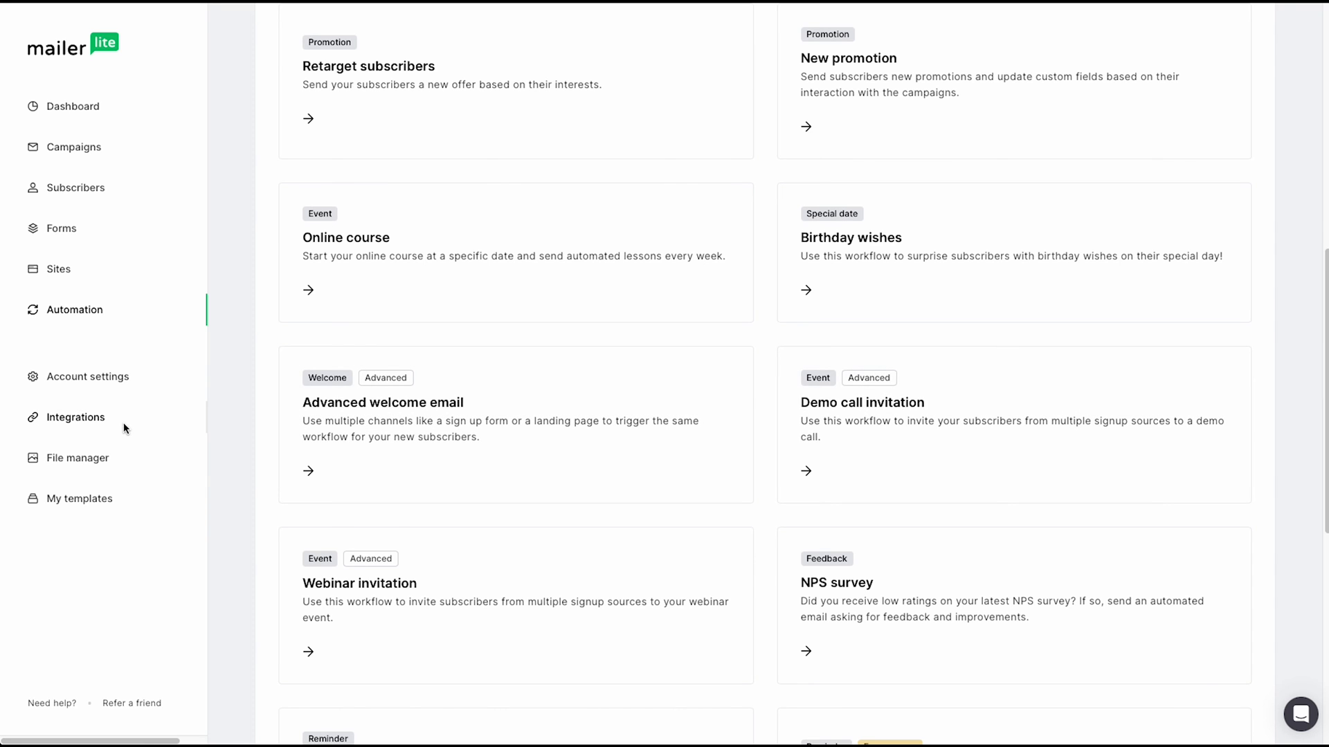
- View the Integrations page with the API and featured apps like BigCommerce, Zapier, Canva and Shopify
left_click(76, 418)
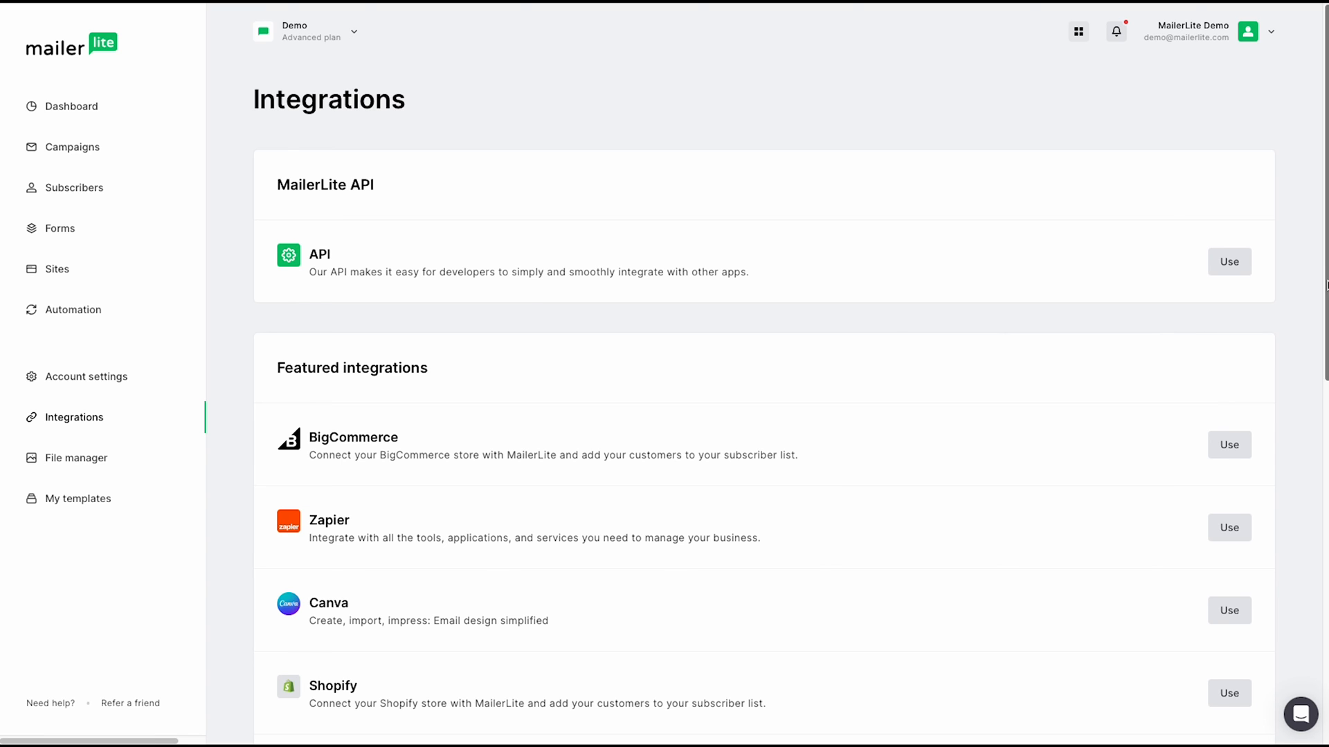
scroll("down", 3)
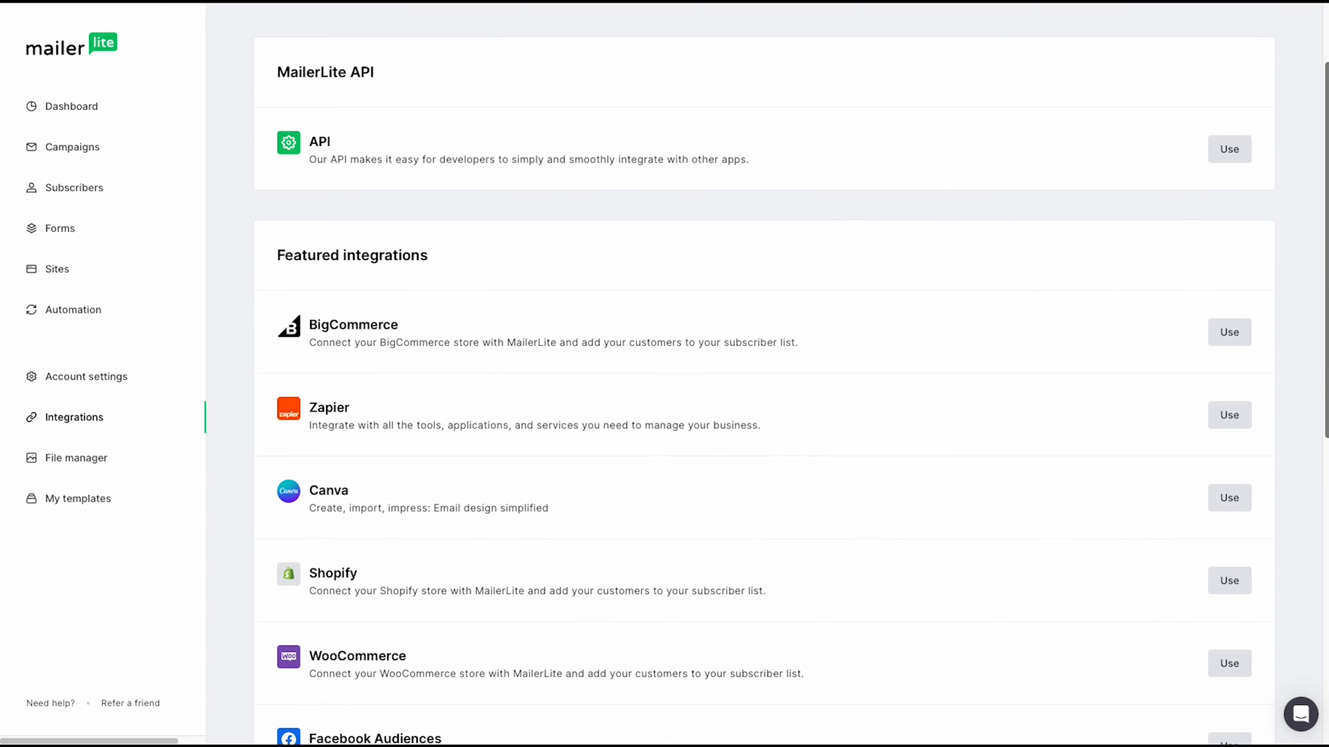
scroll("down", 3)
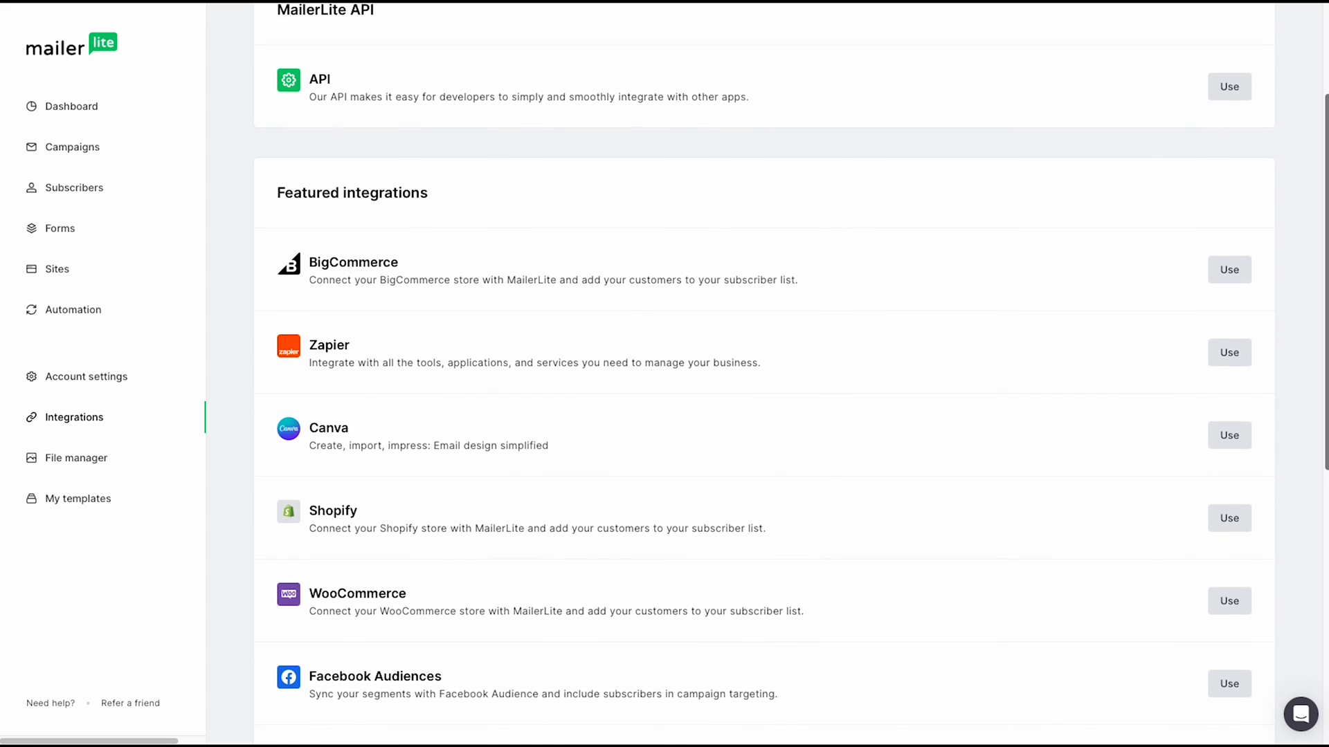
scroll("down", 3)
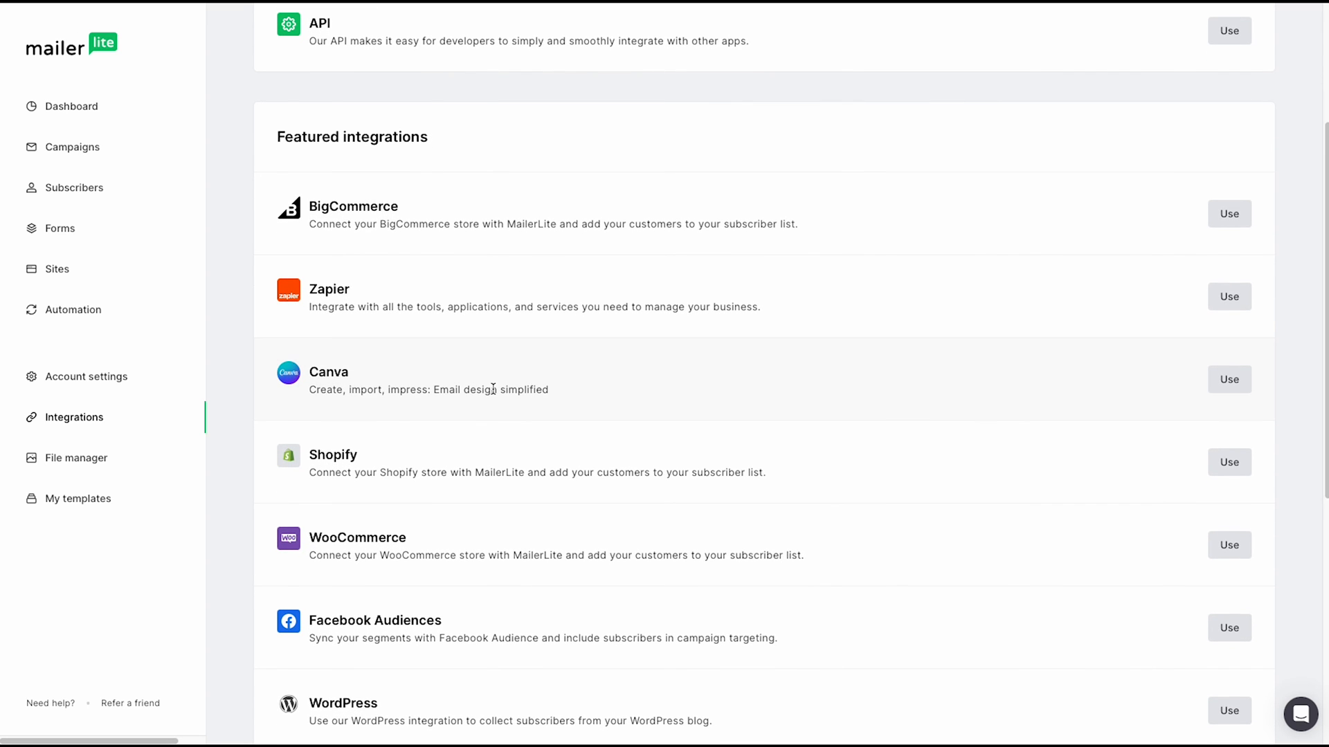
- View the empty File manager and its import sources: URL, Google Drive, Giphy and Iconfinder
left_click(76, 459)
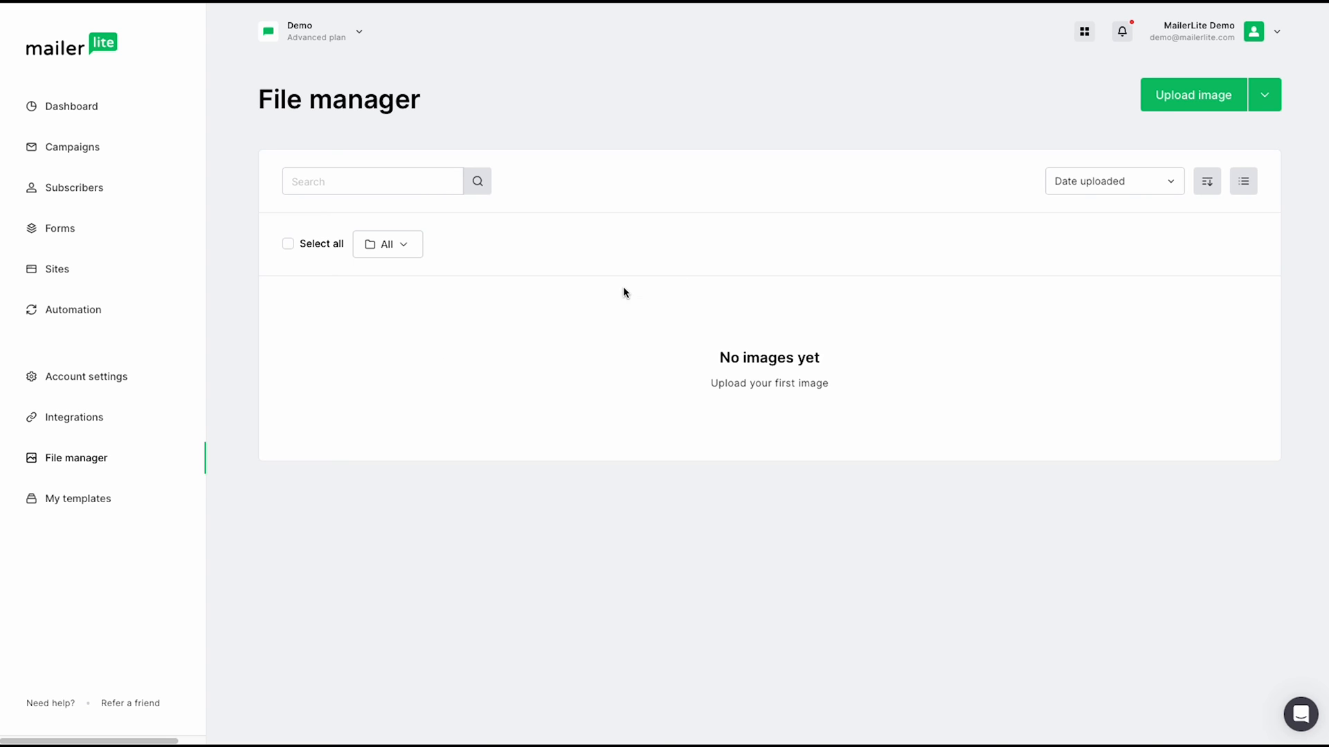
mouse_move(1156, 112)
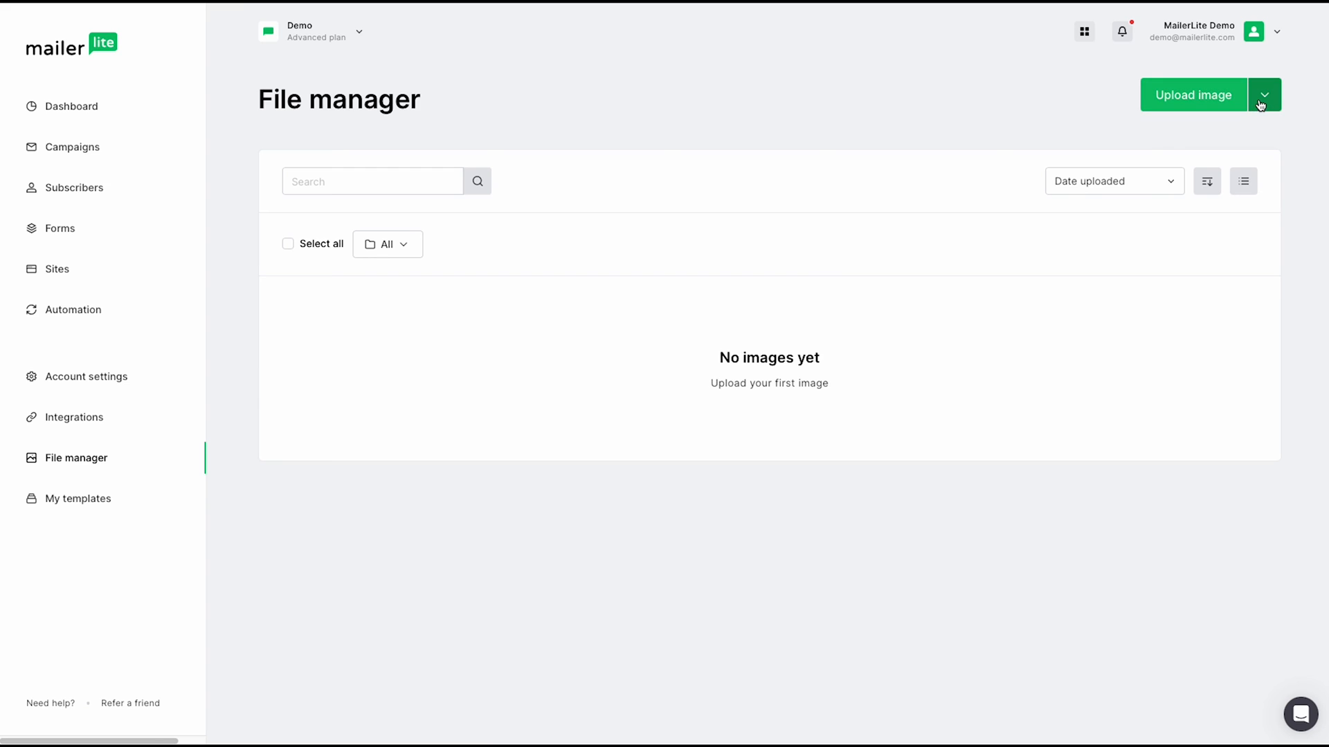
left_click(1266, 94)
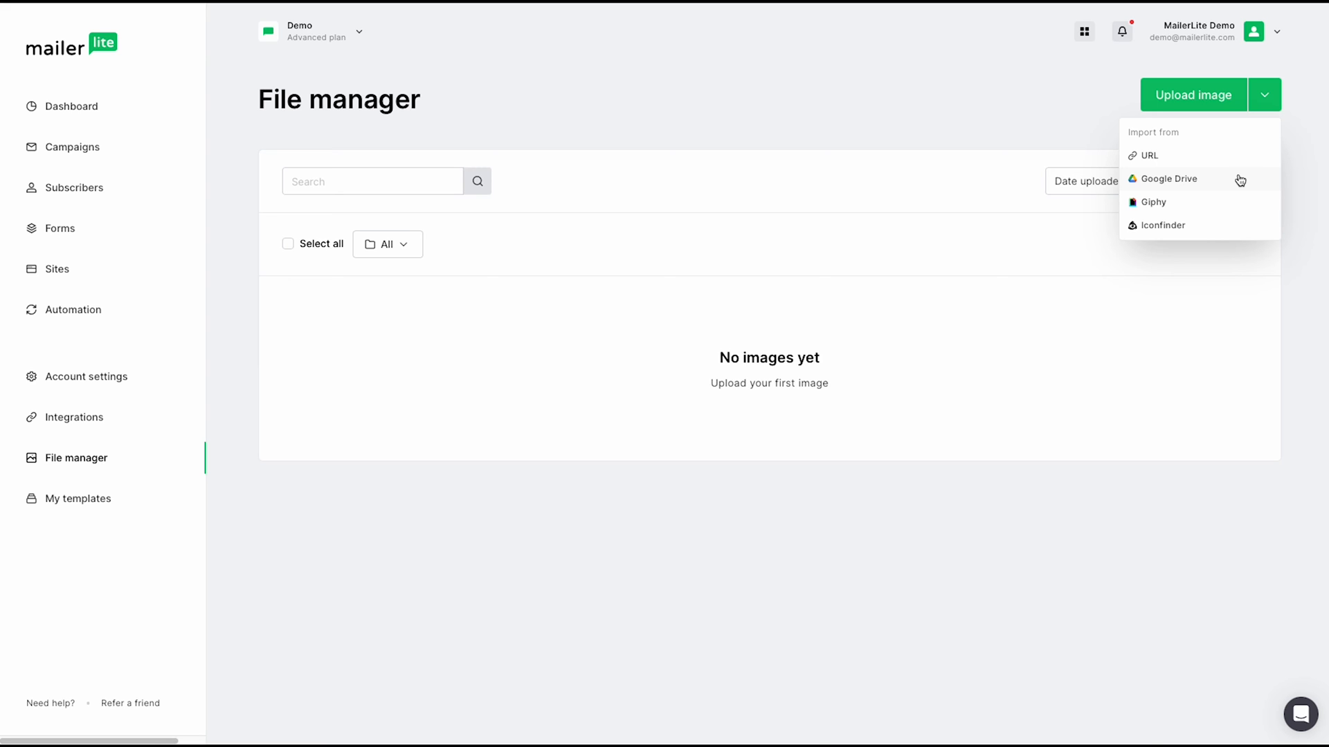
mouse_move(1014, 188)
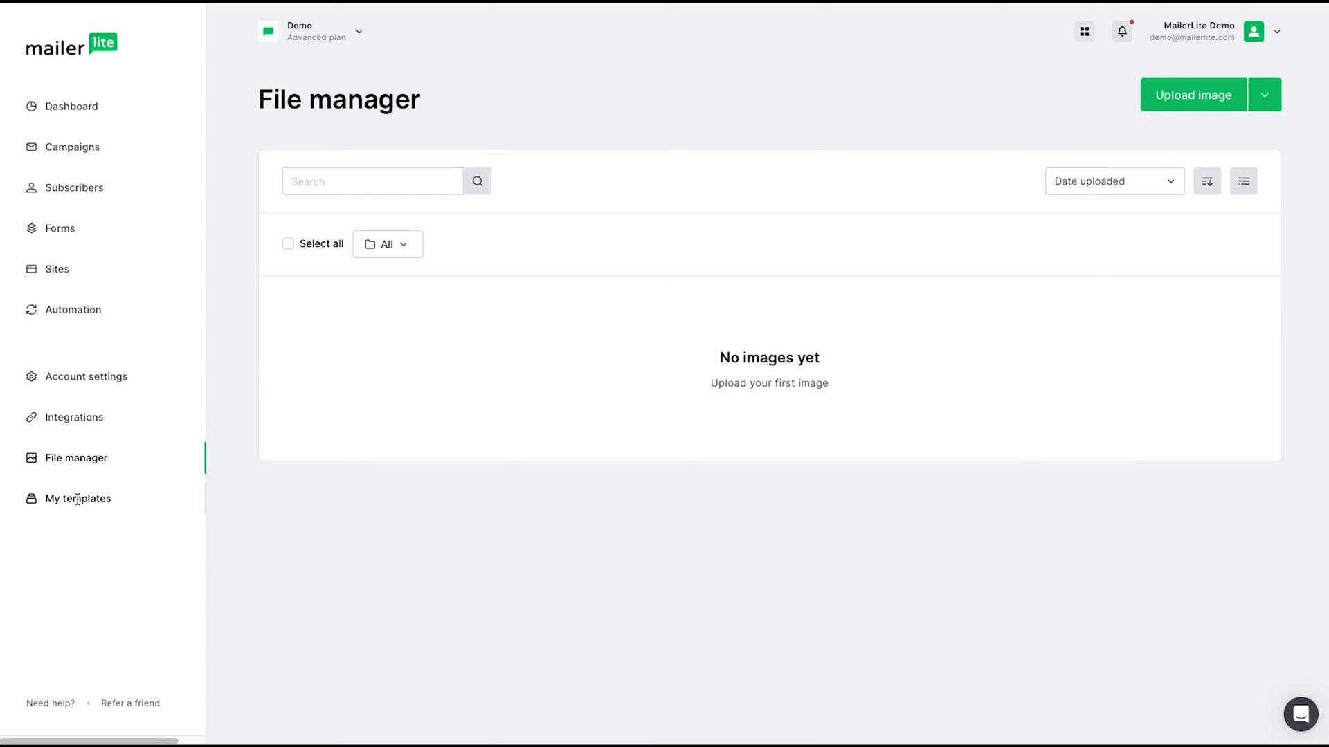
- View the empty My templates page prompting a first reusable template
left_click(76, 498)
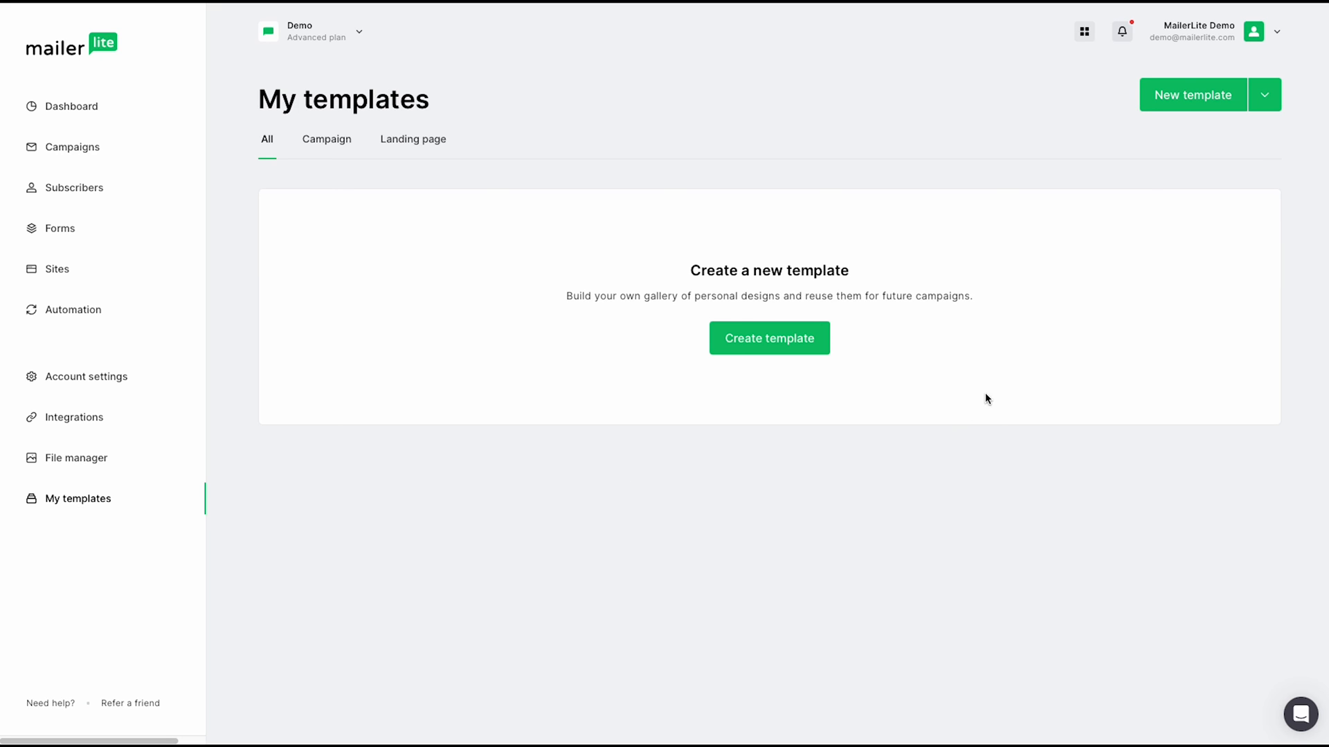
mouse_move(1025, 351)
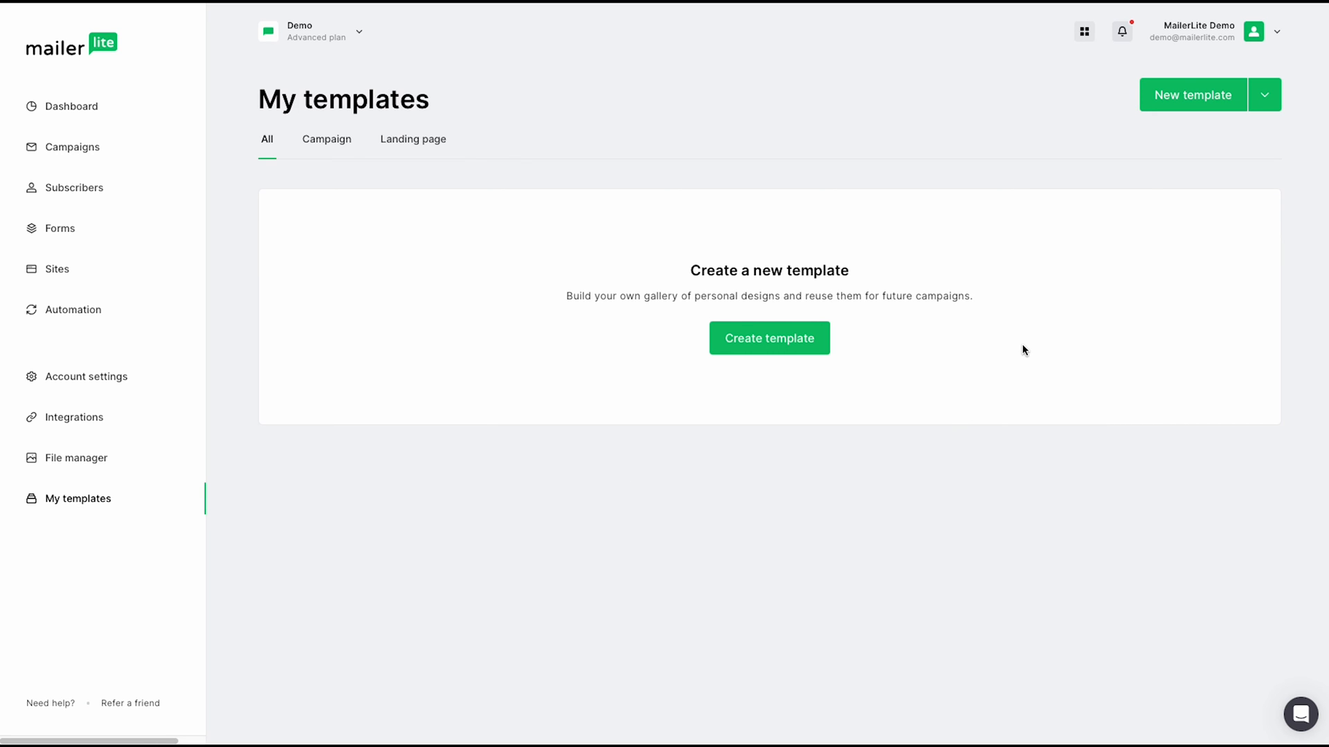
mouse_move(410, 146)
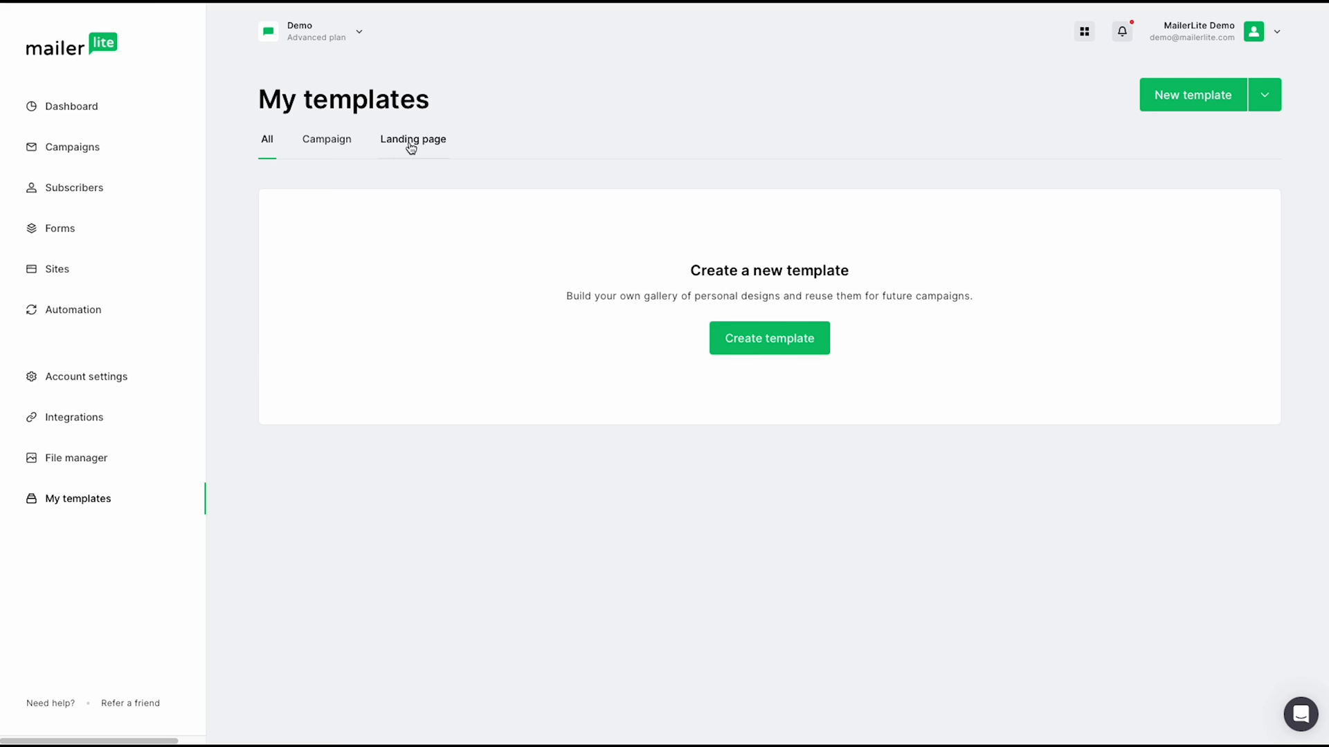
mouse_move(55, 685)
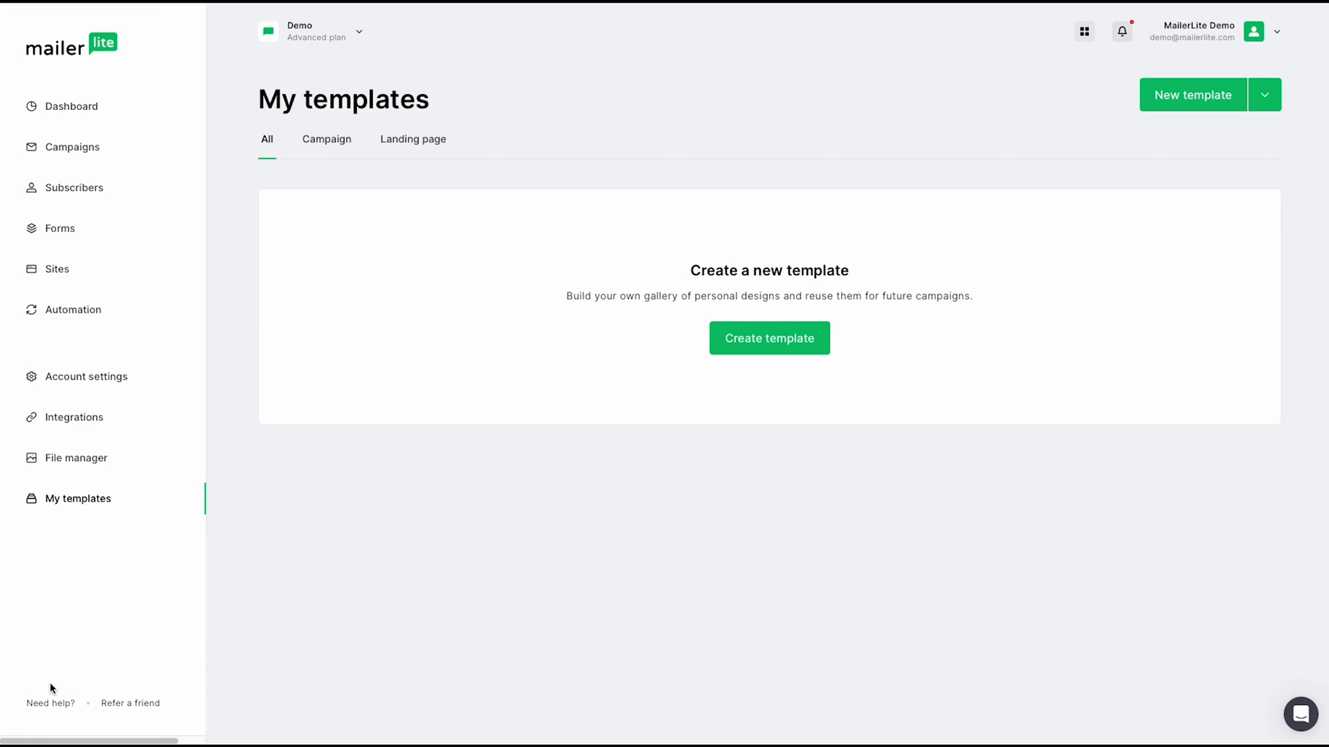
- Go to the Help center and bring up the live support chat panel
left_click(50, 703)
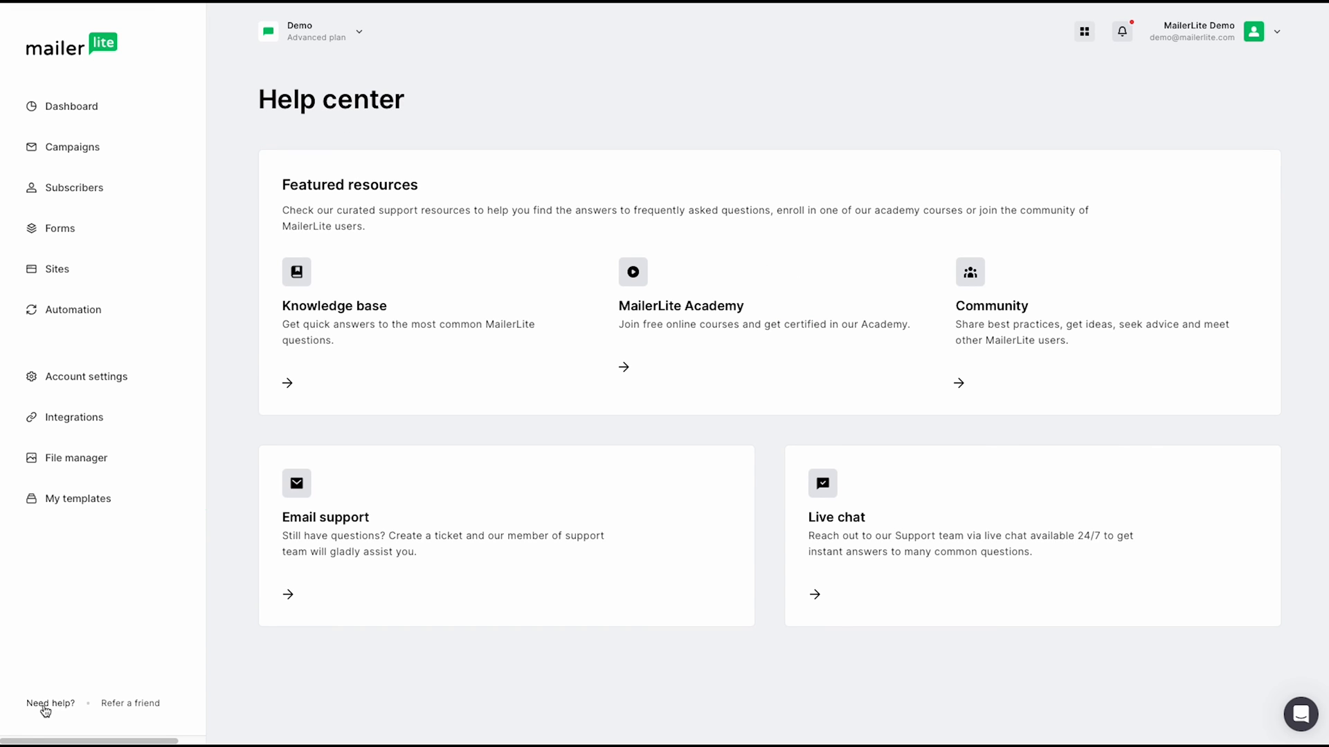
mouse_move(346, 363)
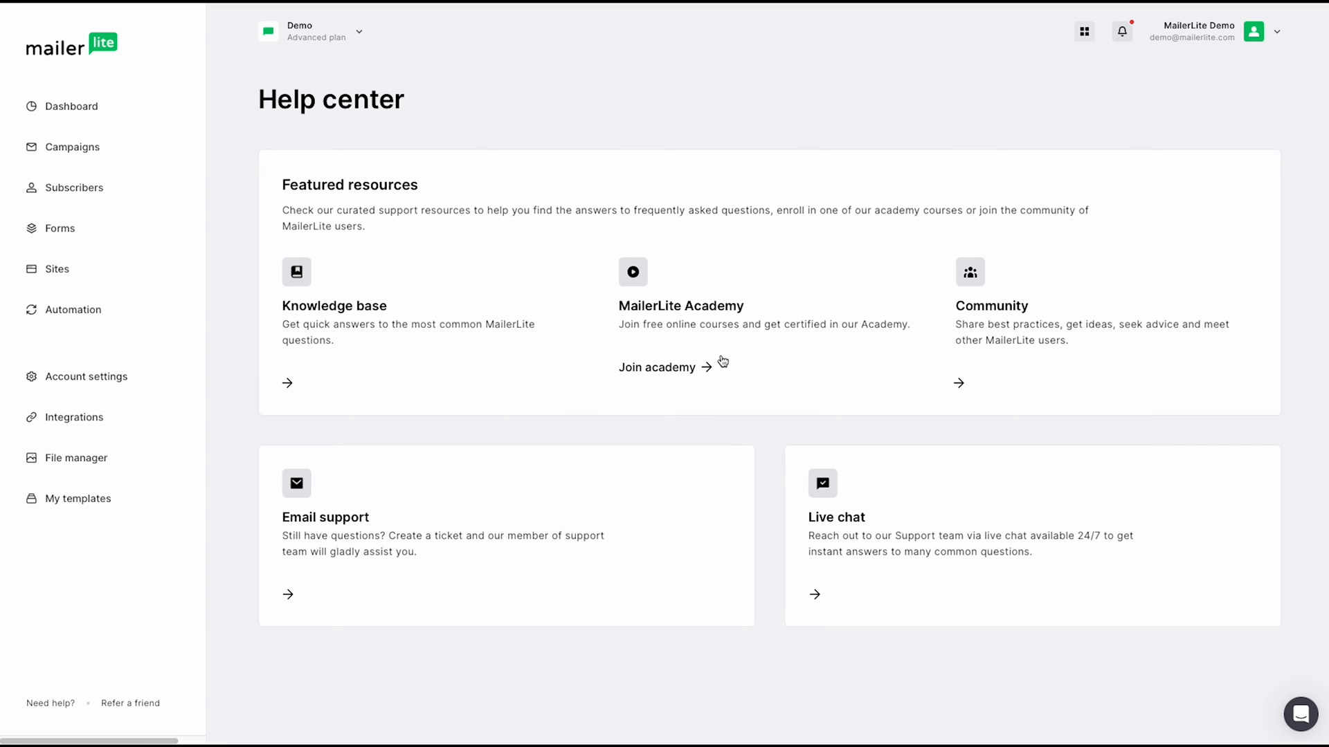
mouse_move(1016, 354)
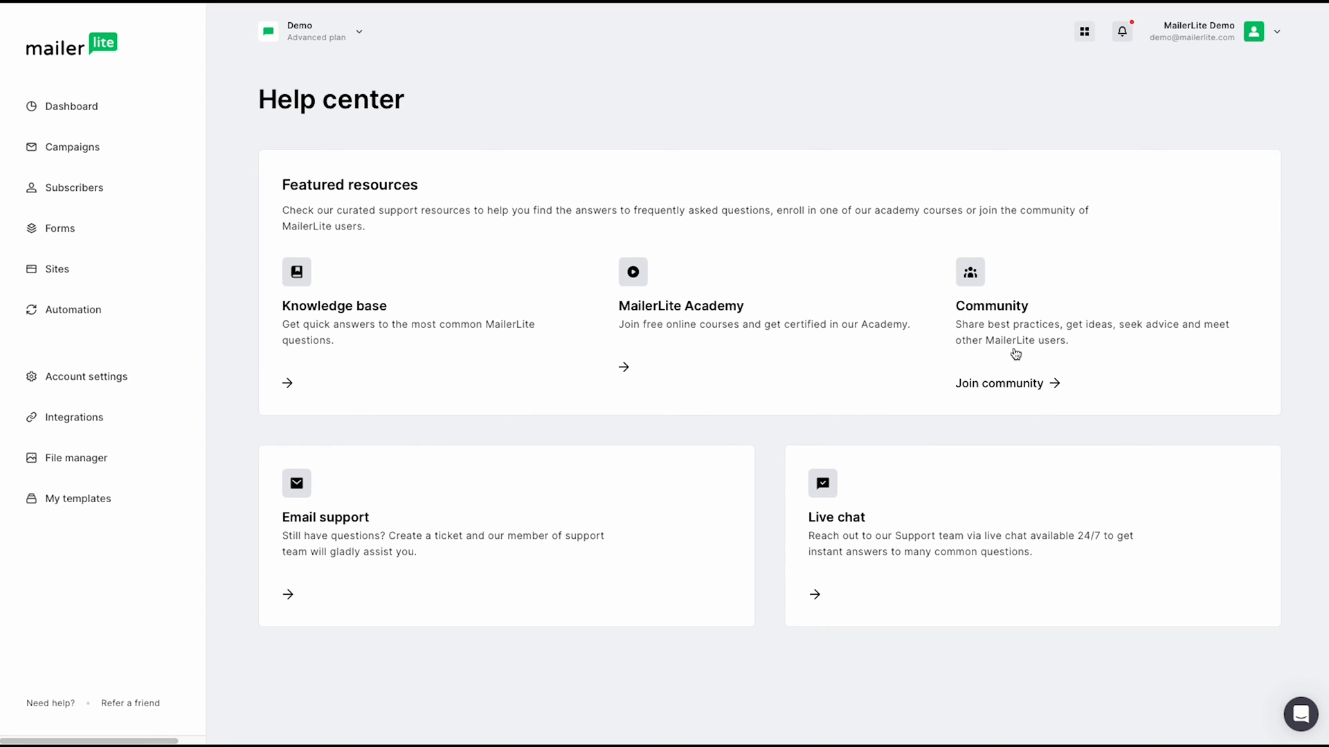
mouse_move(990, 371)
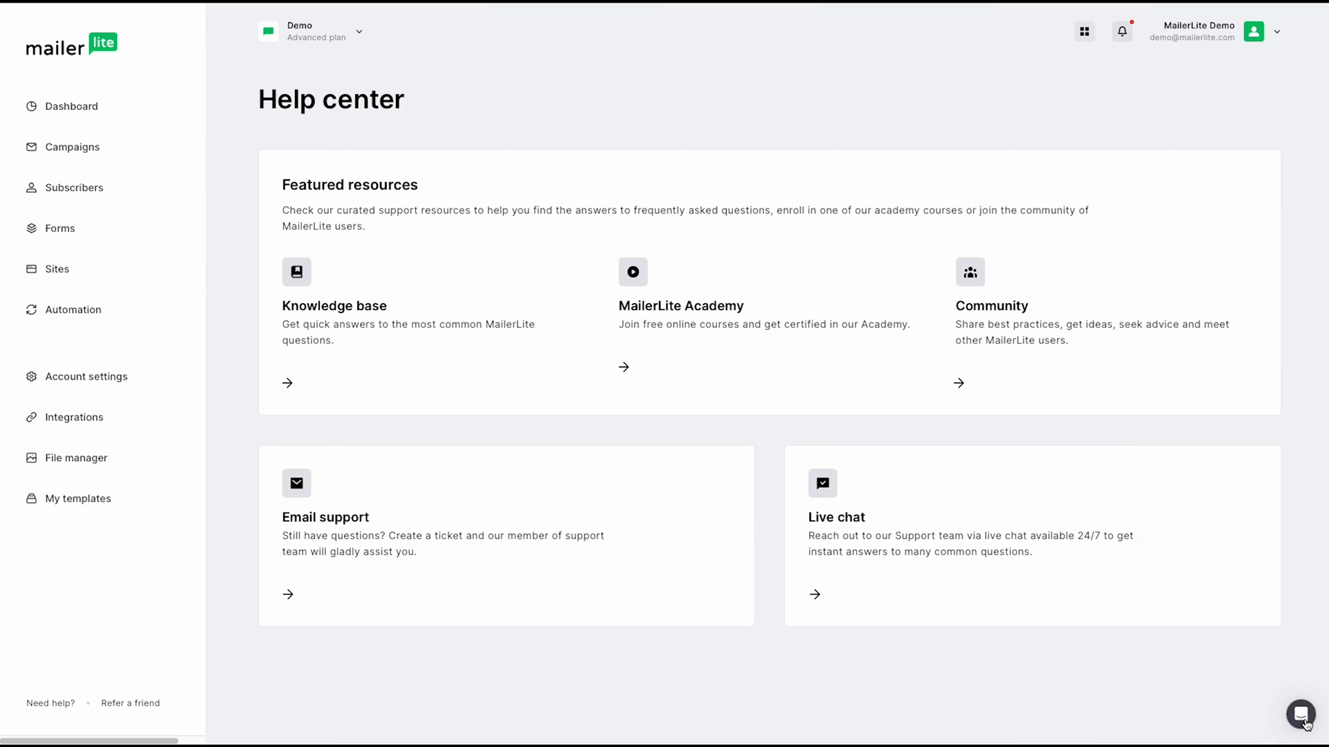
left_click(1299, 717)
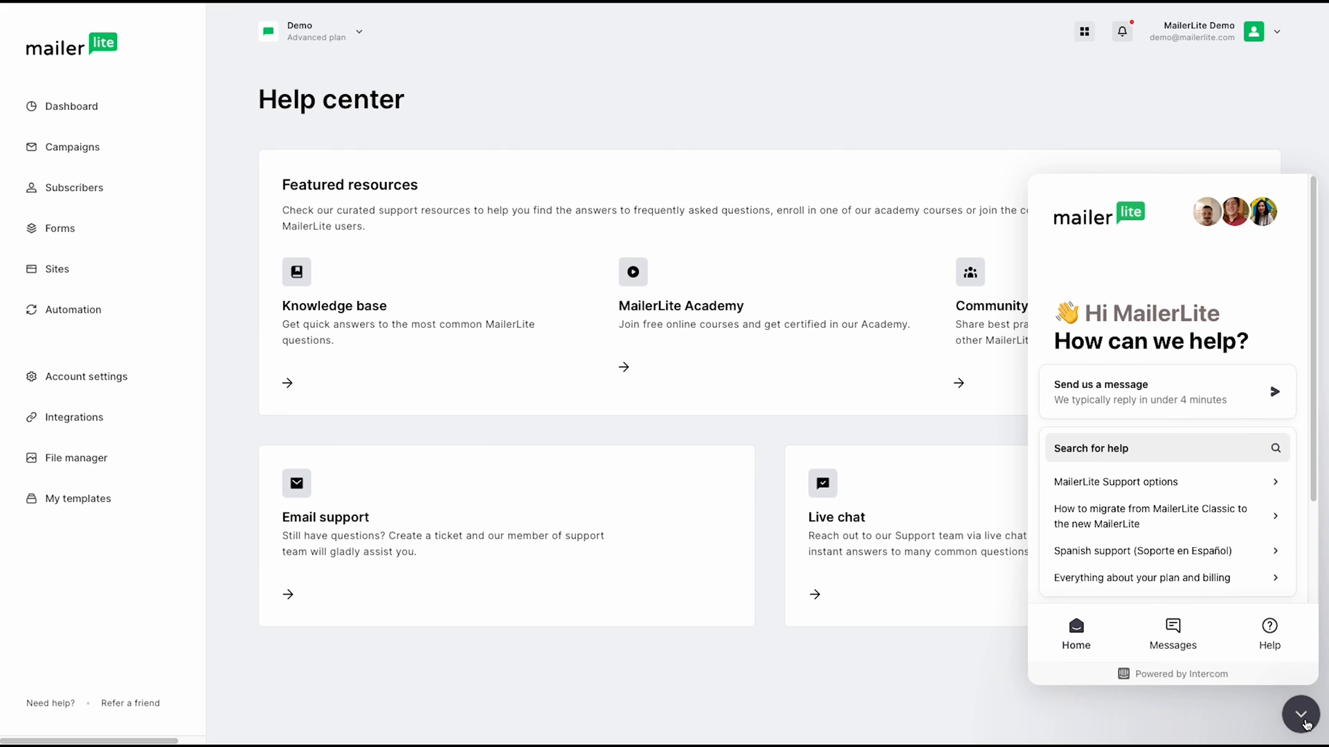
mouse_move(165, 703)
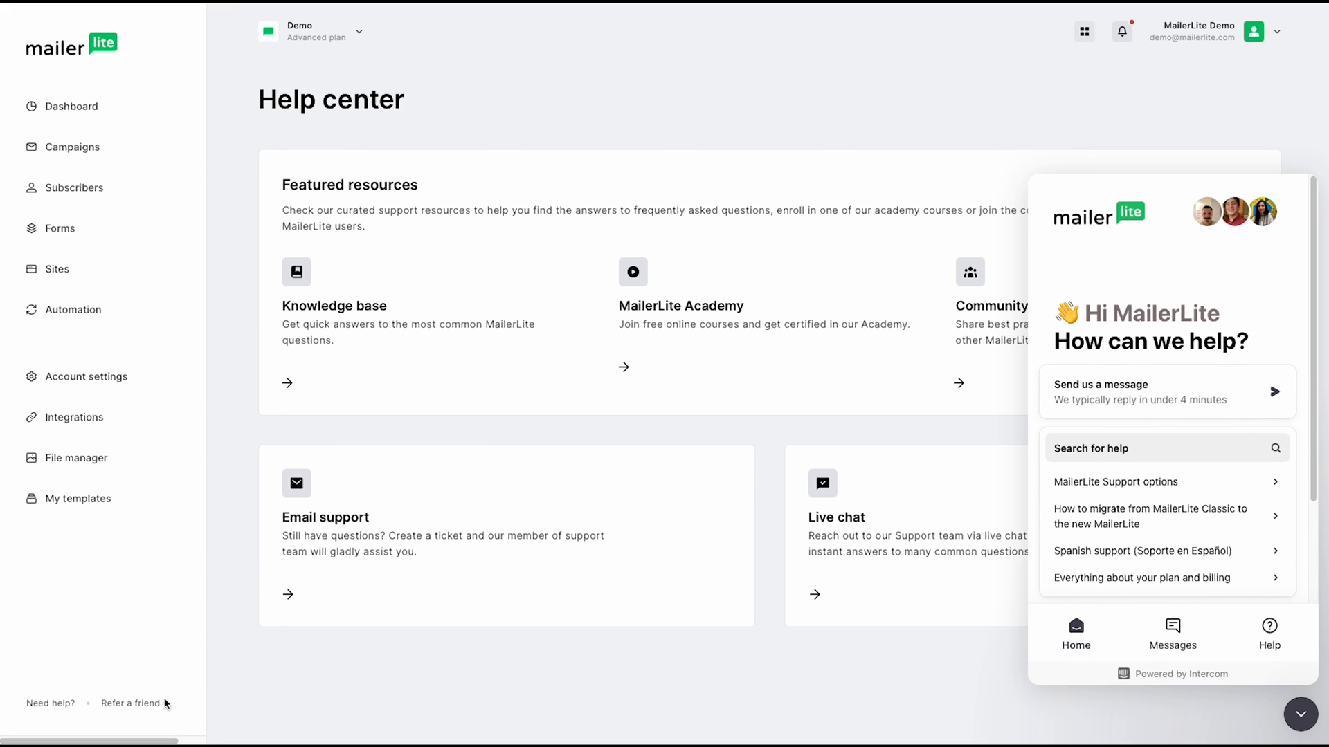
- View the Refer a friend page, check the notifications bell, then head to the platform switcher
left_click(127, 703)
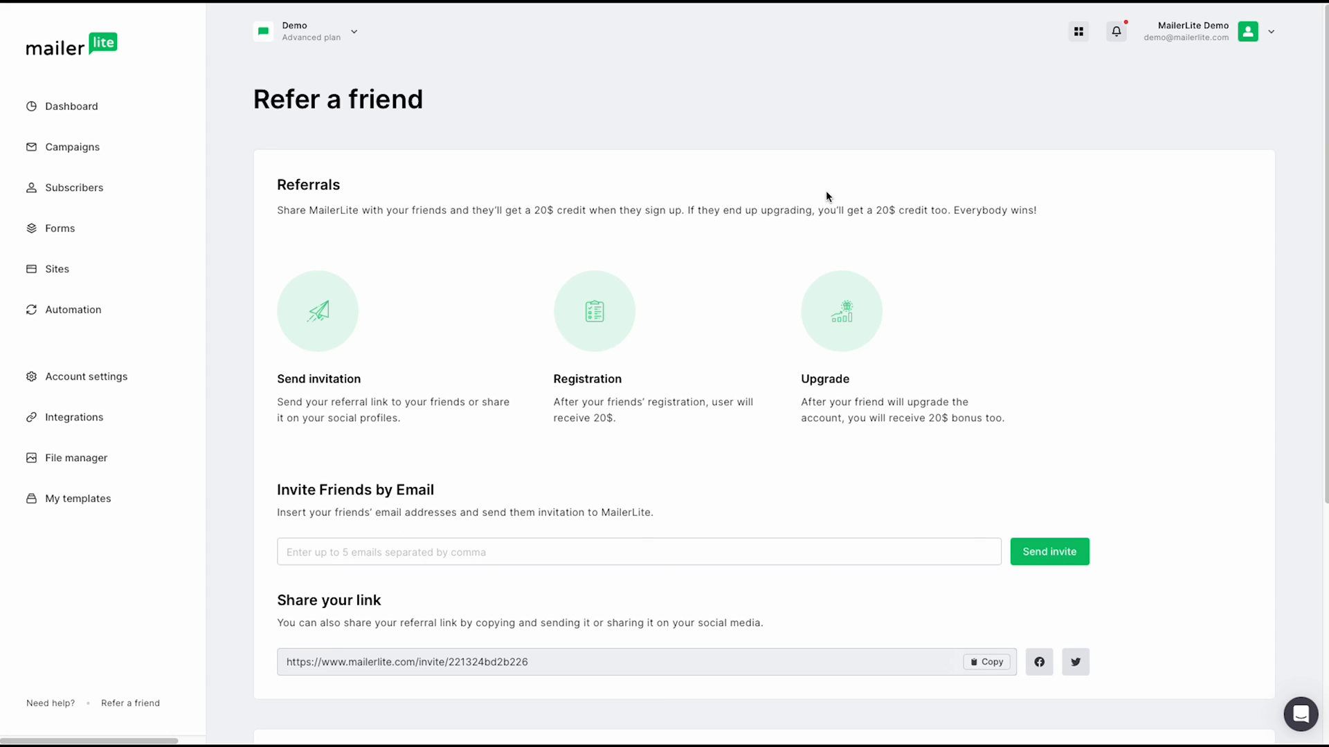
left_click(1114, 31)
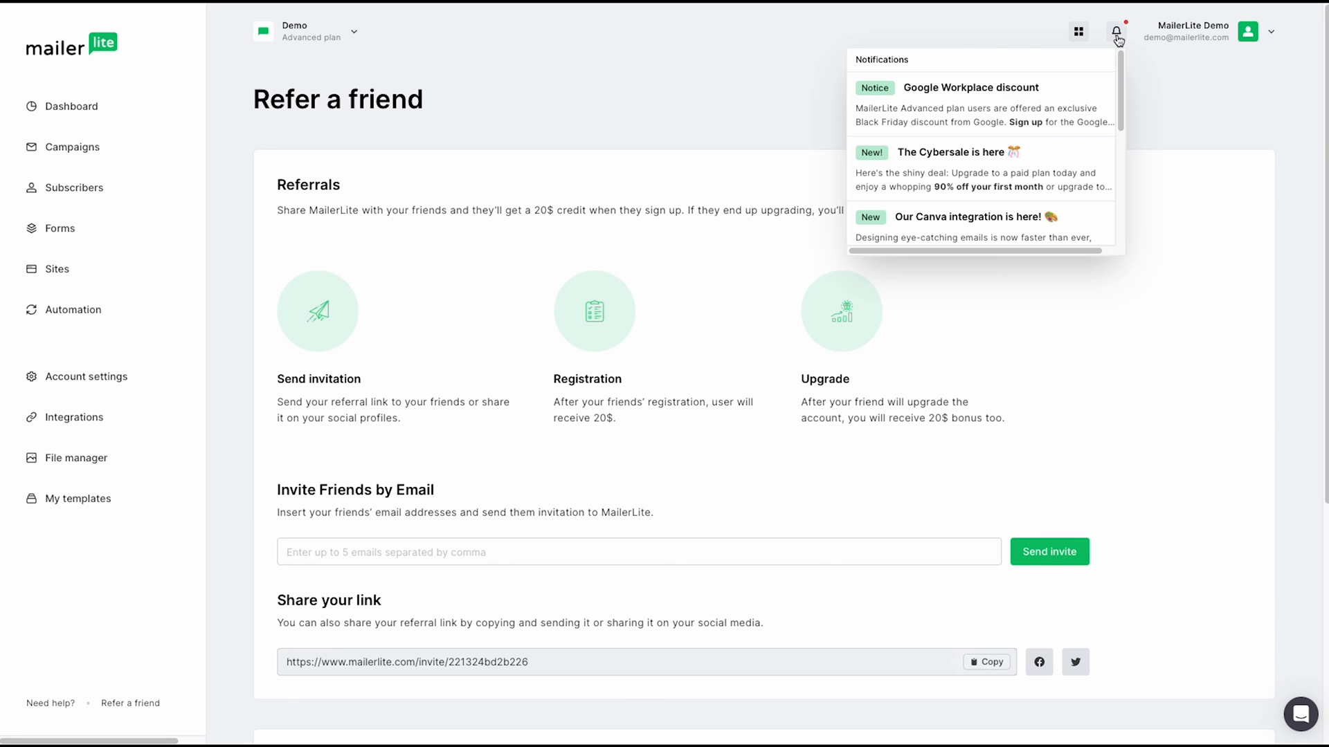
mouse_move(1080, 32)
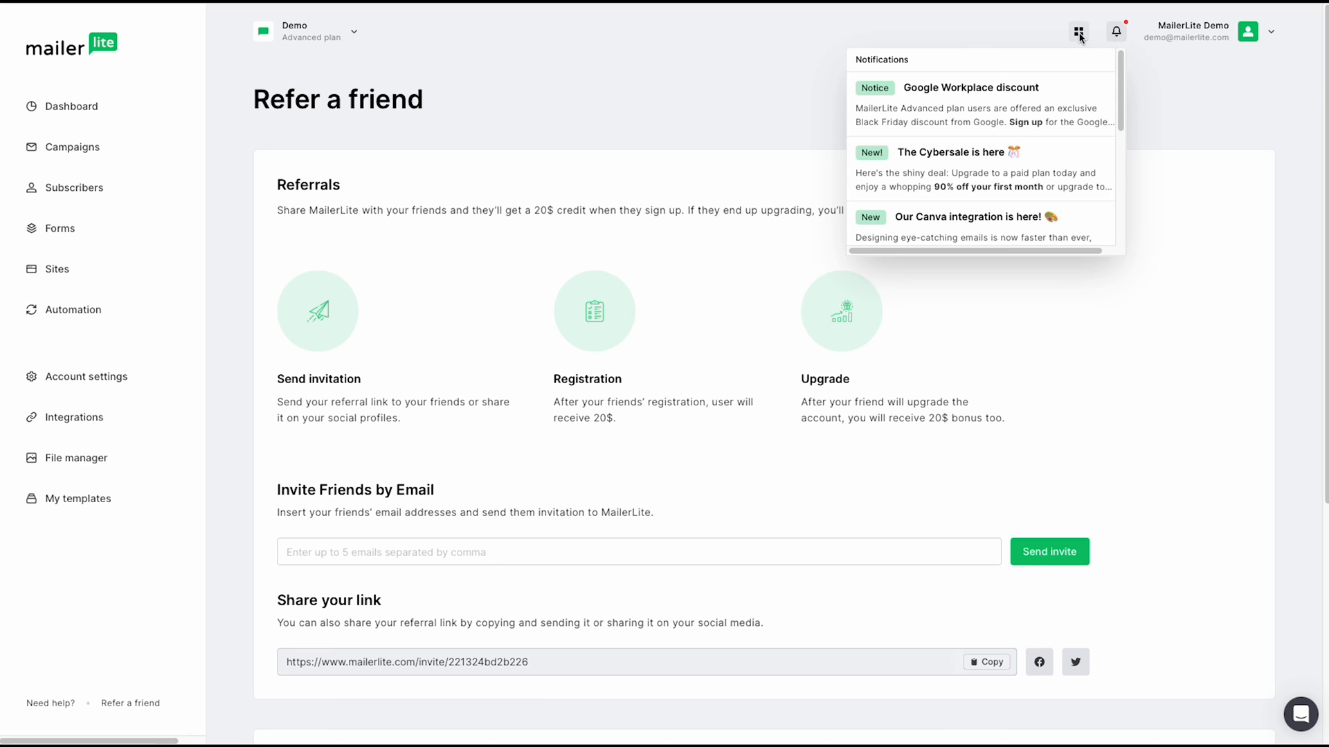
left_click(1077, 32)
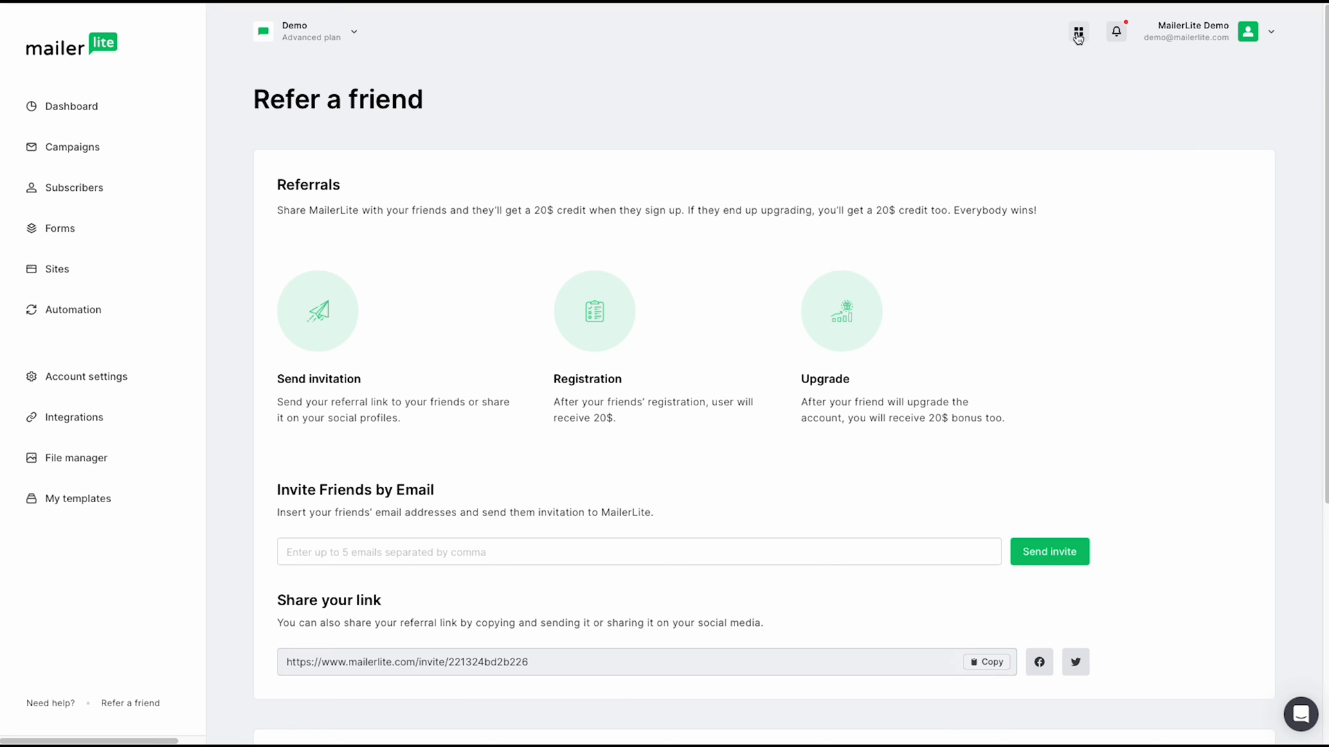
left_click(1077, 32)
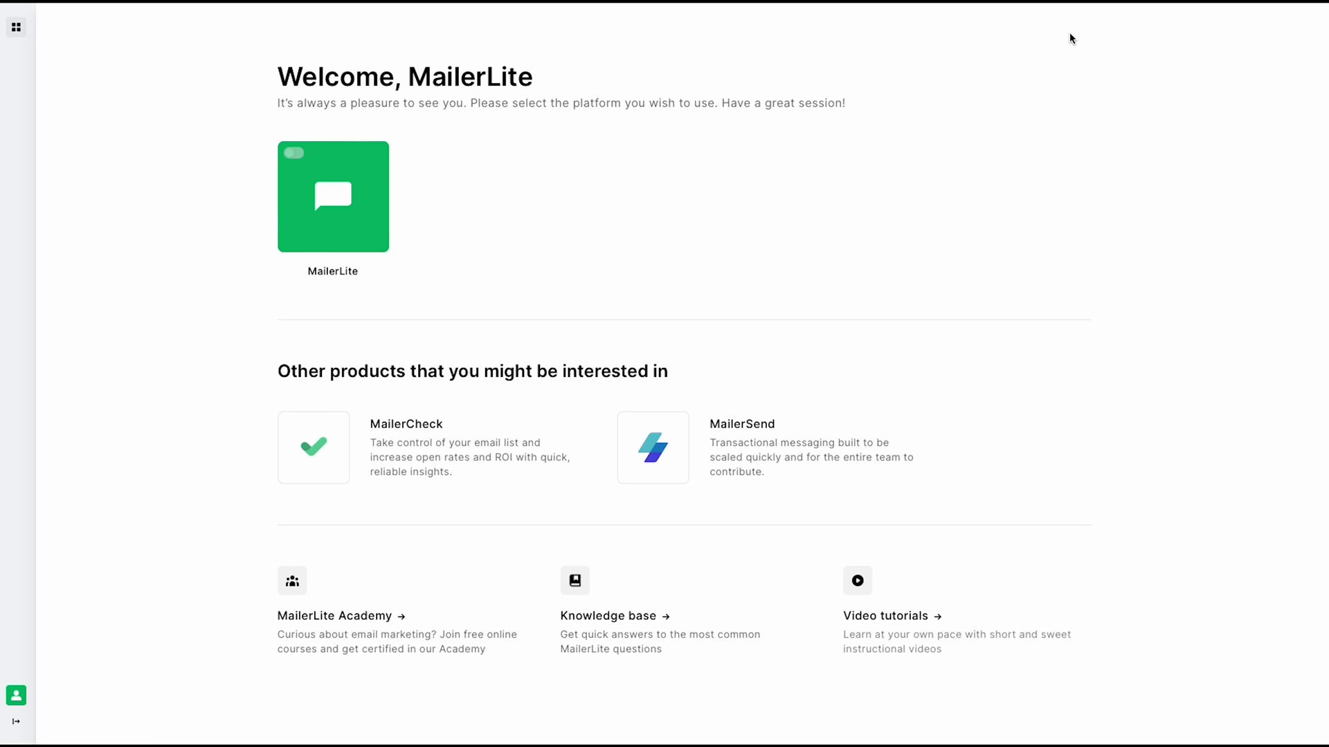
mouse_move(562, 269)
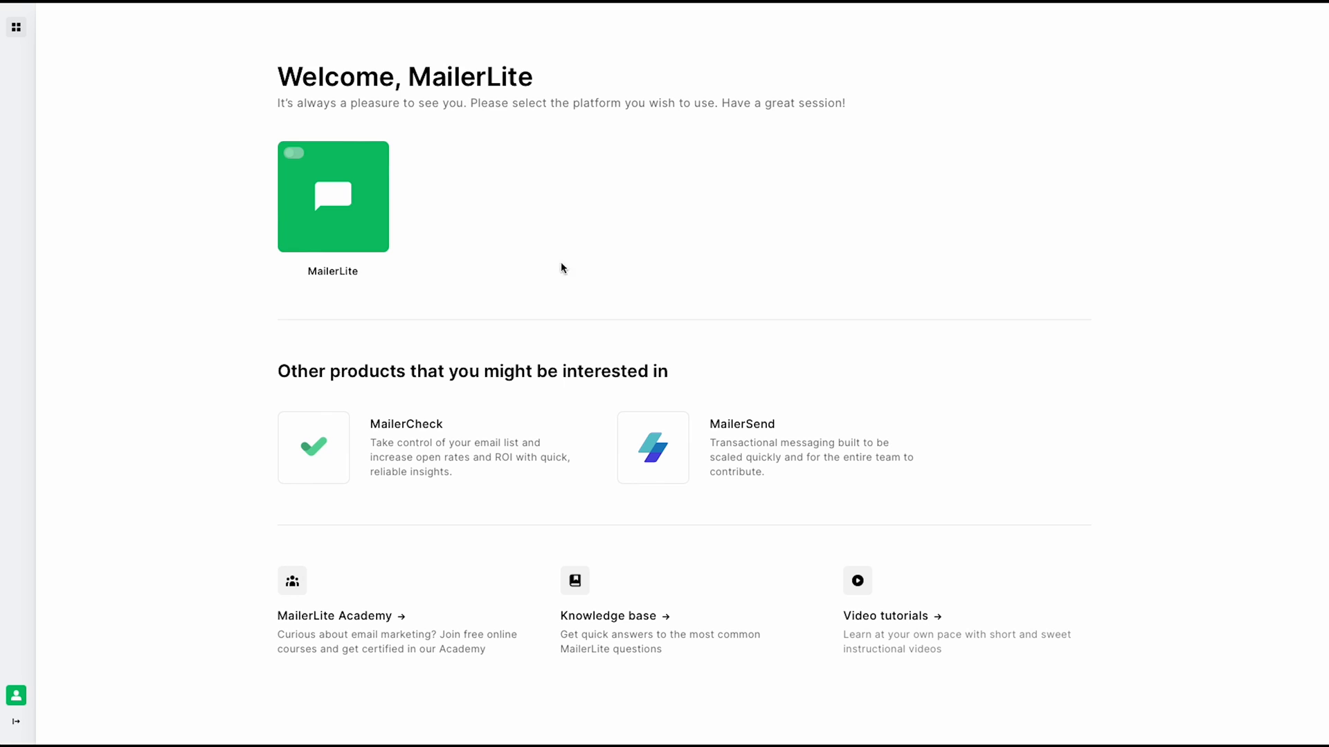
mouse_move(656, 279)
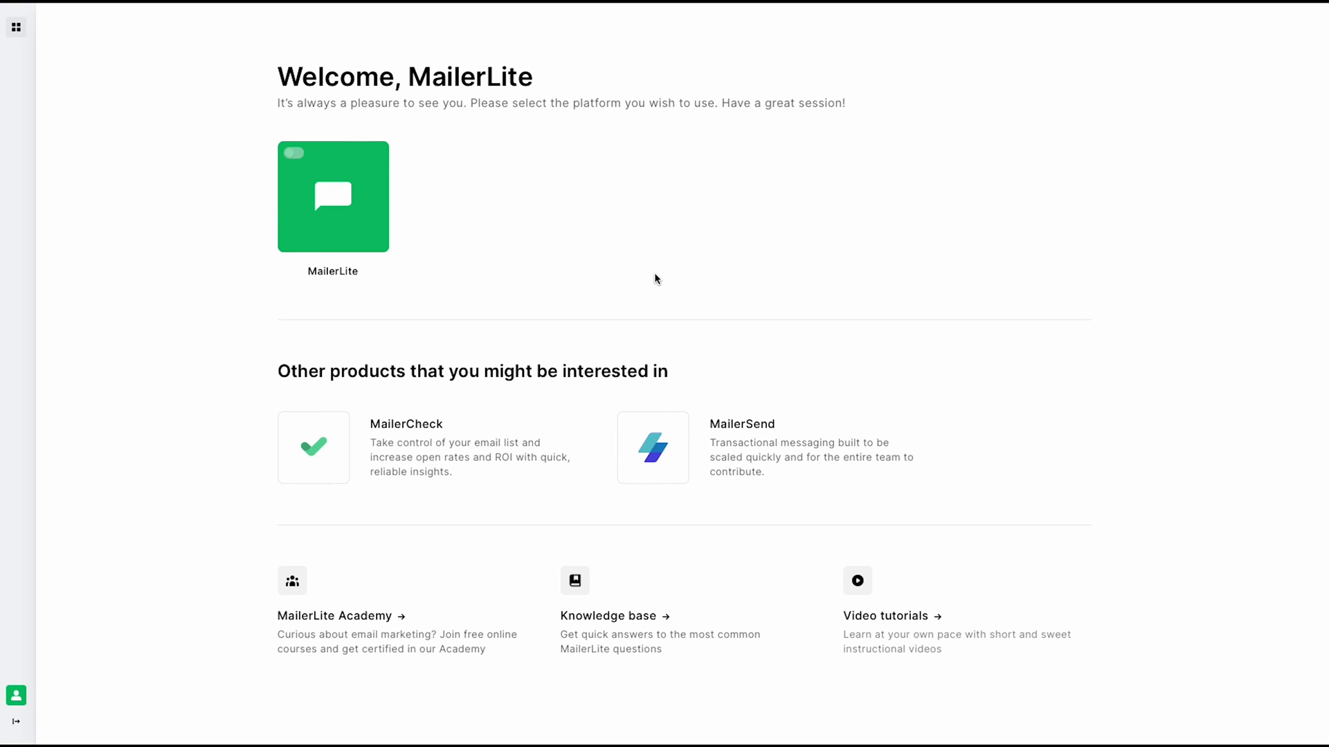
mouse_move(479, 335)
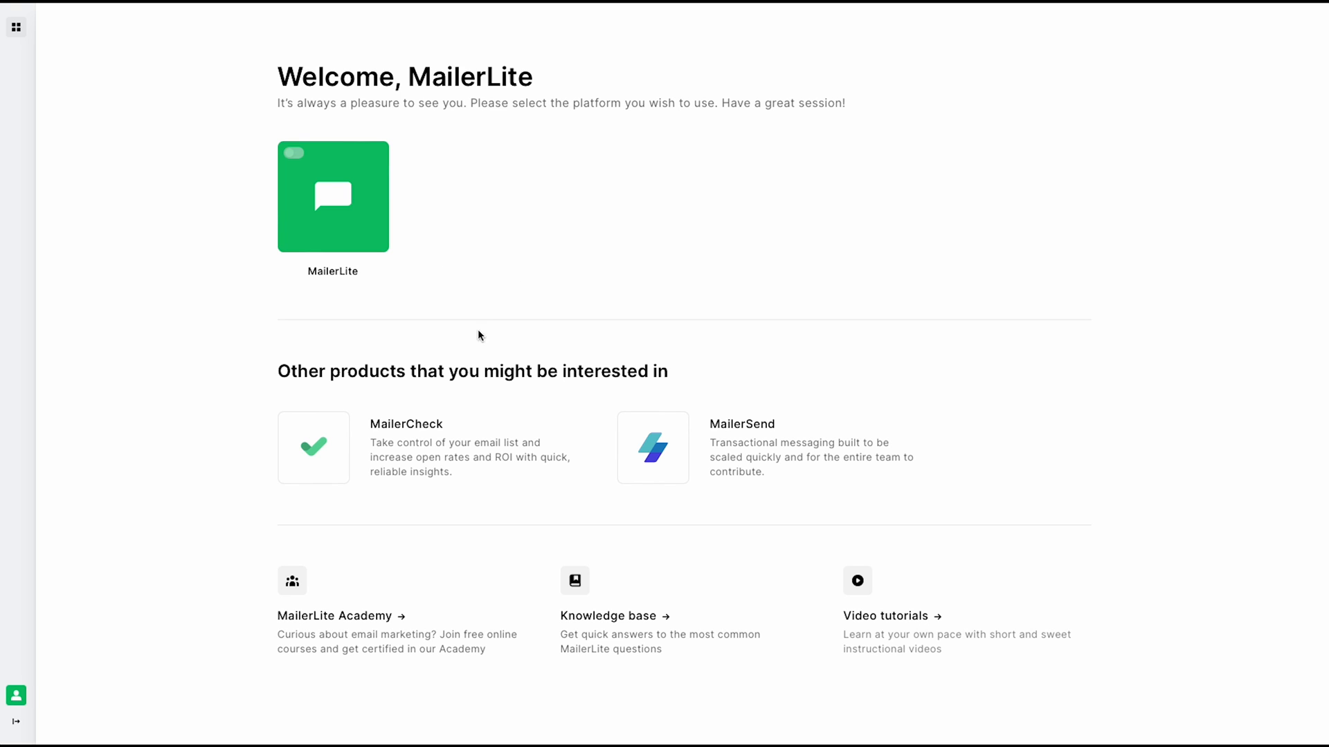
mouse_move(257, 452)
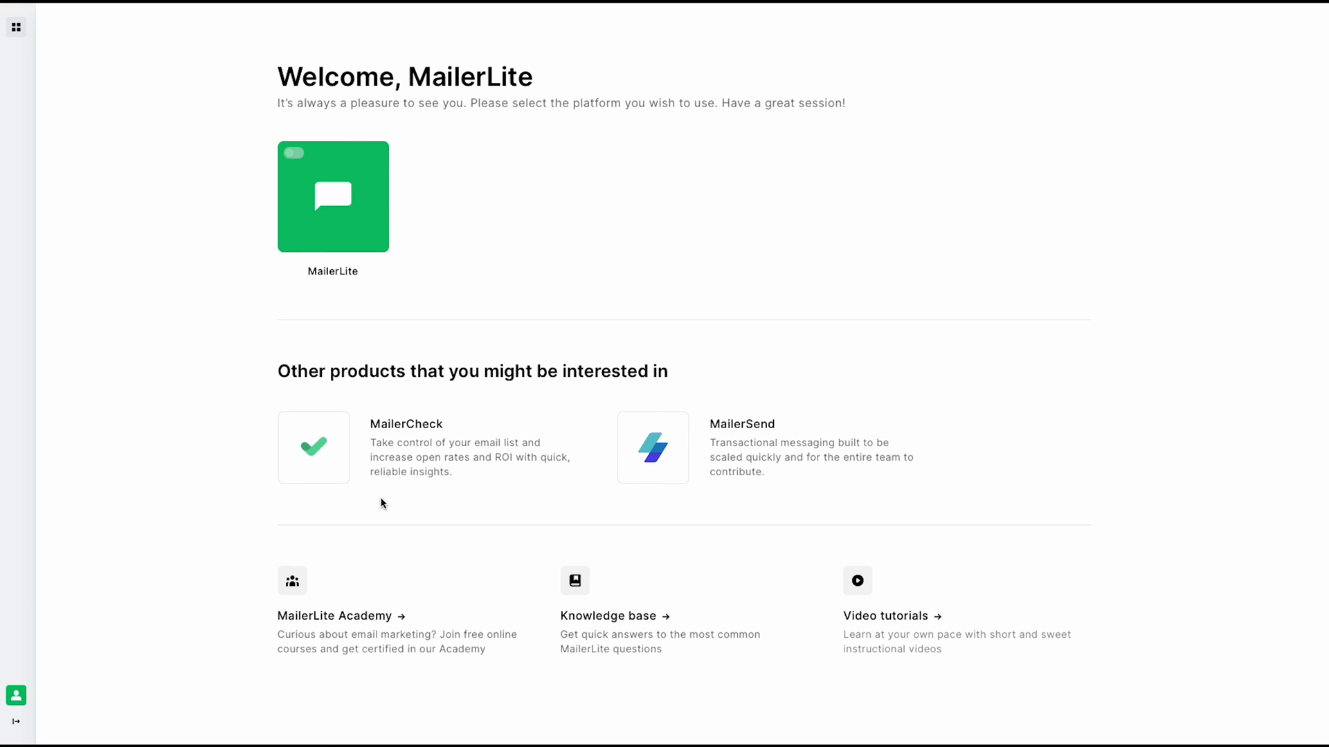
mouse_move(665, 497)
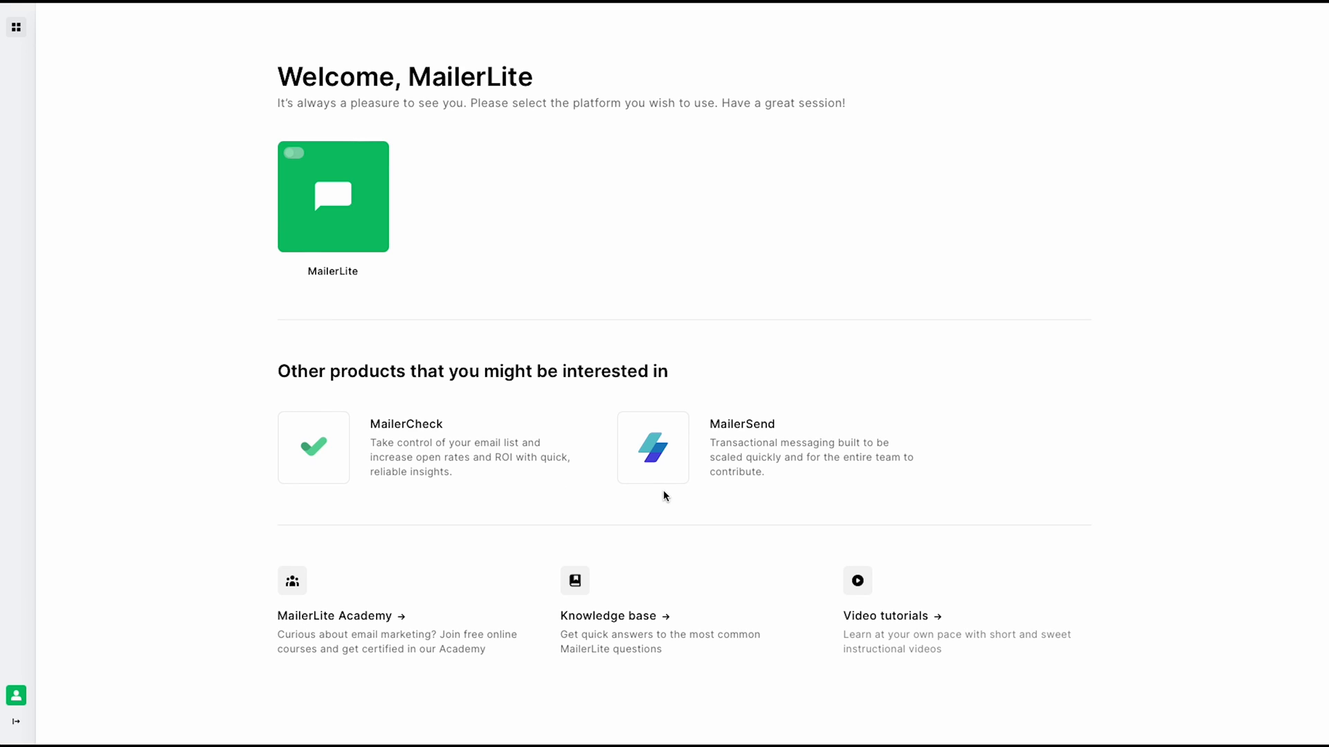
mouse_move(230, 592)
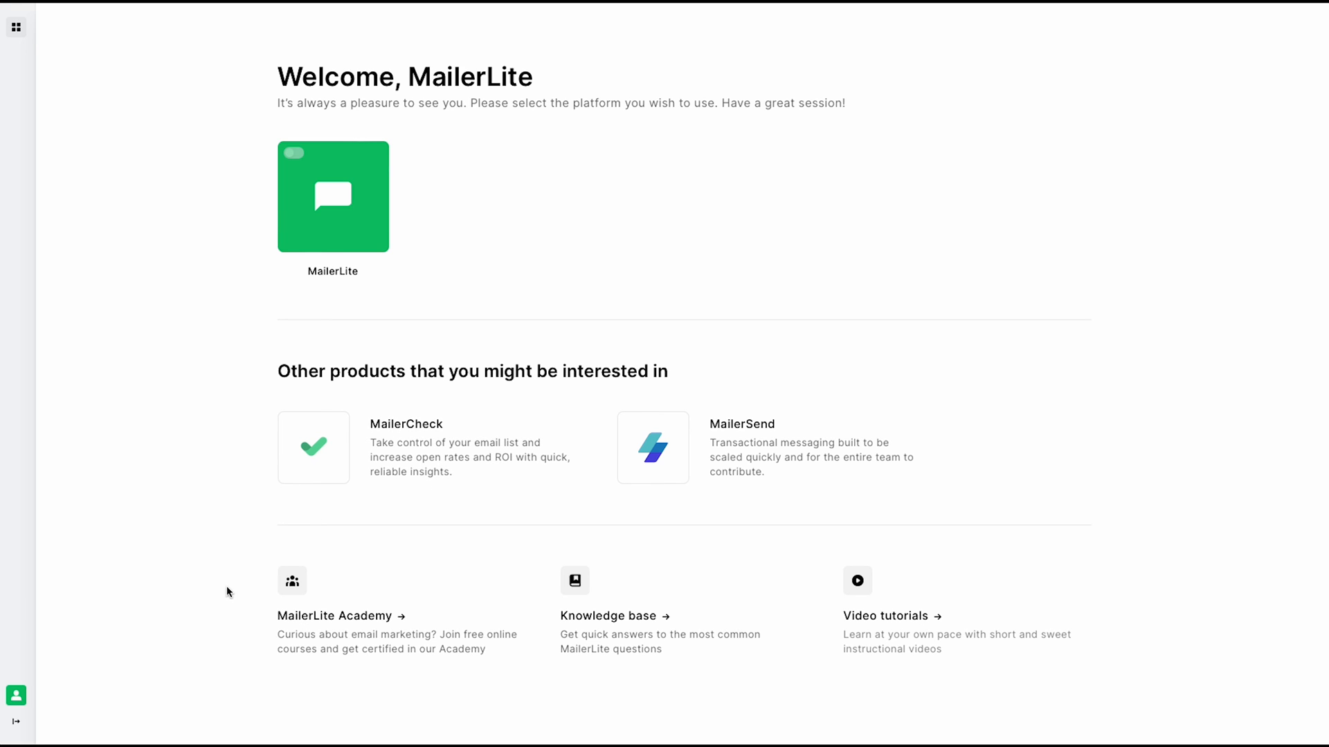
mouse_move(231, 624)
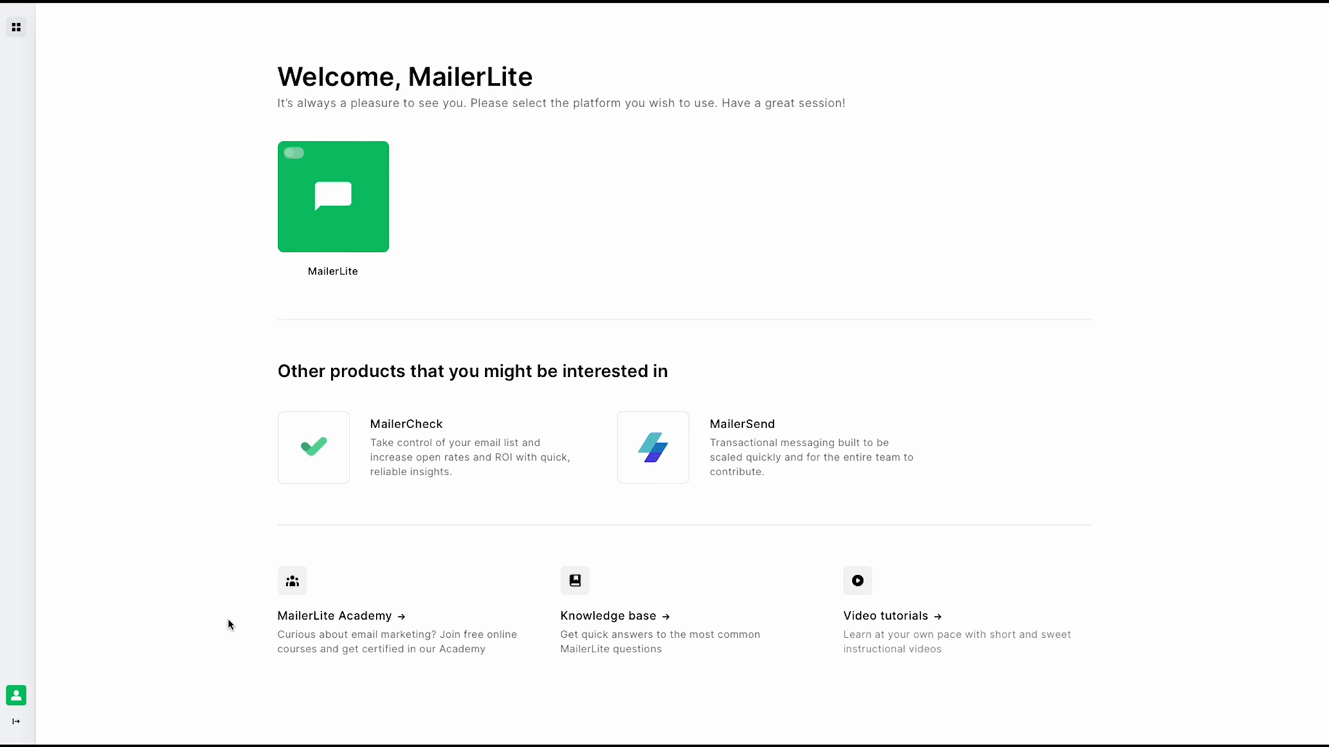
mouse_move(601, 665)
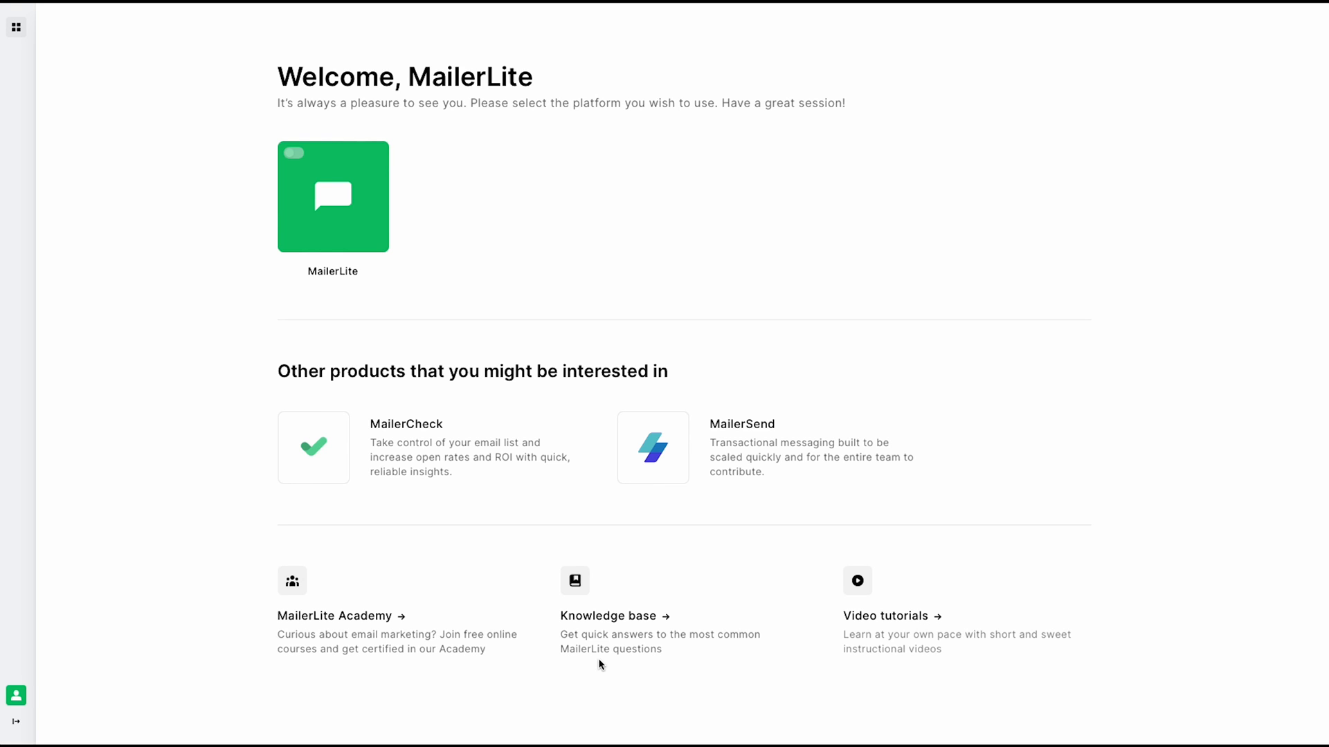
mouse_move(852, 681)
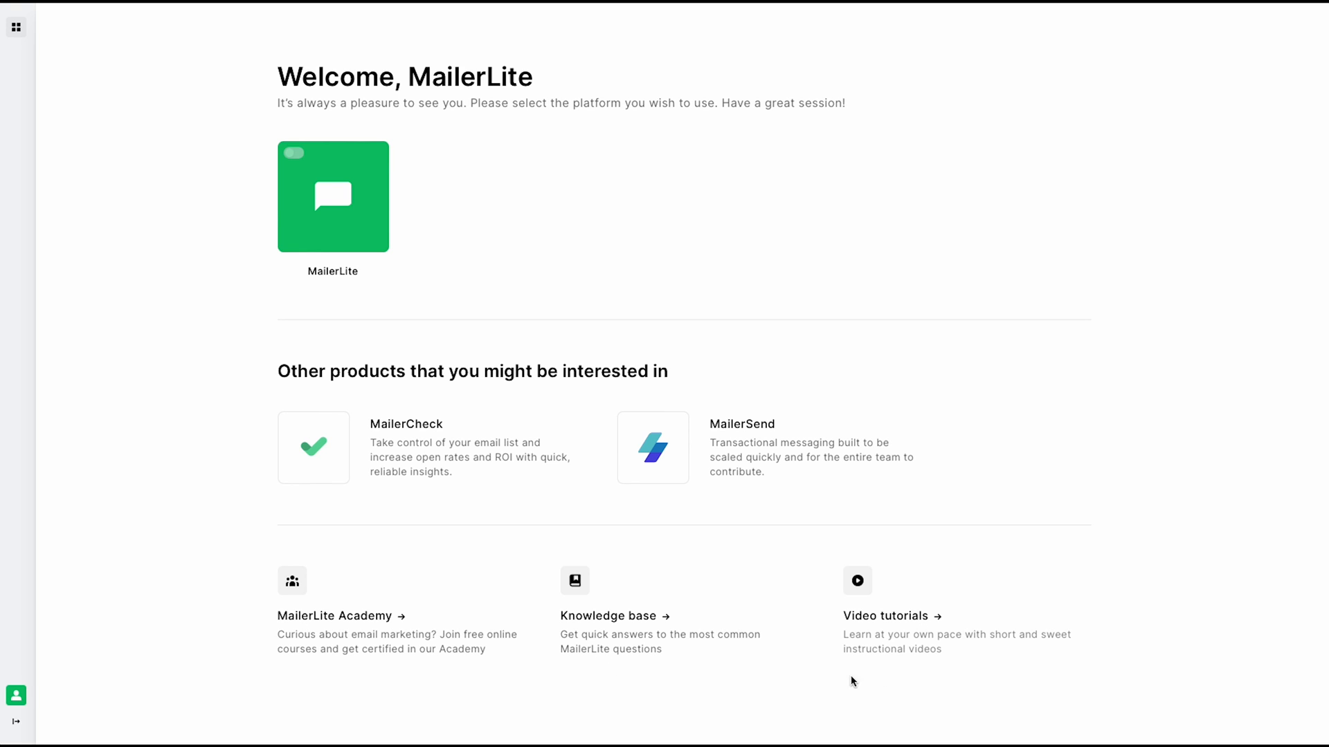
mouse_move(934, 670)
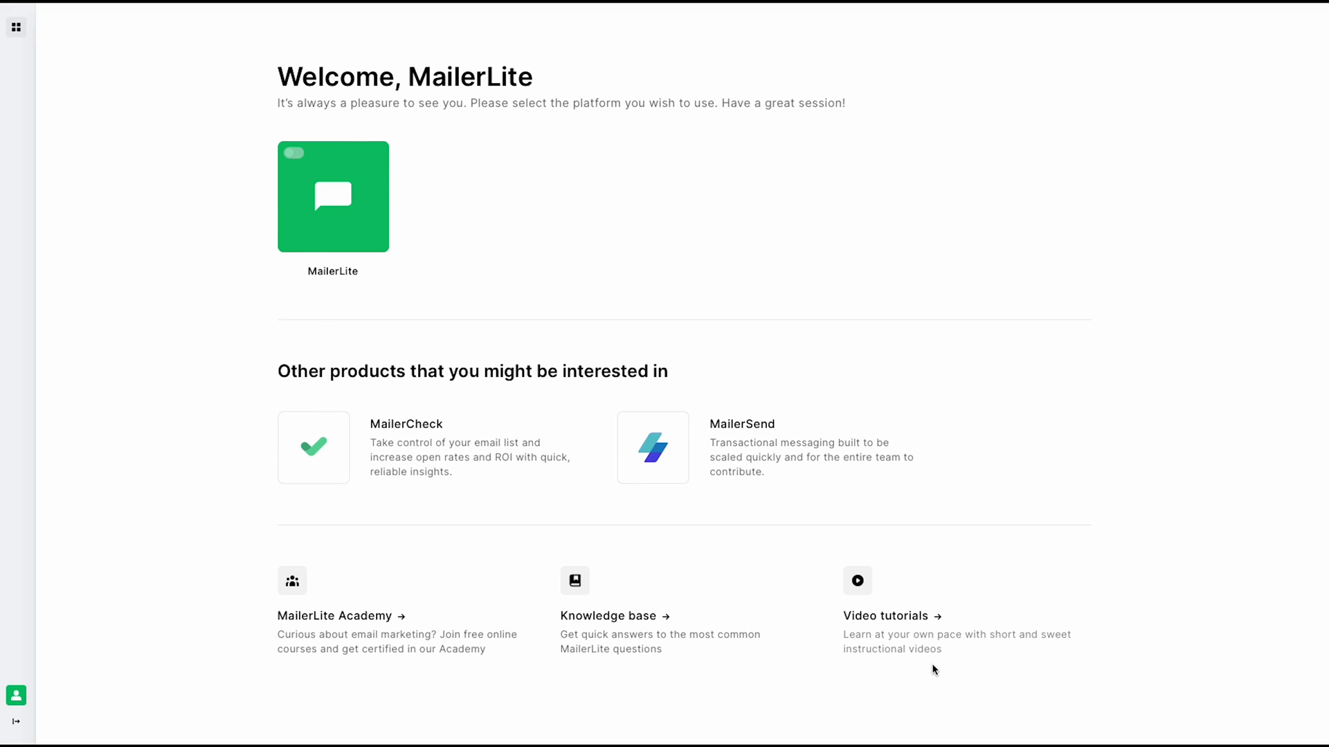
- Look over the platform welcome page listing MailerLite, MailerCheck and MailerSend
left_click(886, 616)
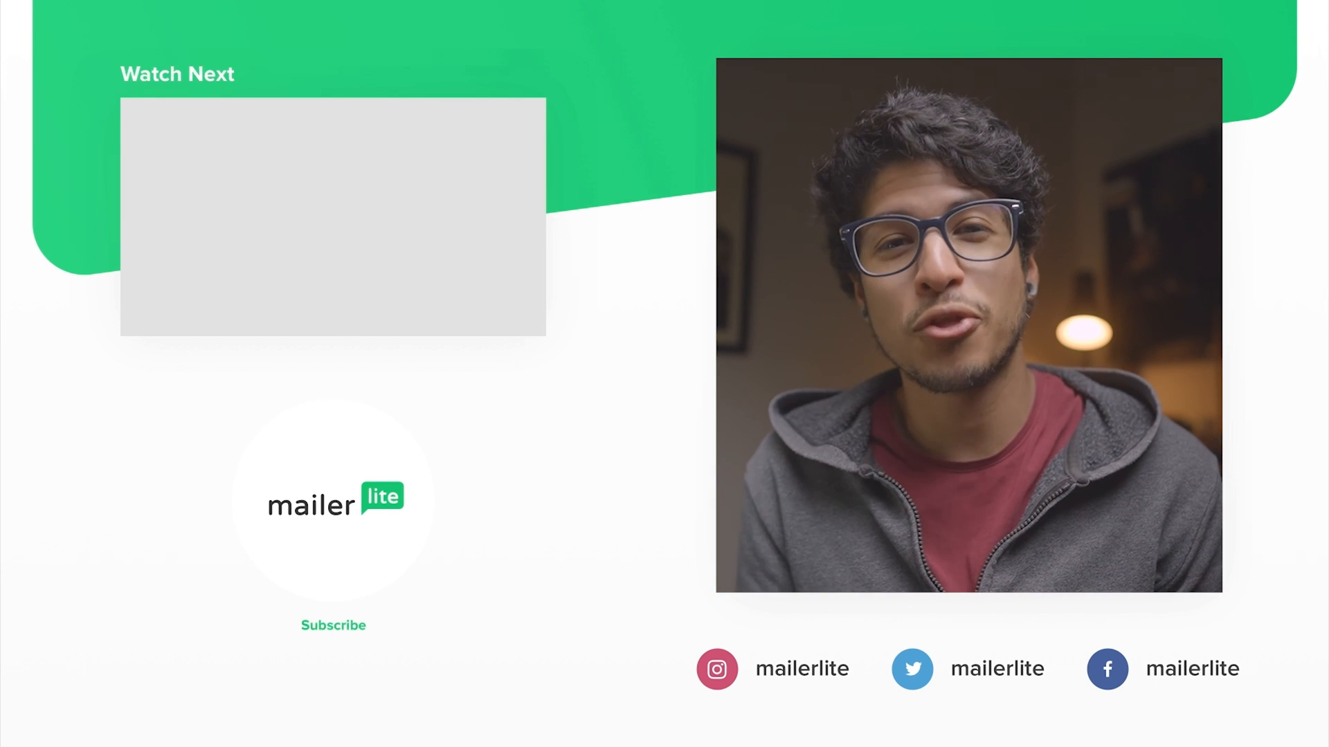